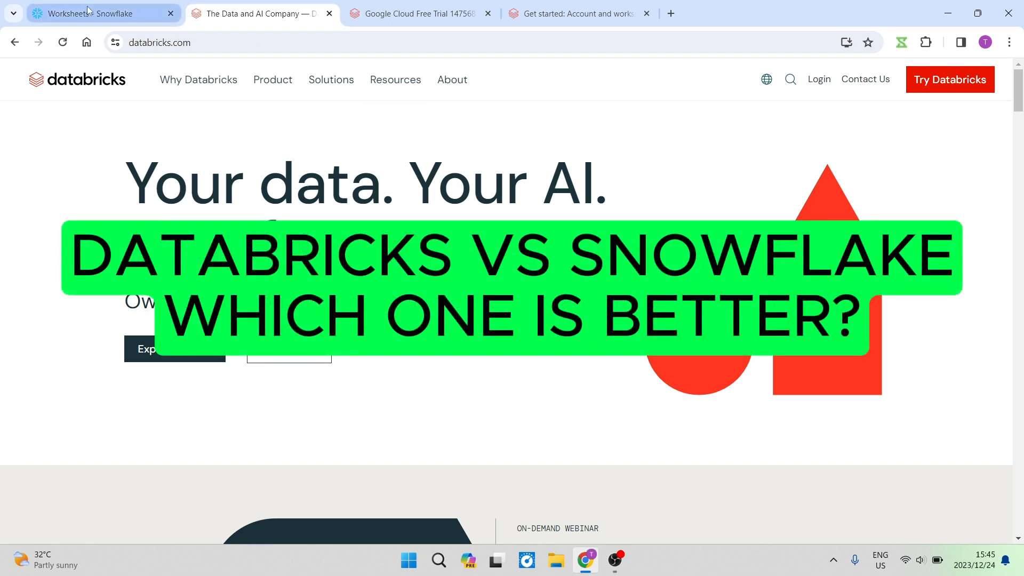
Look over the tutorial worksheet list and reveal the options menu for creating or recovering worksheets.
{"action": "left_click", "coordinate": [98, 13]}
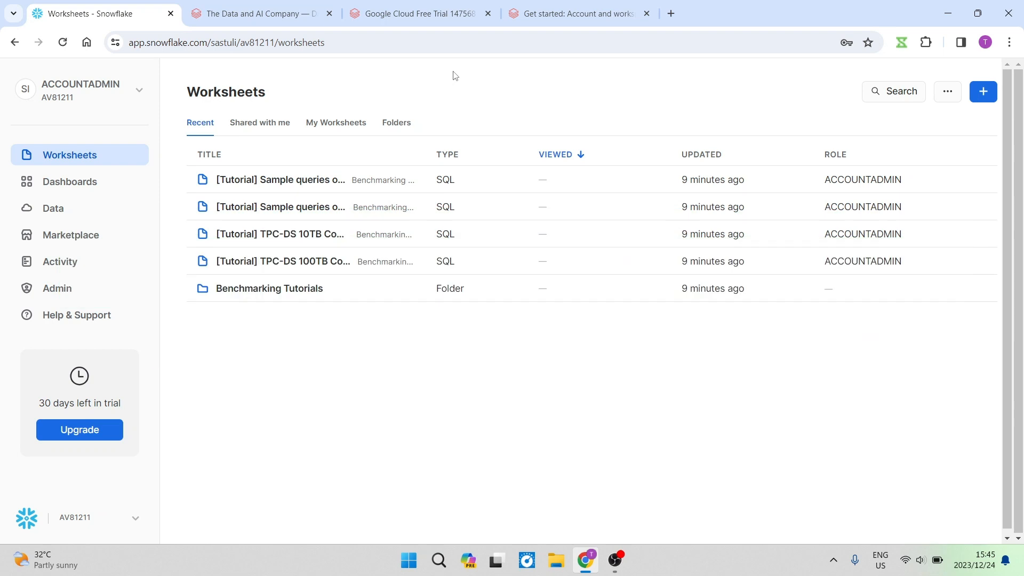
{"action": "mouse_move", "coordinate": [498, 98]}
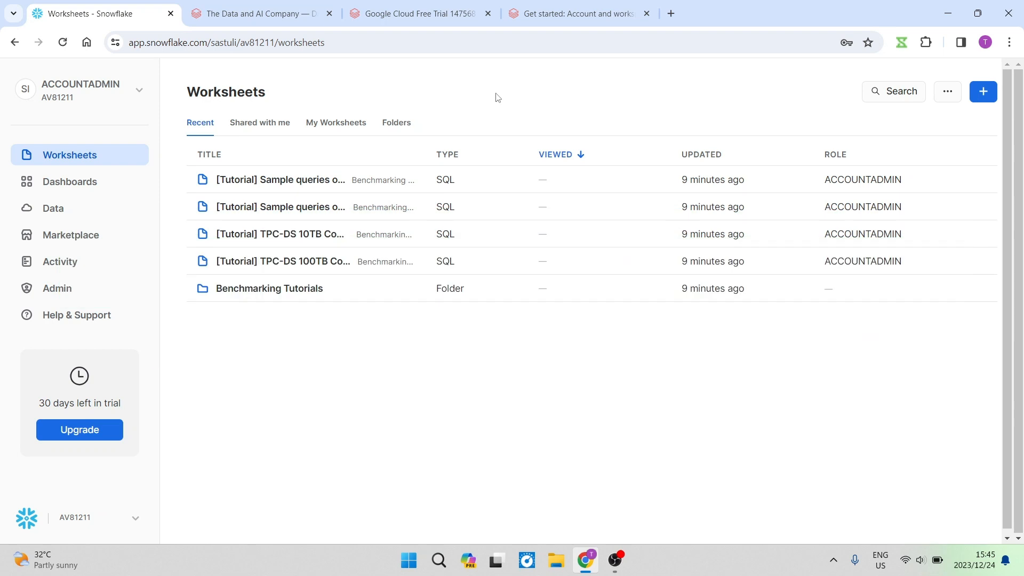
{"action": "mouse_move", "coordinate": [281, 66]}
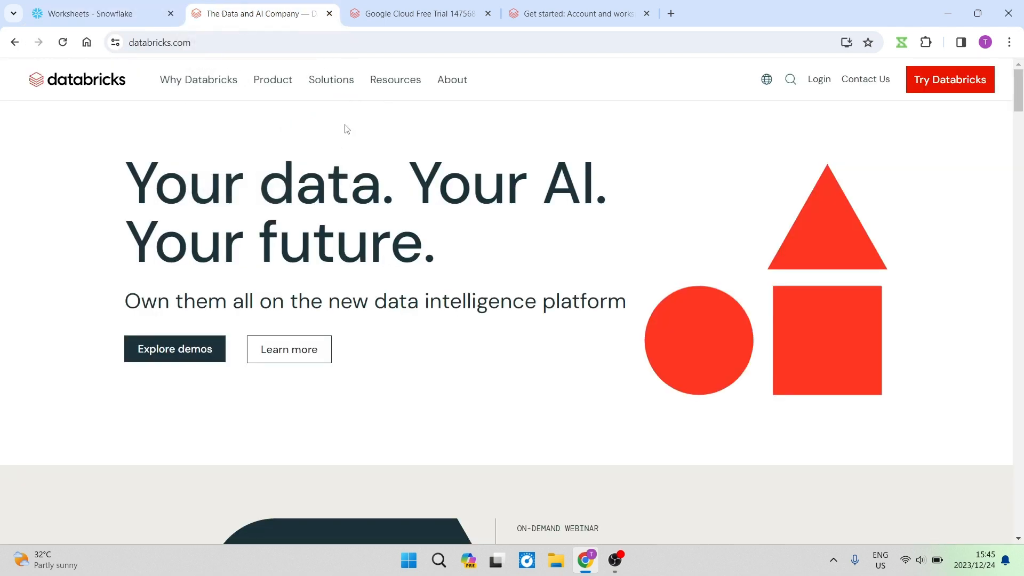
{"action": "mouse_move", "coordinate": [316, 129]}
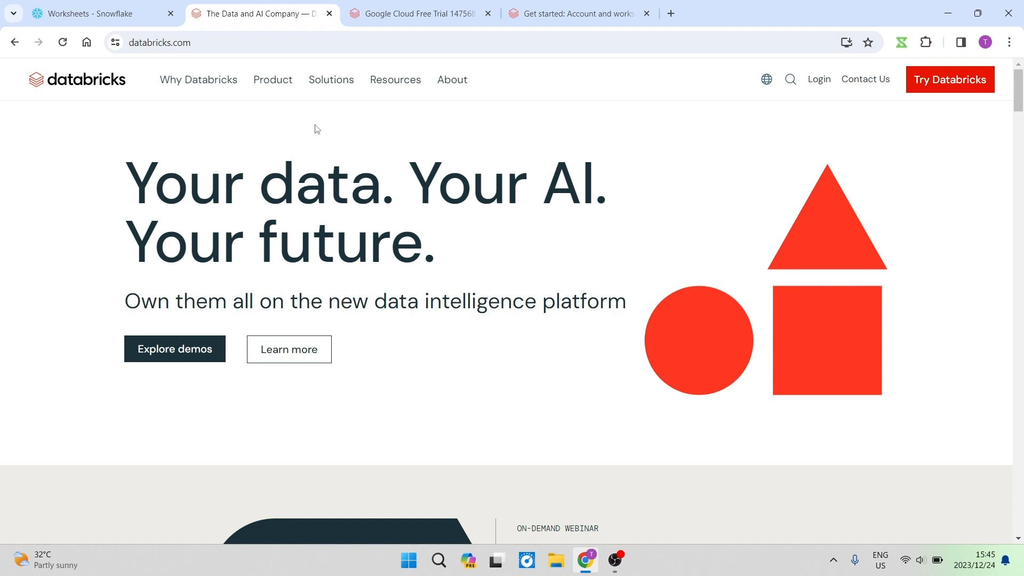
{"action": "mouse_move", "coordinate": [357, 134]}
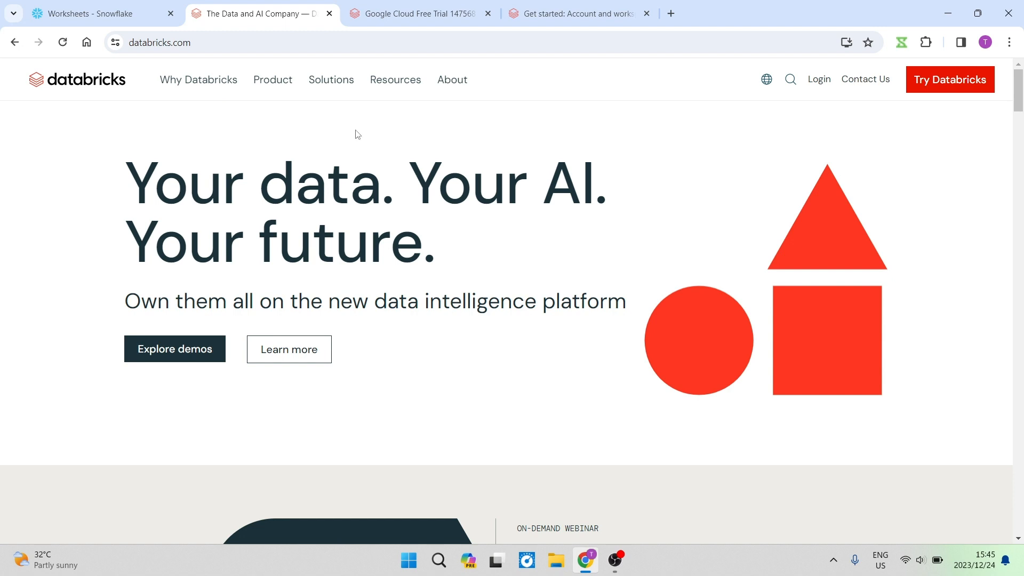
{"action": "mouse_move", "coordinate": [312, 133]}
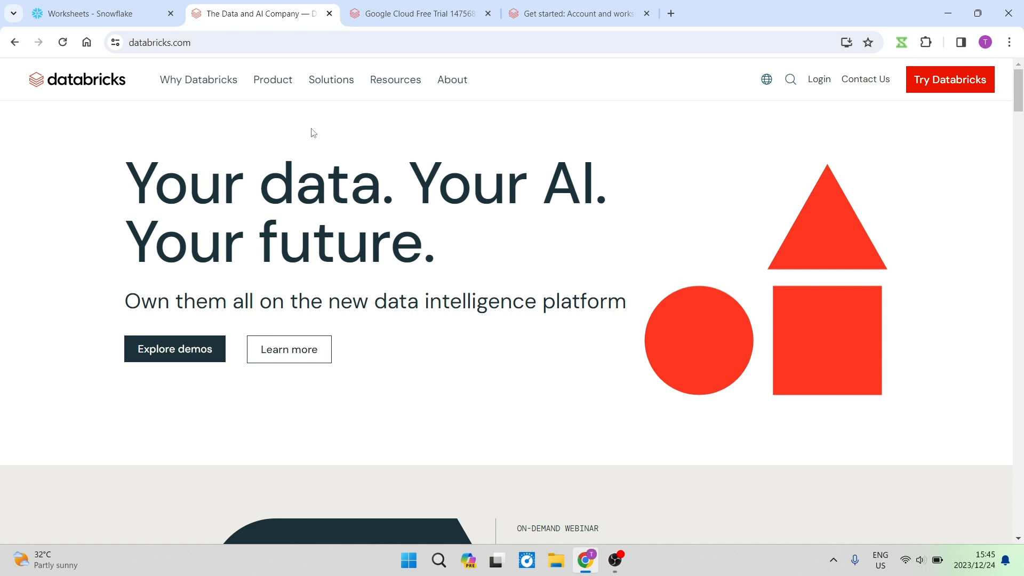
{"action": "left_click", "coordinate": [314, 130]}
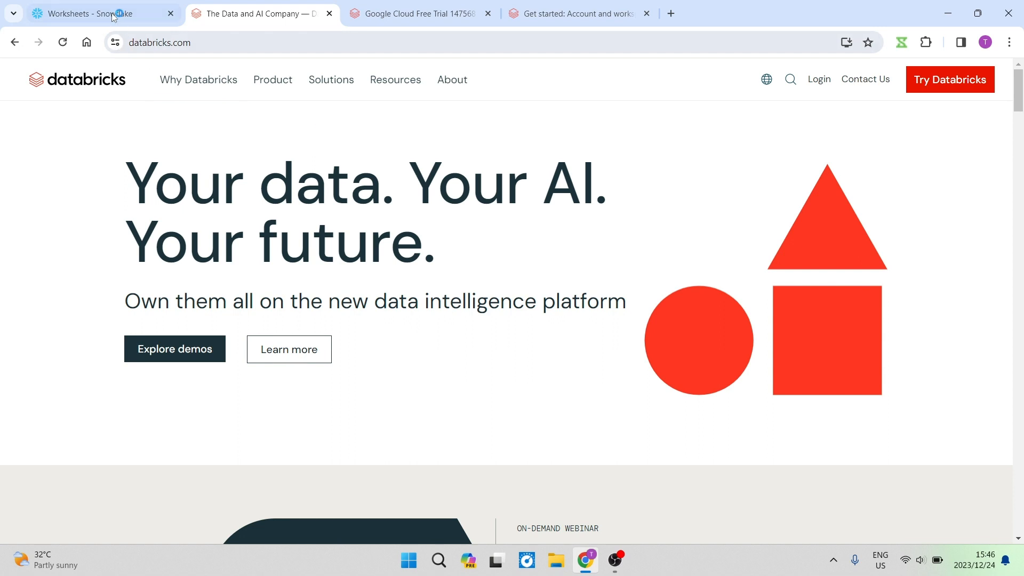
{"action": "left_click", "coordinate": [101, 13]}
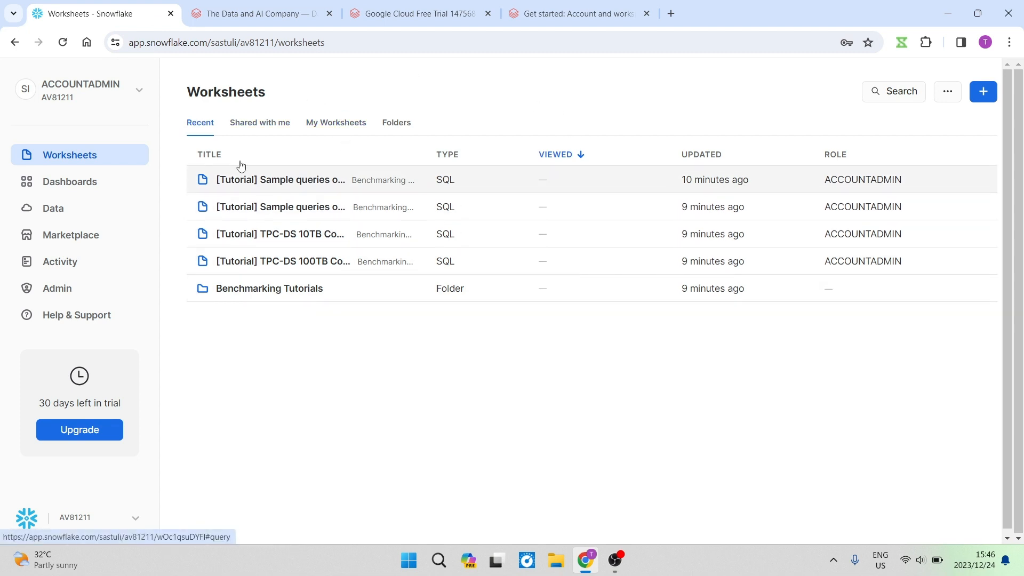
{"action": "mouse_move", "coordinate": [609, 115]}
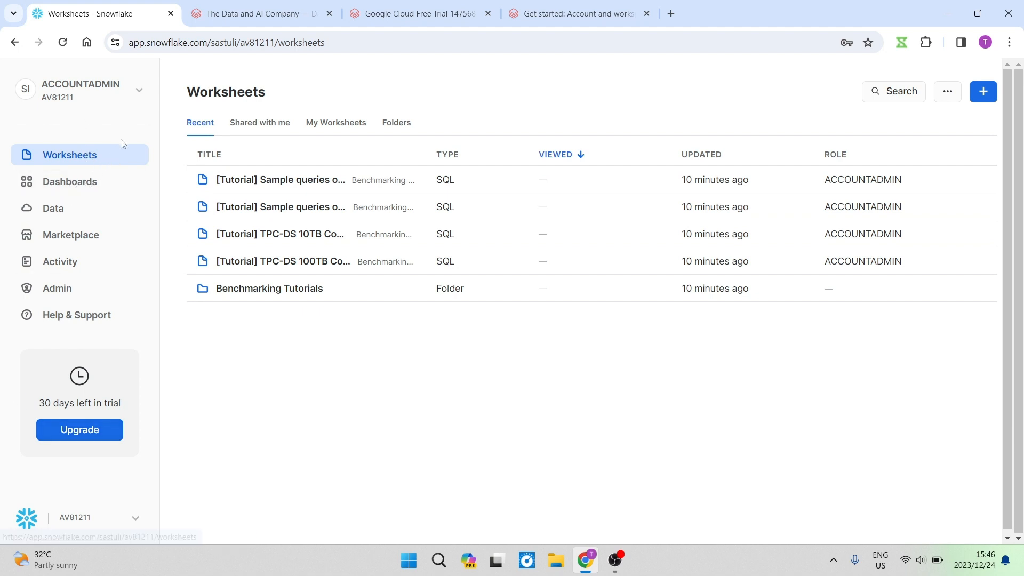
{"action": "mouse_move", "coordinate": [621, 102]}
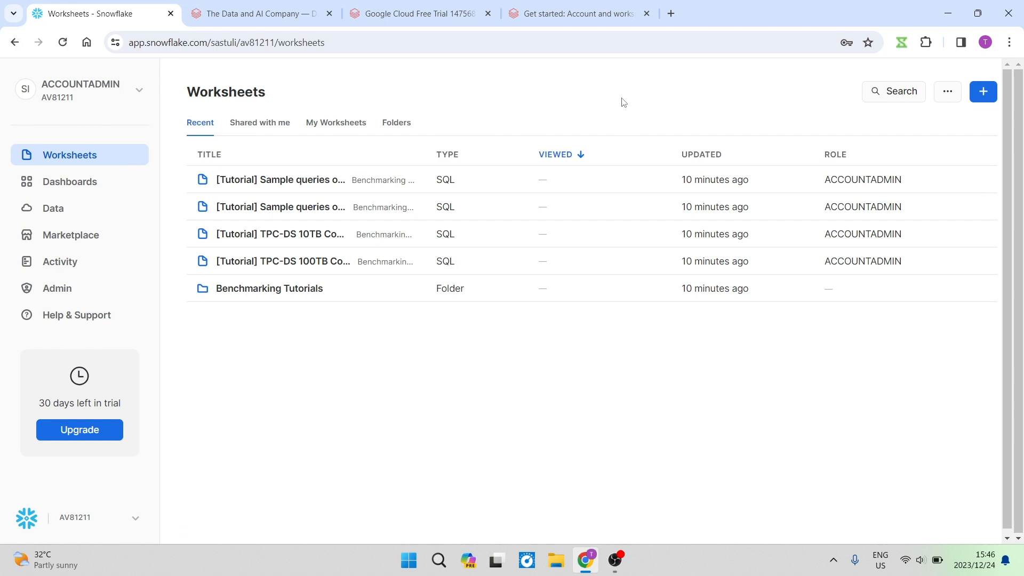
{"action": "left_click", "coordinate": [983, 92]}
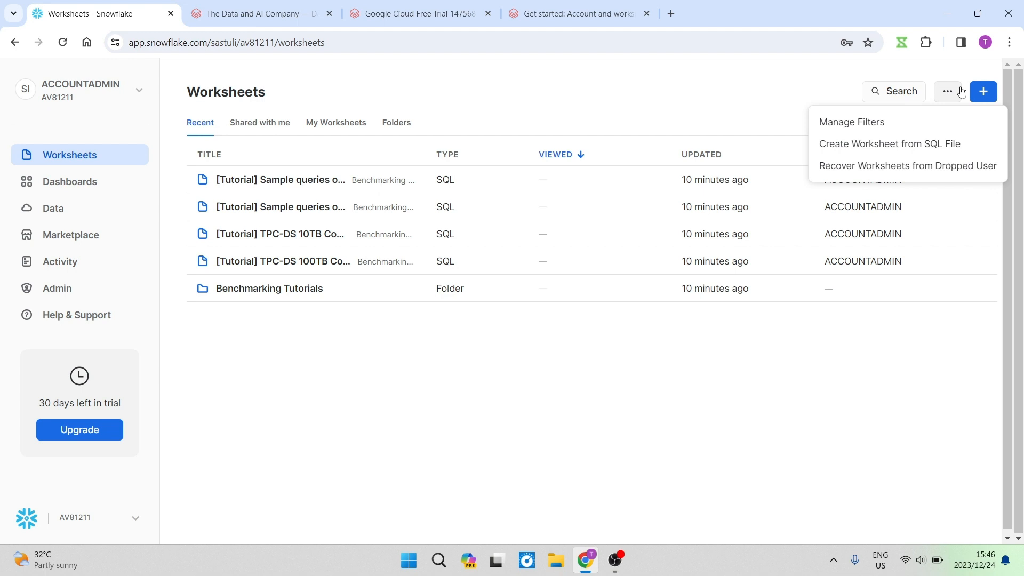
{"action": "mouse_move", "coordinate": [957, 93]}
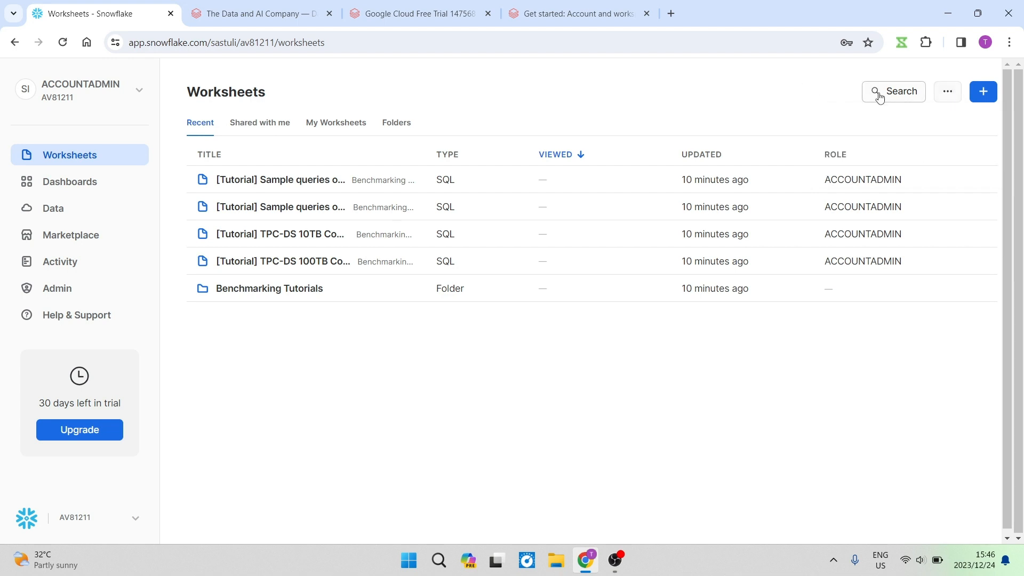
{"action": "mouse_move", "coordinate": [858, 91]}
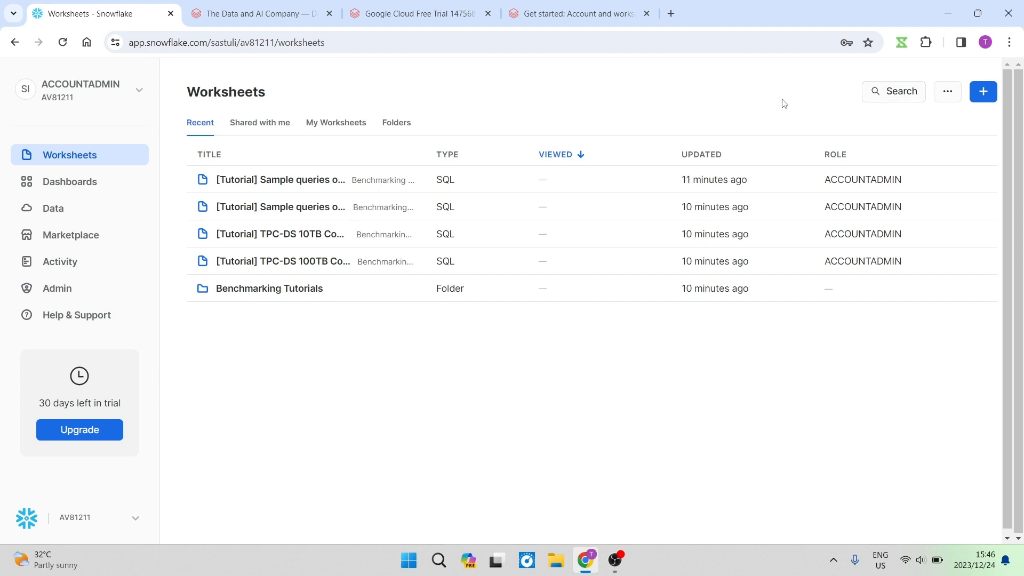
{"action": "mouse_move", "coordinate": [634, 111]}
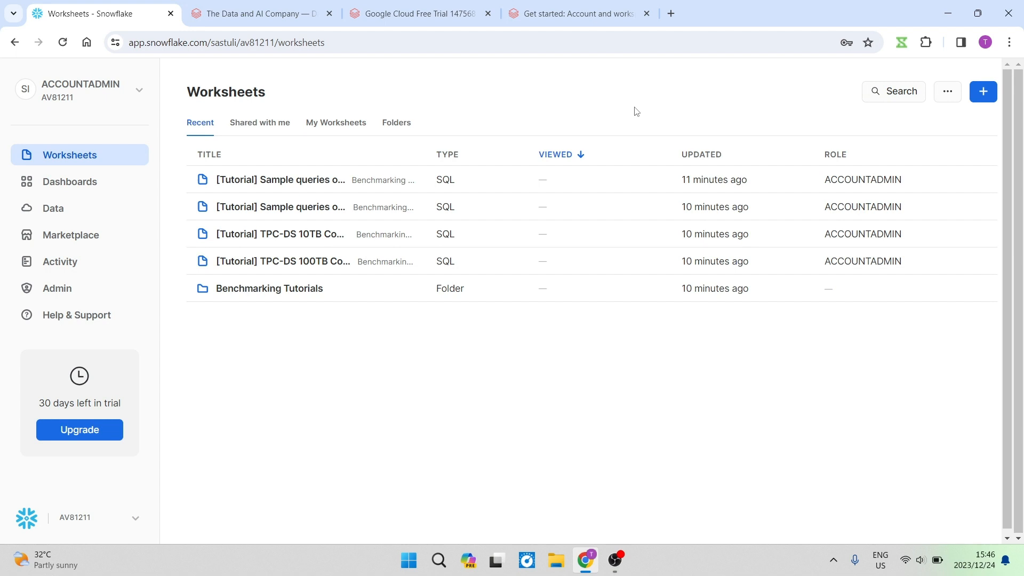
{"action": "mouse_move", "coordinate": [133, 90]}
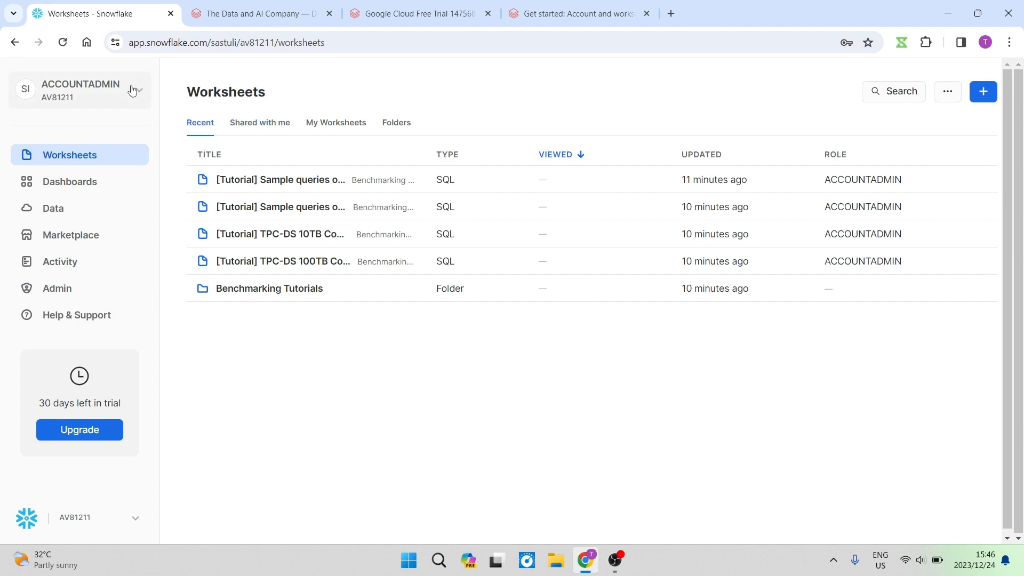
{"action": "mouse_move", "coordinate": [83, 145]}
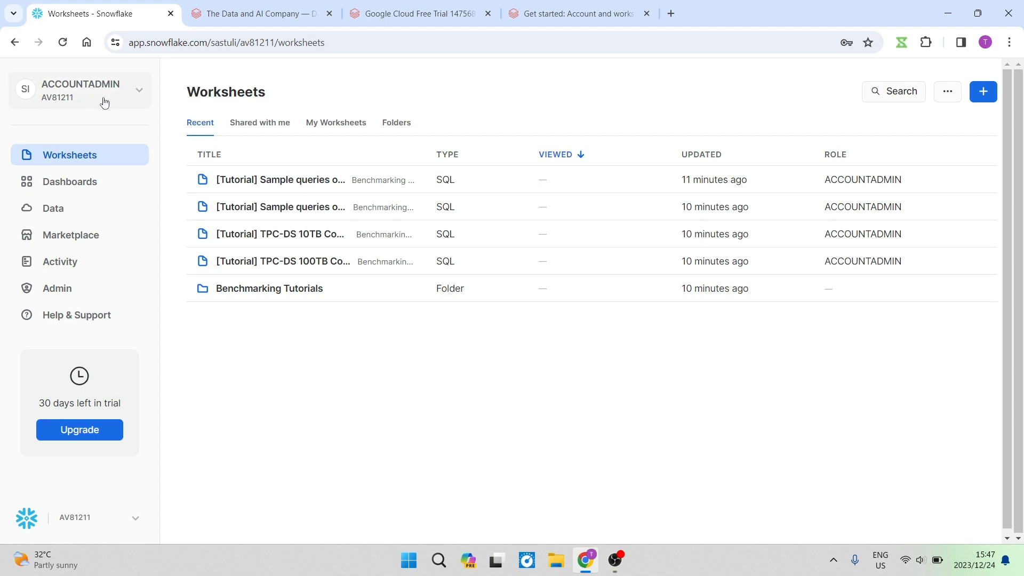
Show the account menu listing available roles with ACCOUNTADMIN as the active default.
{"action": "left_click", "coordinate": [80, 90]}
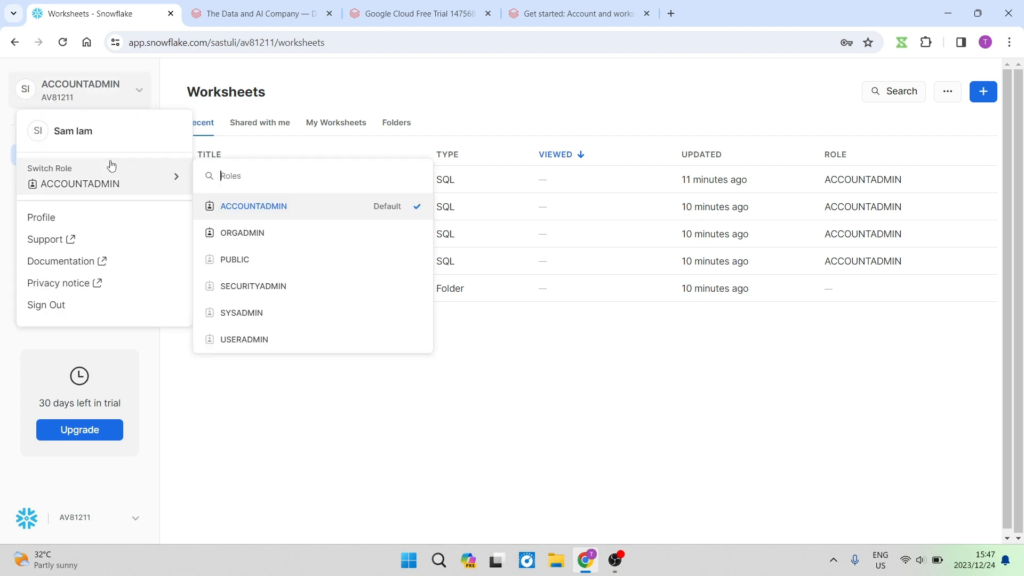
{"action": "mouse_move", "coordinate": [136, 175]}
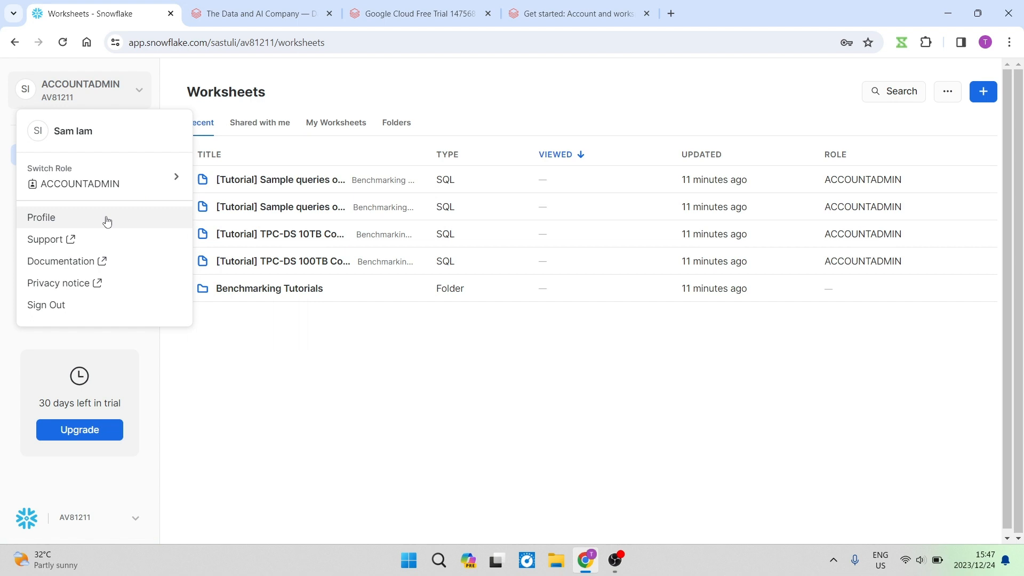
{"action": "mouse_move", "coordinate": [109, 244]}
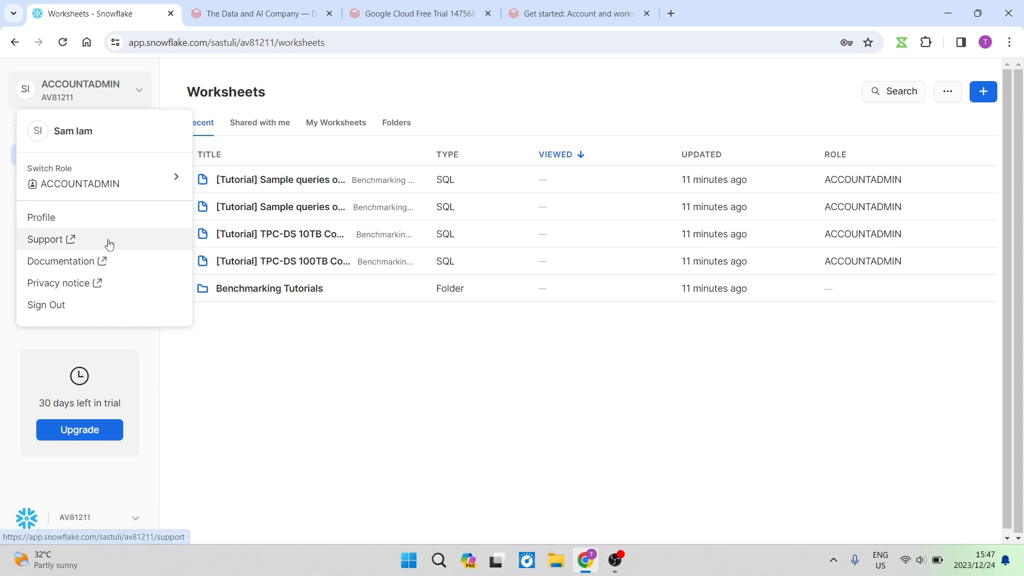
{"action": "mouse_move", "coordinate": [123, 262]}
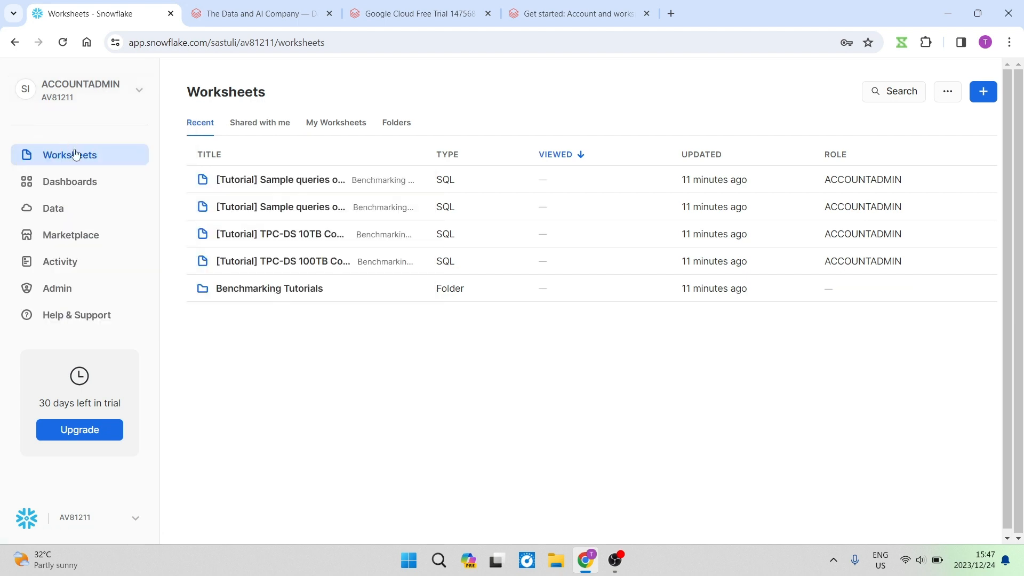
{"action": "mouse_move", "coordinate": [69, 182]}
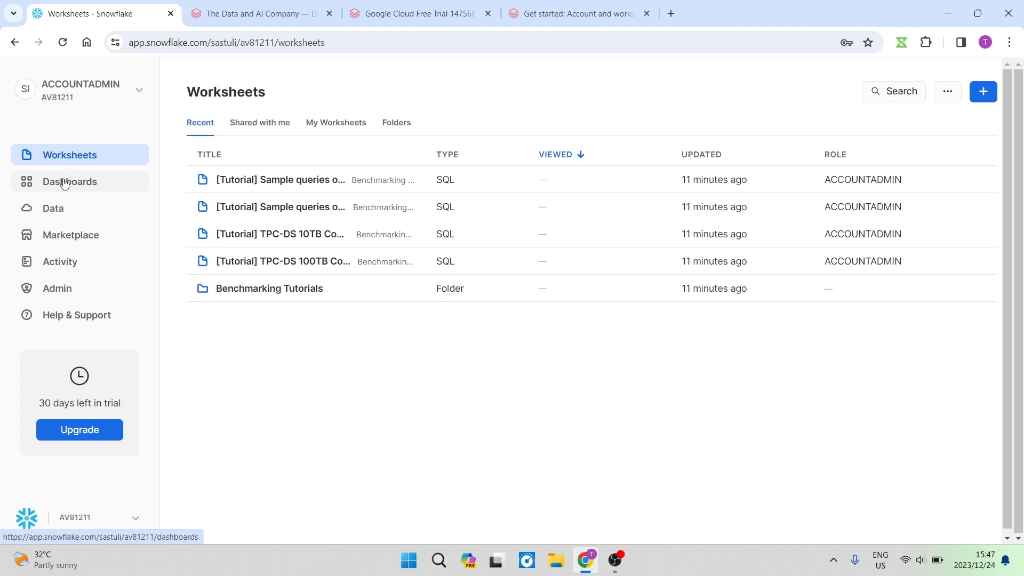
{"action": "mouse_move", "coordinate": [84, 183]}
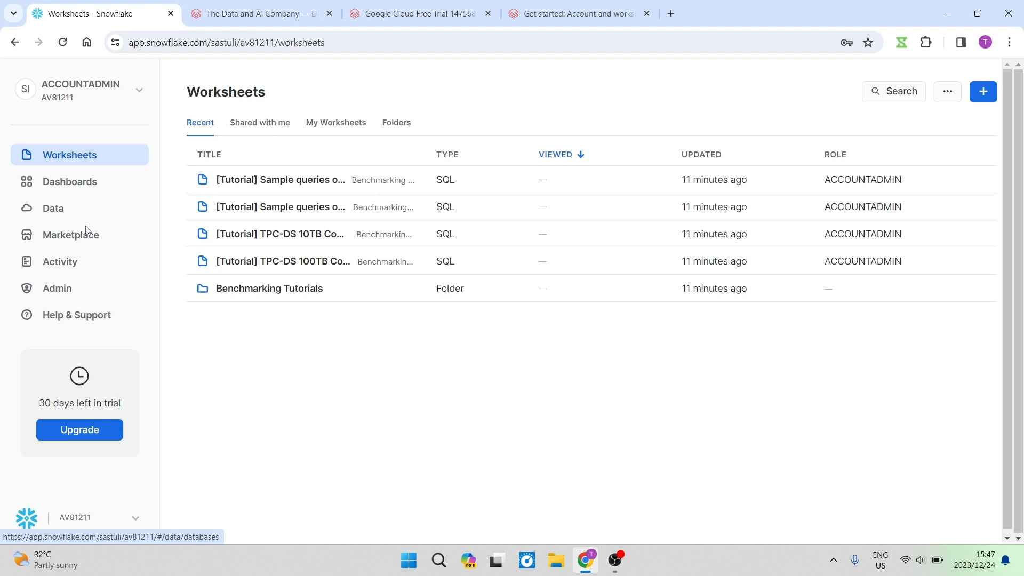
{"action": "mouse_move", "coordinate": [76, 313]}
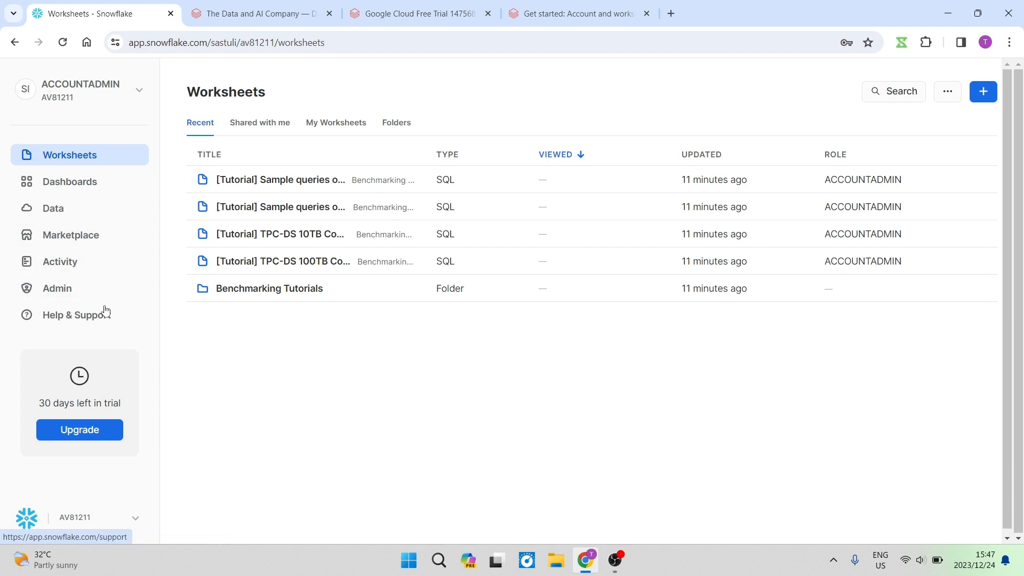
{"action": "mouse_move", "coordinate": [57, 288]}
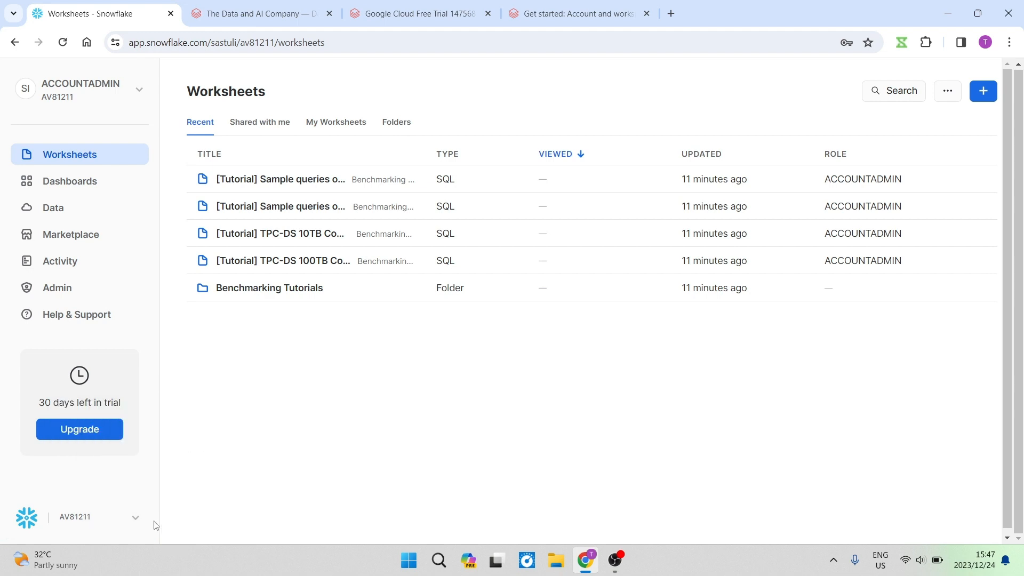
{"action": "mouse_move", "coordinate": [402, 415]}
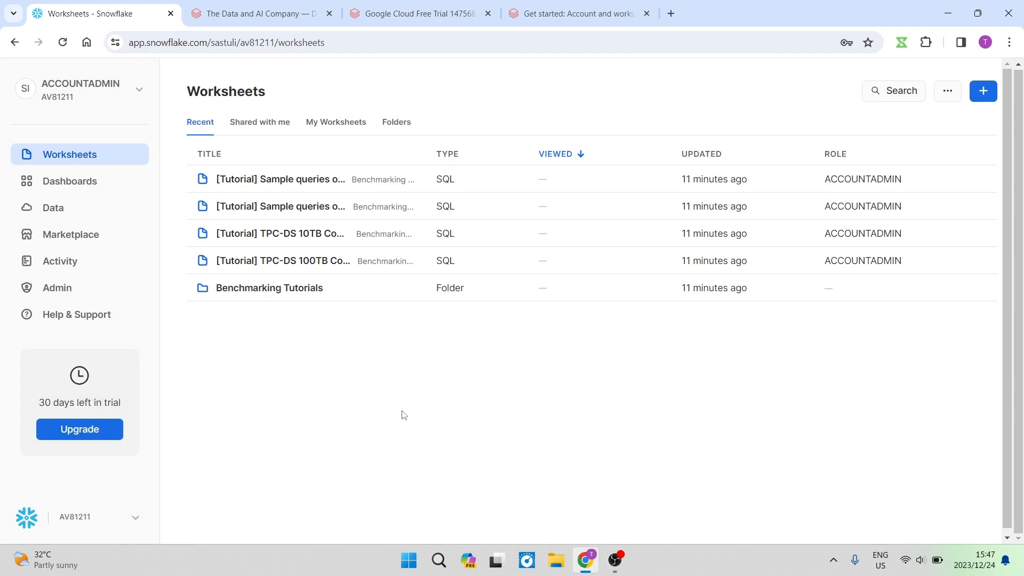
{"action": "mouse_move", "coordinate": [448, 390]}
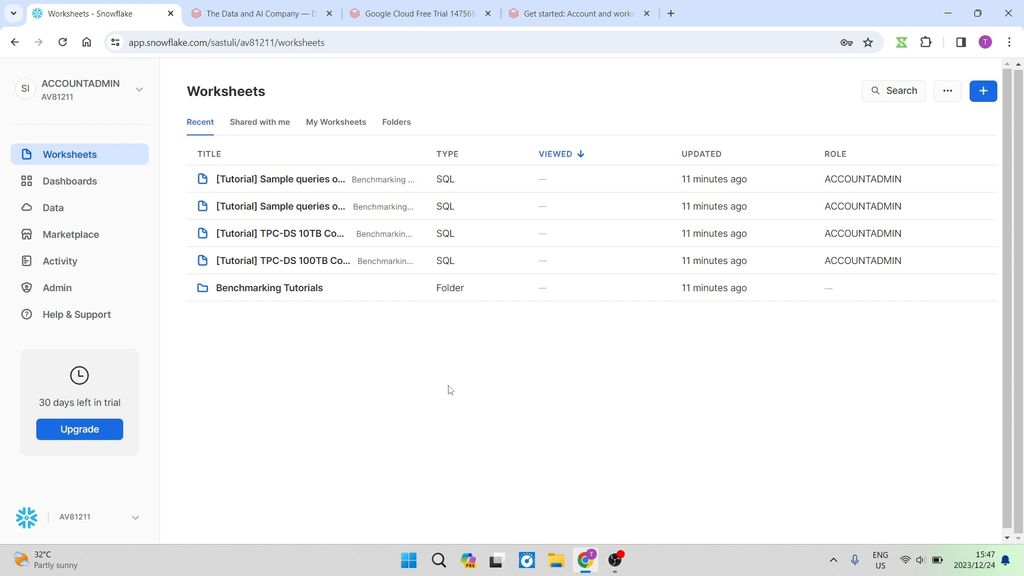
{"action": "mouse_move", "coordinate": [619, 106]}
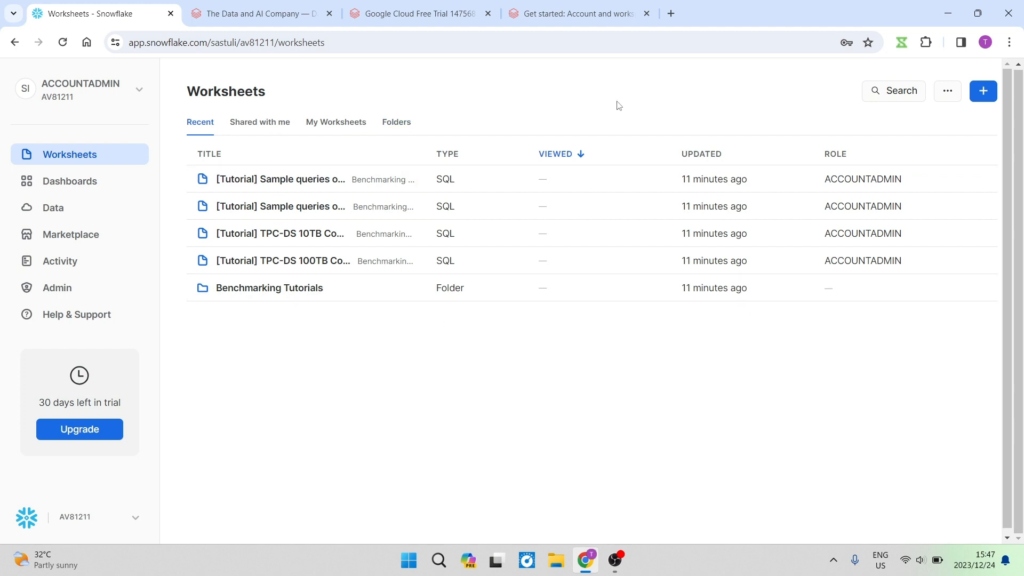
{"action": "mouse_move", "coordinate": [211, 30]}
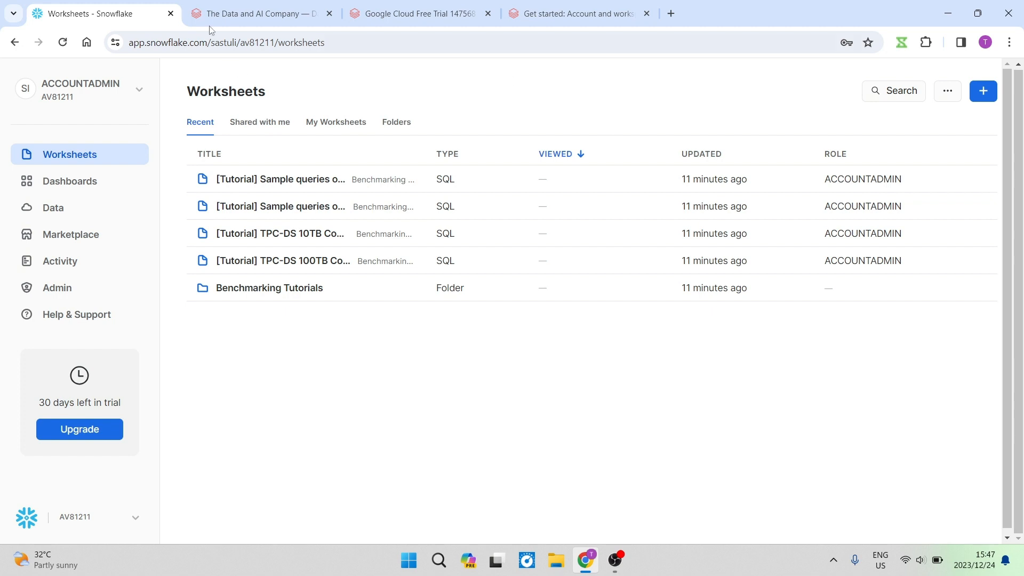
From the Databricks home page, view the Google Cloud free-trial page and its Marketplace setup invitation.
{"action": "left_click", "coordinate": [259, 12]}
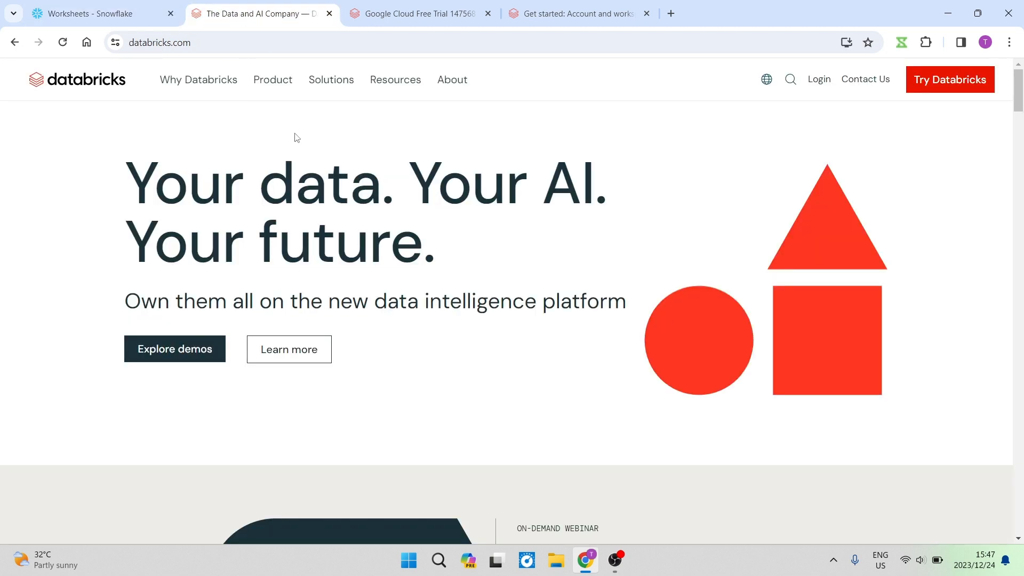
{"action": "mouse_move", "coordinate": [925, 106]}
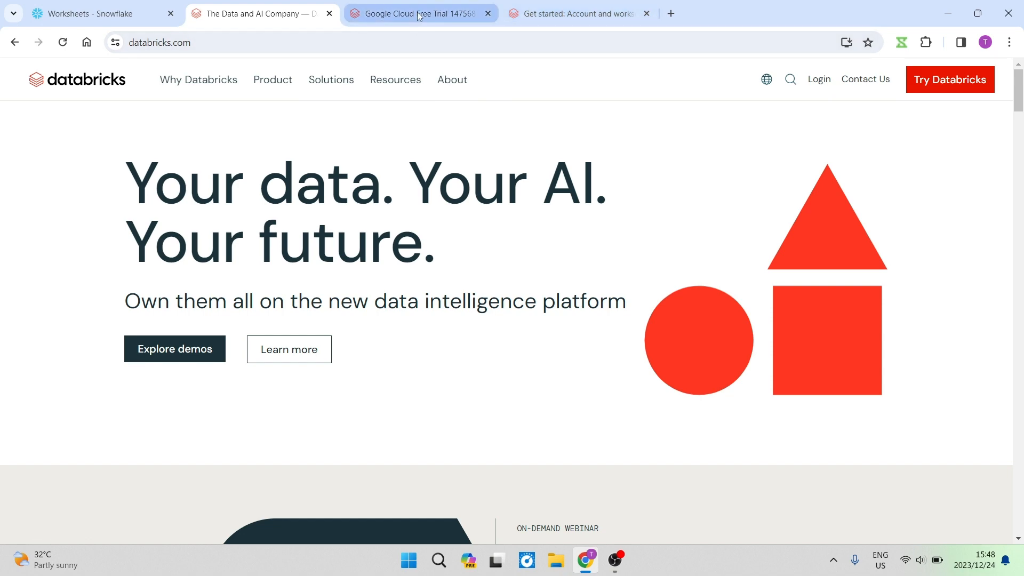
{"action": "left_click", "coordinate": [419, 13]}
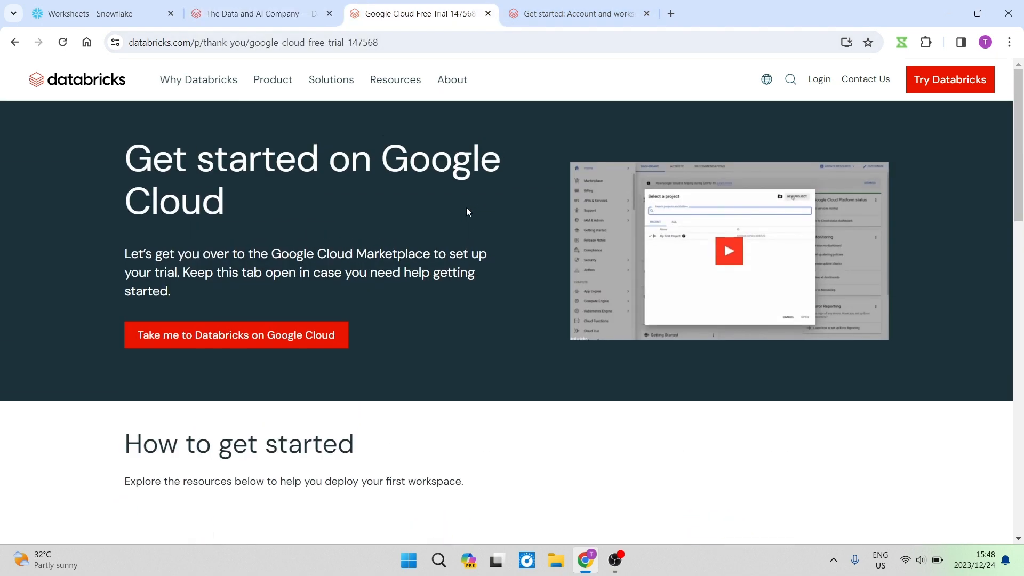
{"action": "mouse_move", "coordinate": [316, 236]}
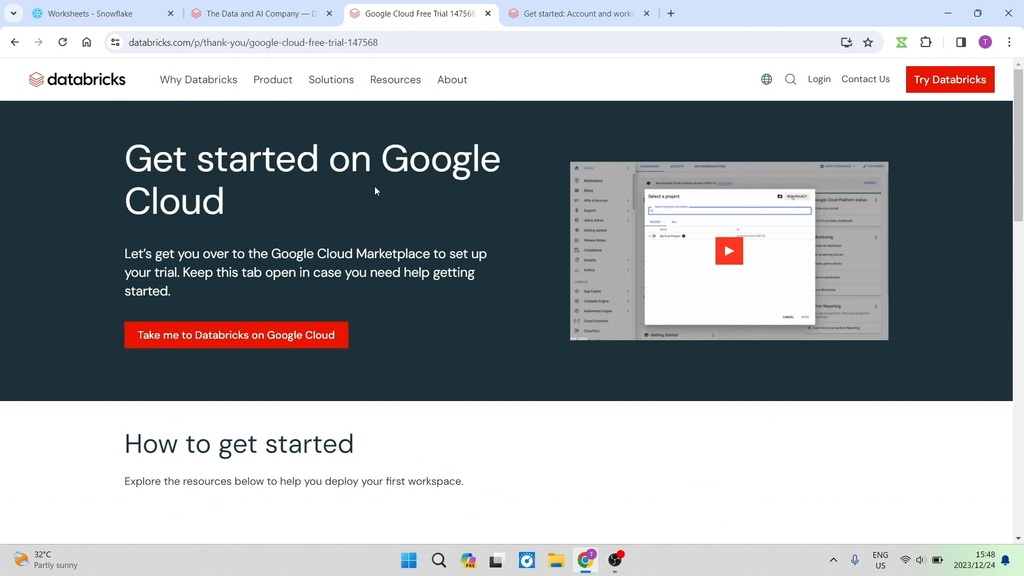
{"action": "scroll", "scroll_direction": "down", "scroll_amount": 3}
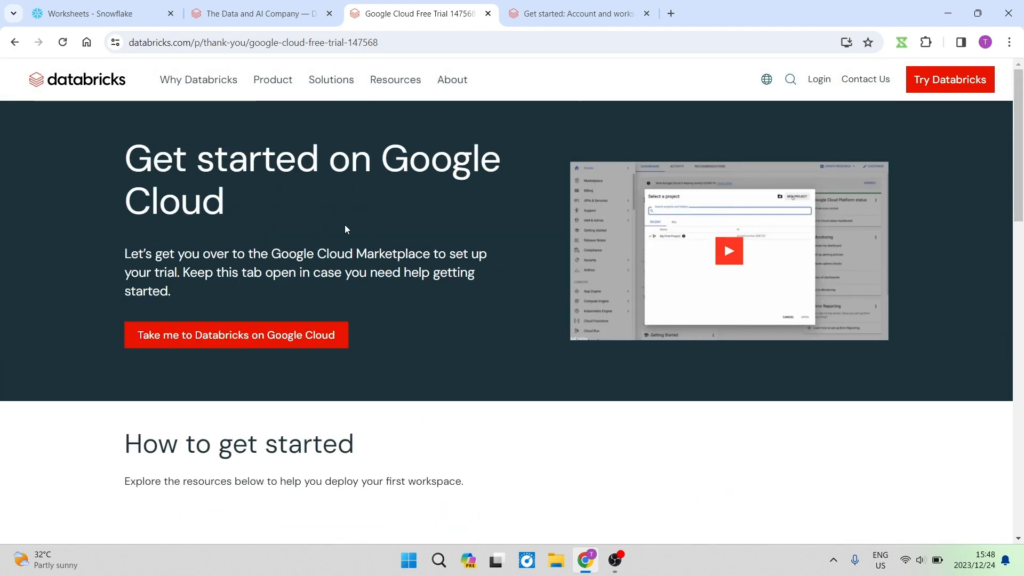
{"action": "mouse_move", "coordinate": [415, 198]}
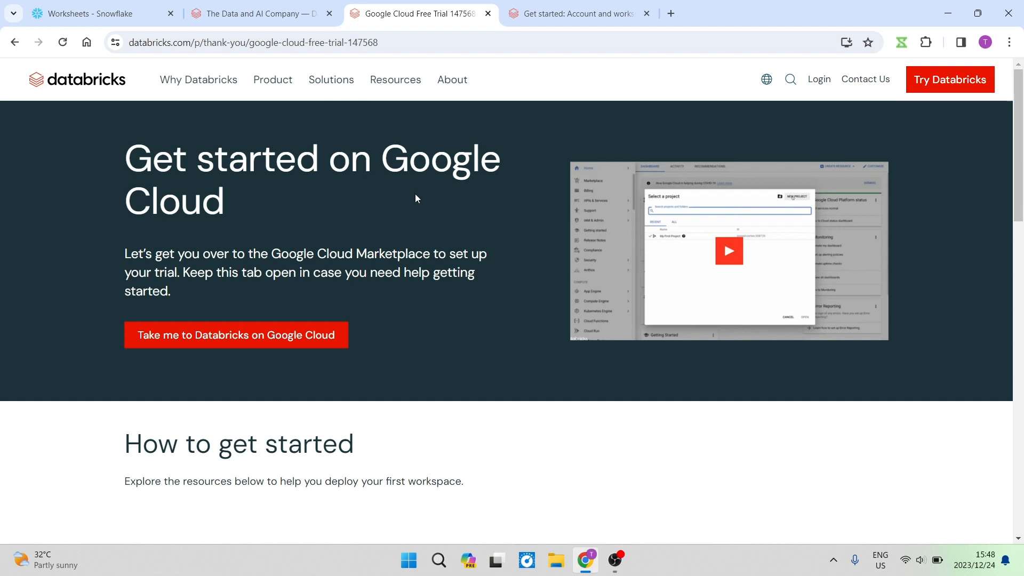
{"action": "mouse_move", "coordinate": [254, 125]}
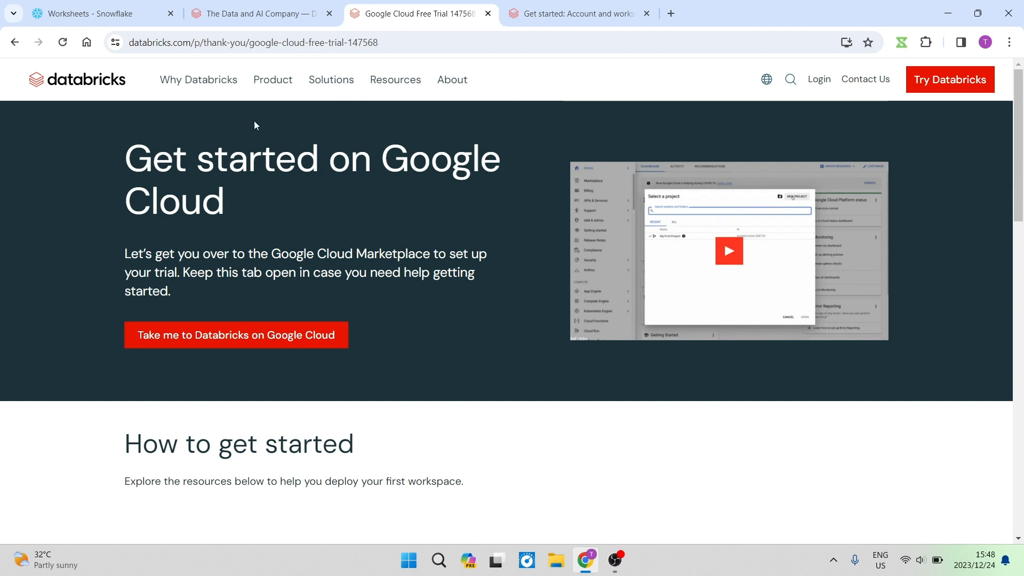
Glance at the Databricks home page and land back on Snowflake's tutorial worksheets list.
{"action": "left_click", "coordinate": [99, 13]}
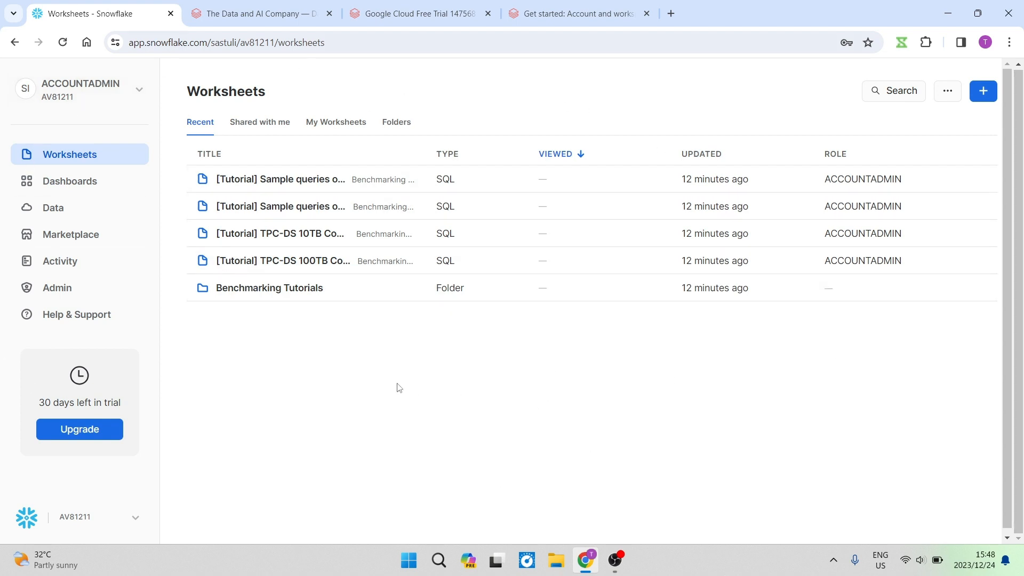
{"action": "mouse_move", "coordinate": [368, 353]}
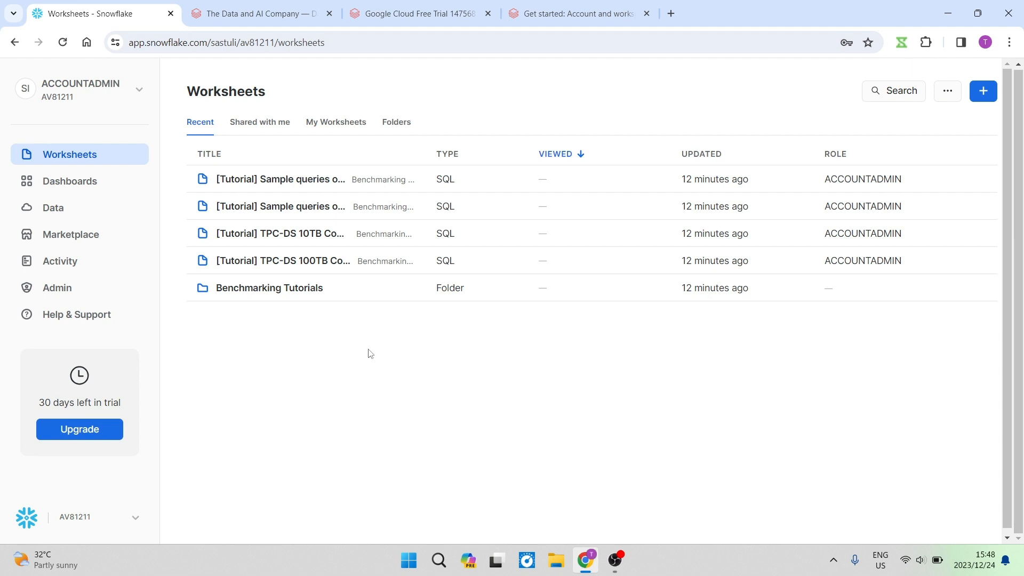
{"action": "mouse_move", "coordinate": [394, 348]}
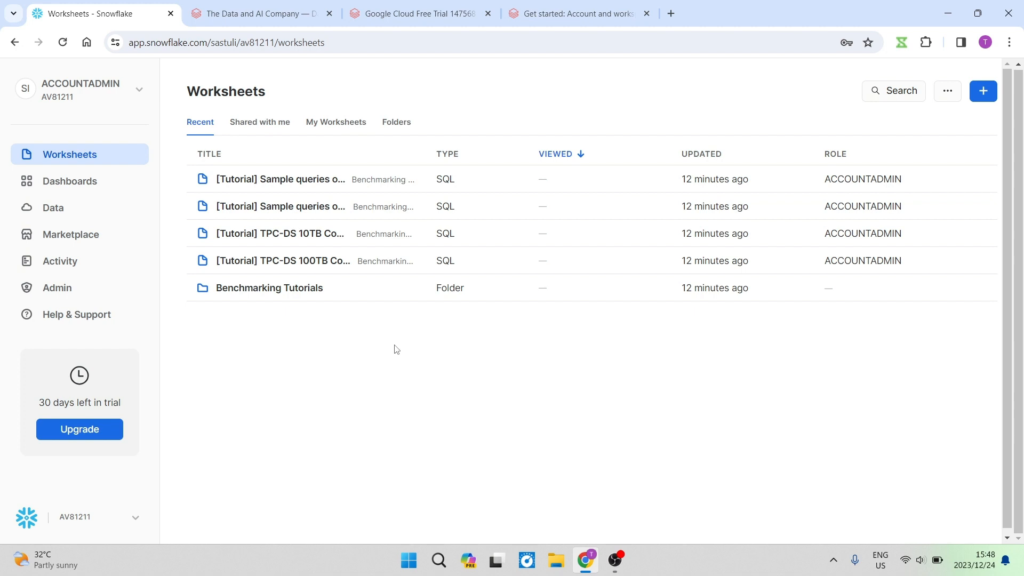
{"action": "mouse_move", "coordinate": [370, 334]}
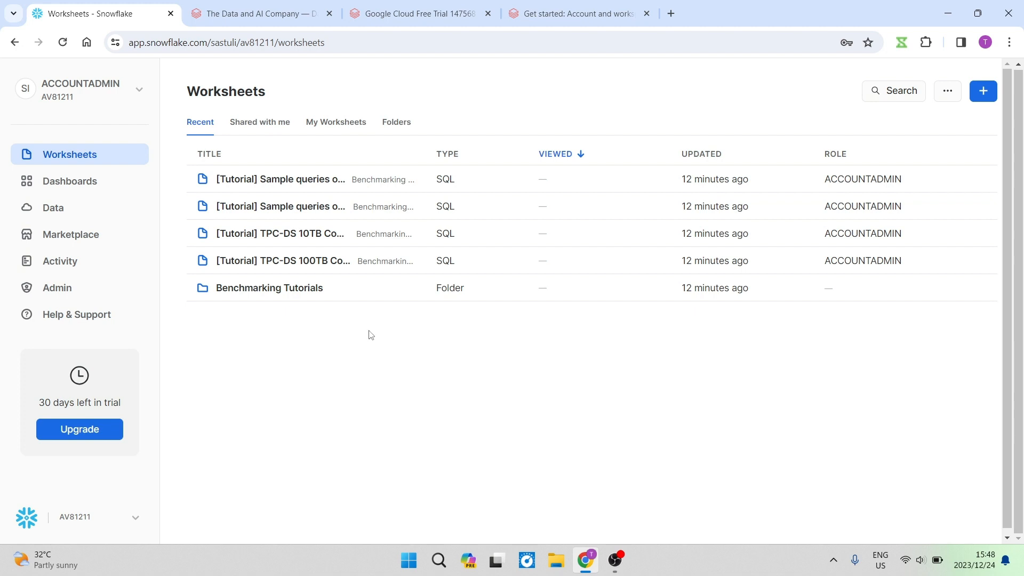
{"action": "mouse_move", "coordinate": [433, 237]}
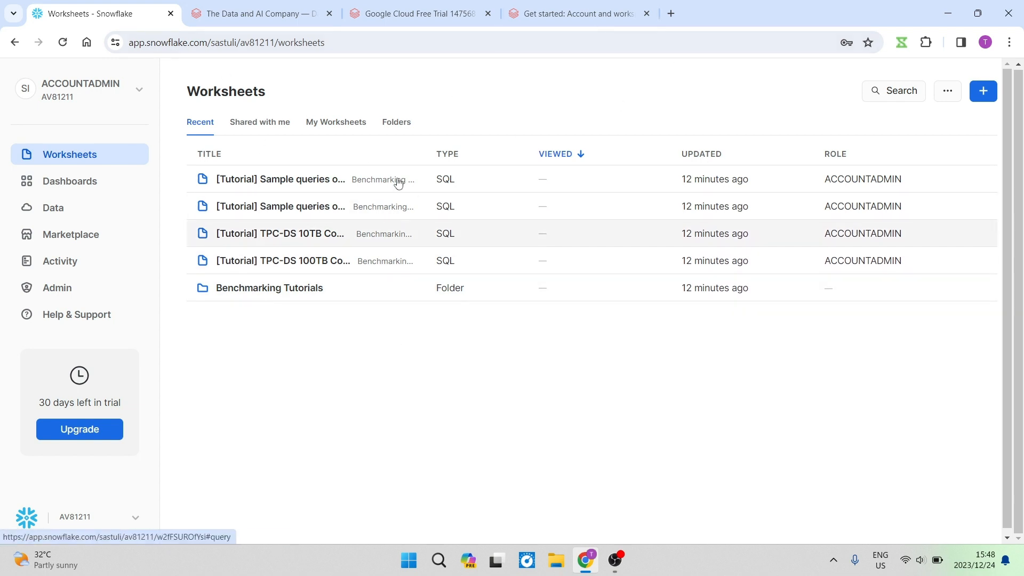
{"action": "mouse_move", "coordinate": [429, 90]}
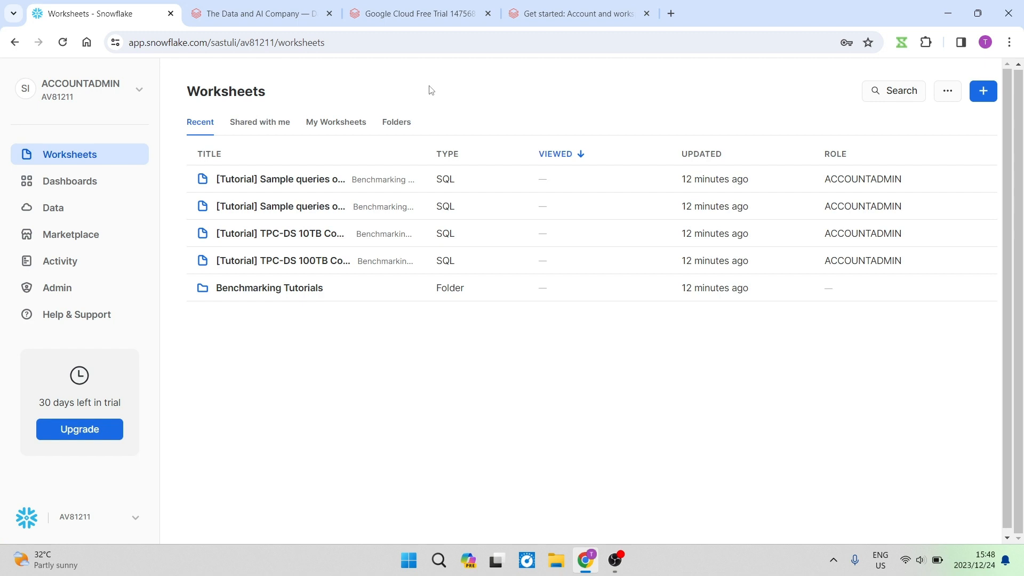
{"action": "mouse_move", "coordinate": [150, 66]}
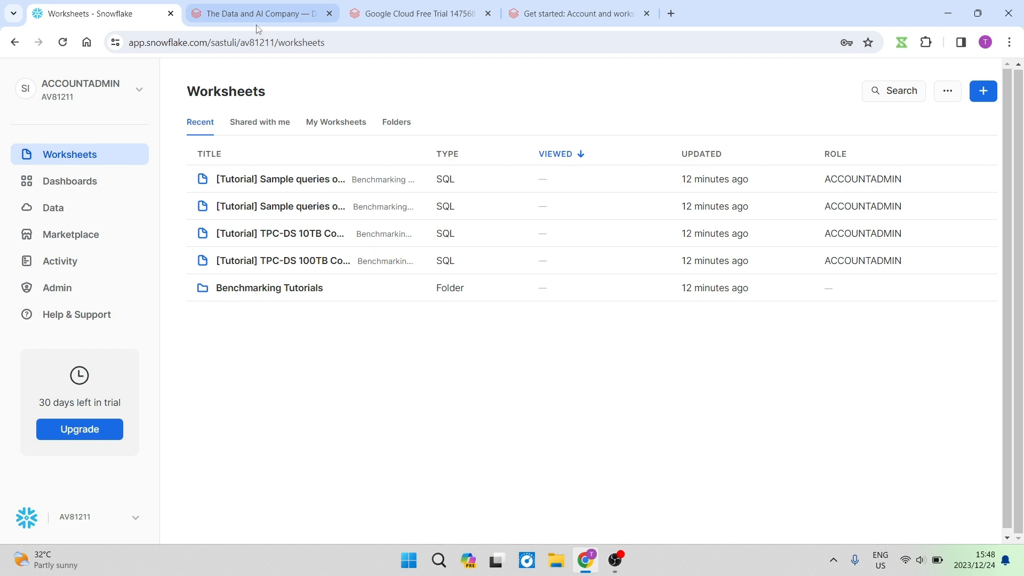
{"action": "left_click", "coordinate": [262, 13]}
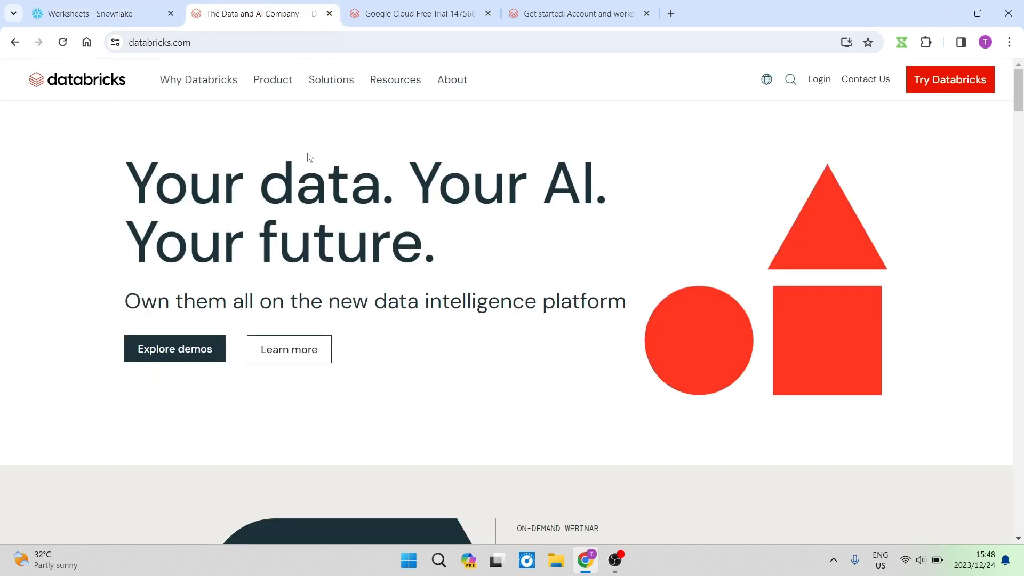
{"action": "mouse_move", "coordinate": [125, 57]}
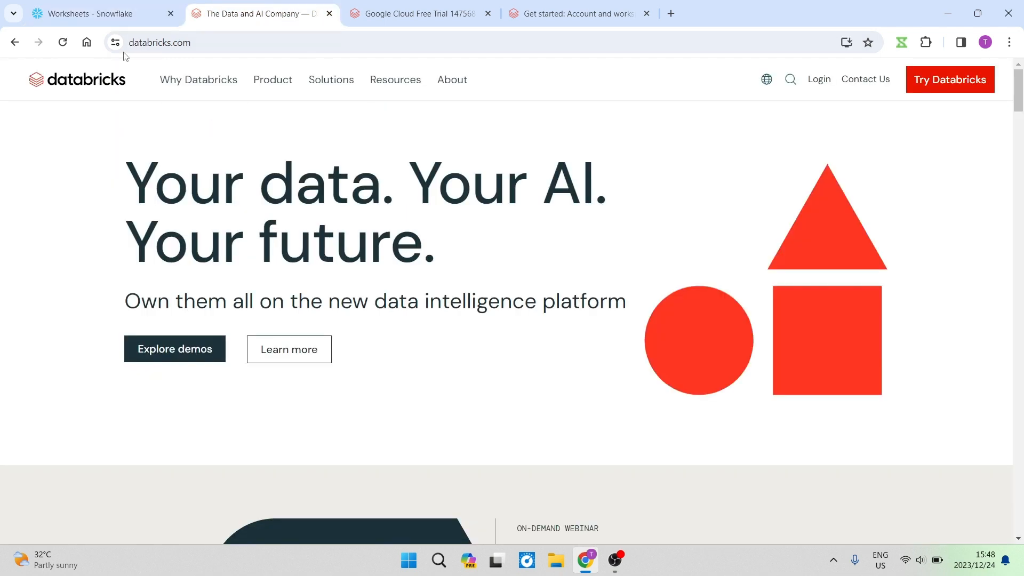
{"action": "left_click", "coordinate": [98, 13]}
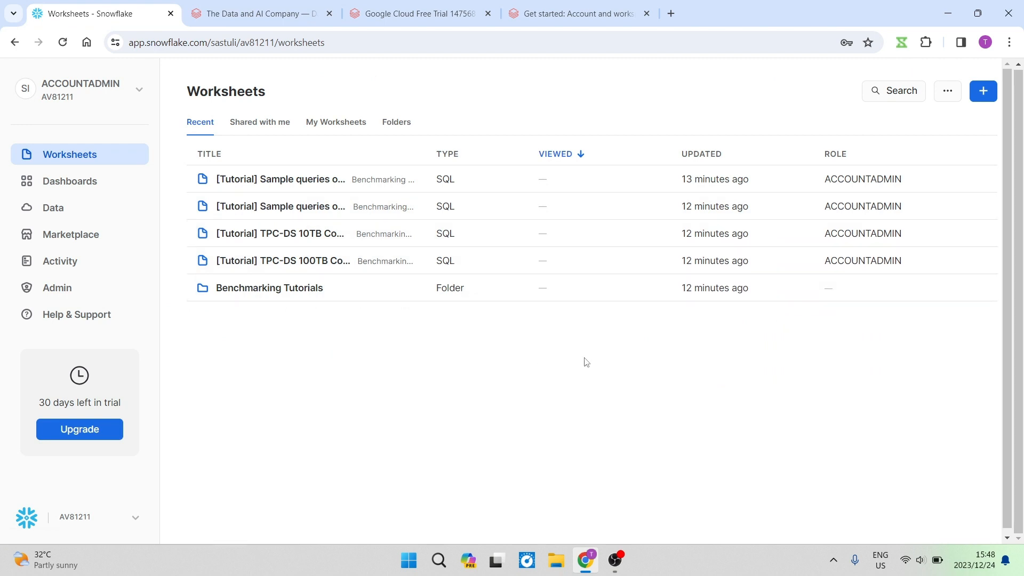
{"action": "mouse_move", "coordinate": [553, 426]}
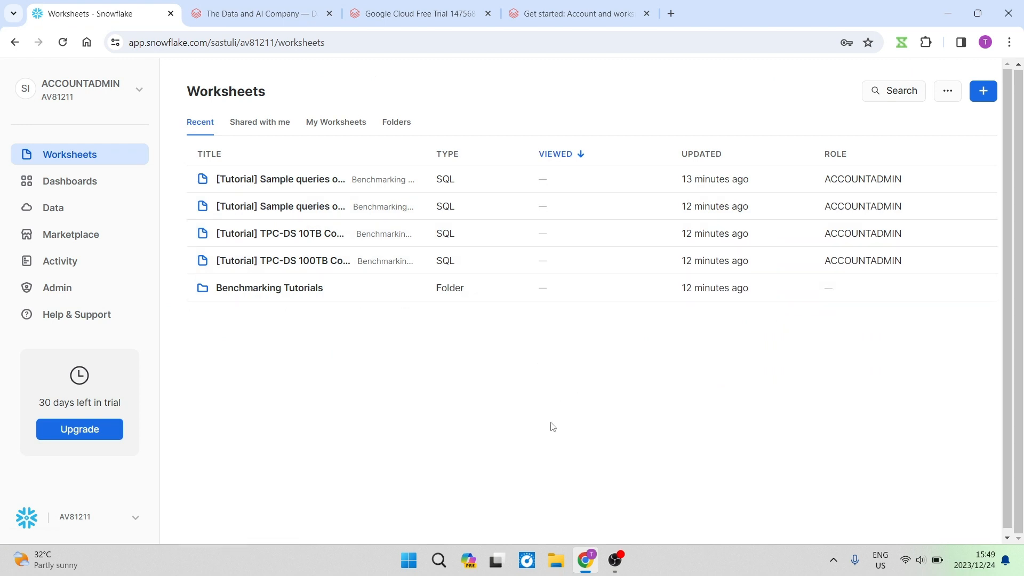
{"action": "mouse_move", "coordinate": [520, 288]}
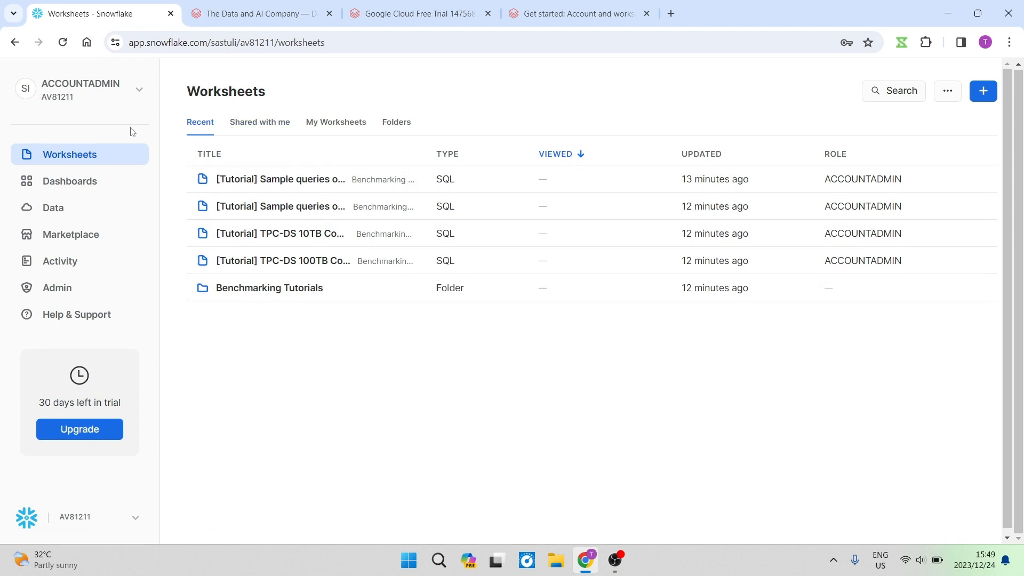
{"action": "mouse_move", "coordinate": [53, 207]}
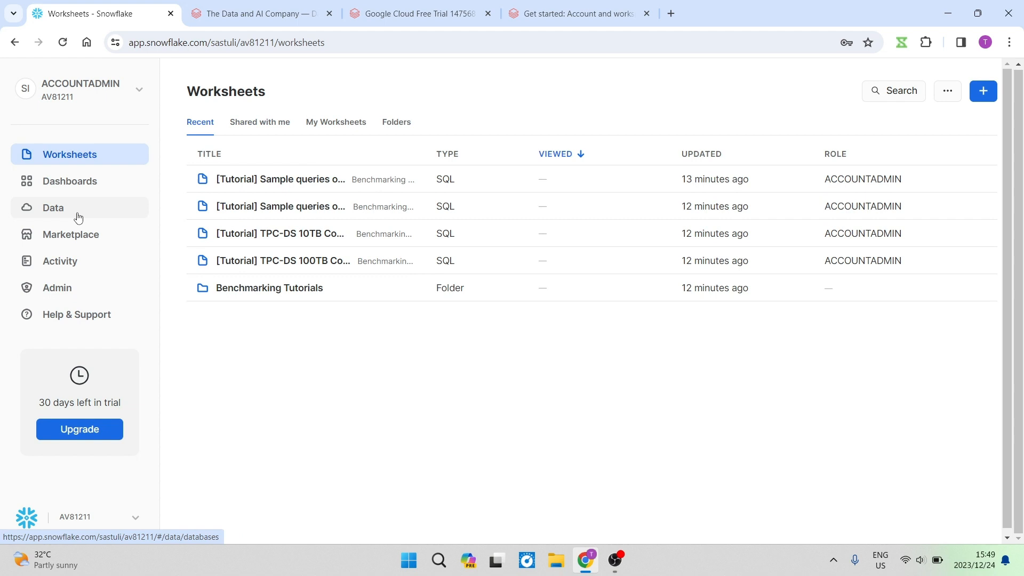
Show the Databases page listing the shared SNOWFLAKE and SNOWFLAKE_SAMPLE_DATA databases.
{"action": "left_click", "coordinate": [54, 209]}
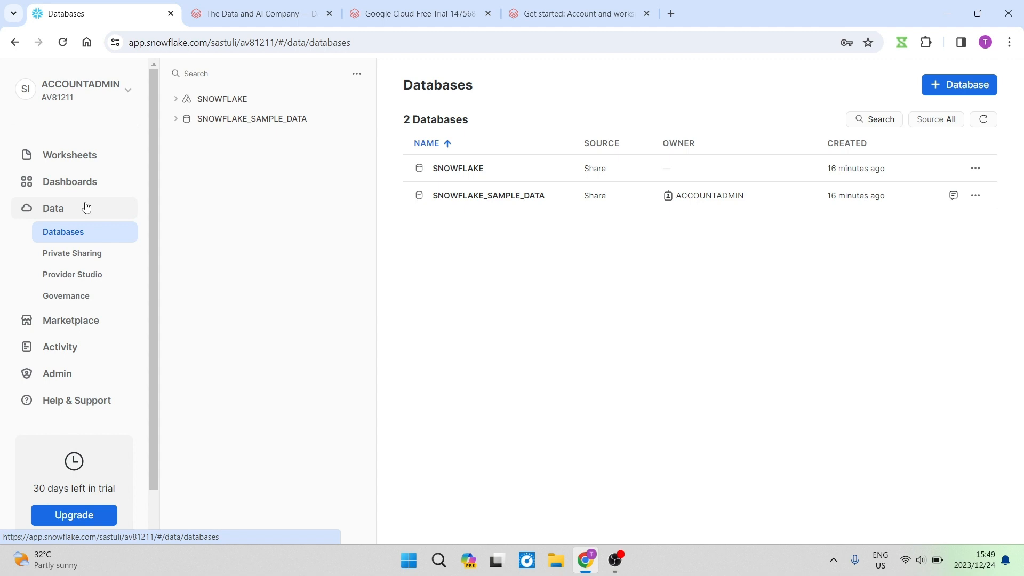
Show the Marketplace with native apps like OpsCenter and CARTO plus popular free datasets.
{"action": "left_click", "coordinate": [70, 320]}
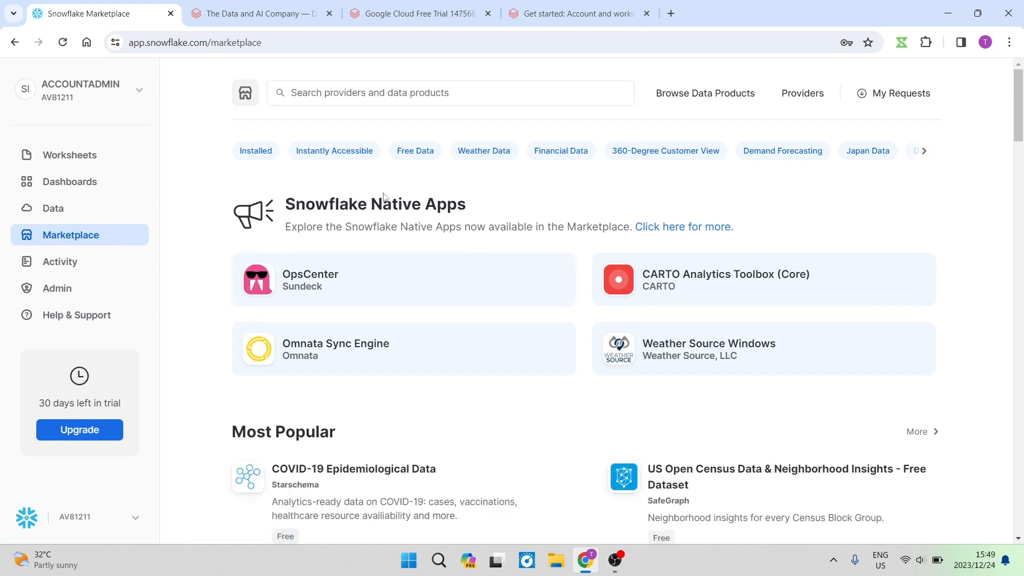
{"action": "mouse_move", "coordinate": [558, 181]}
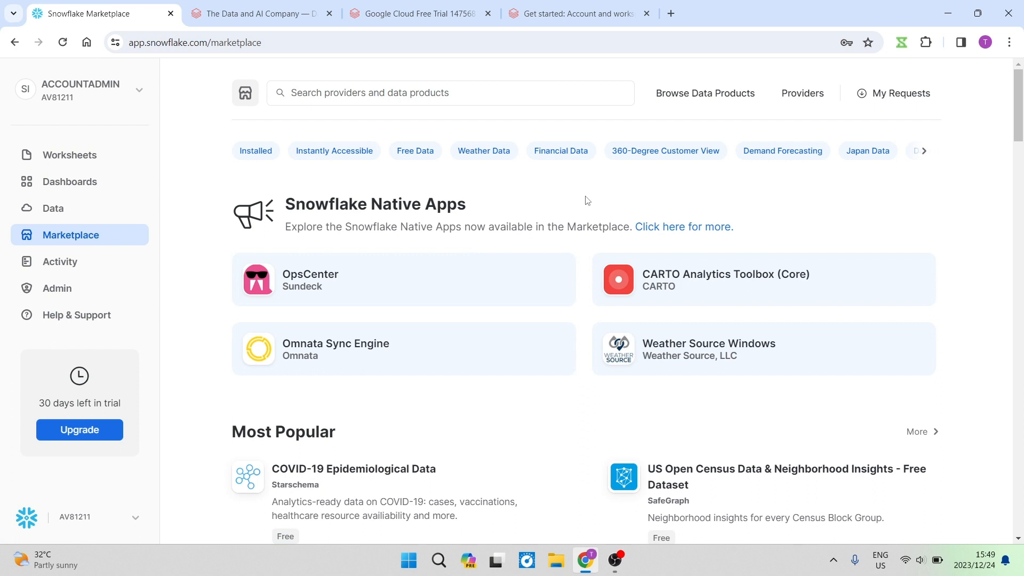
{"action": "mouse_move", "coordinate": [555, 206]}
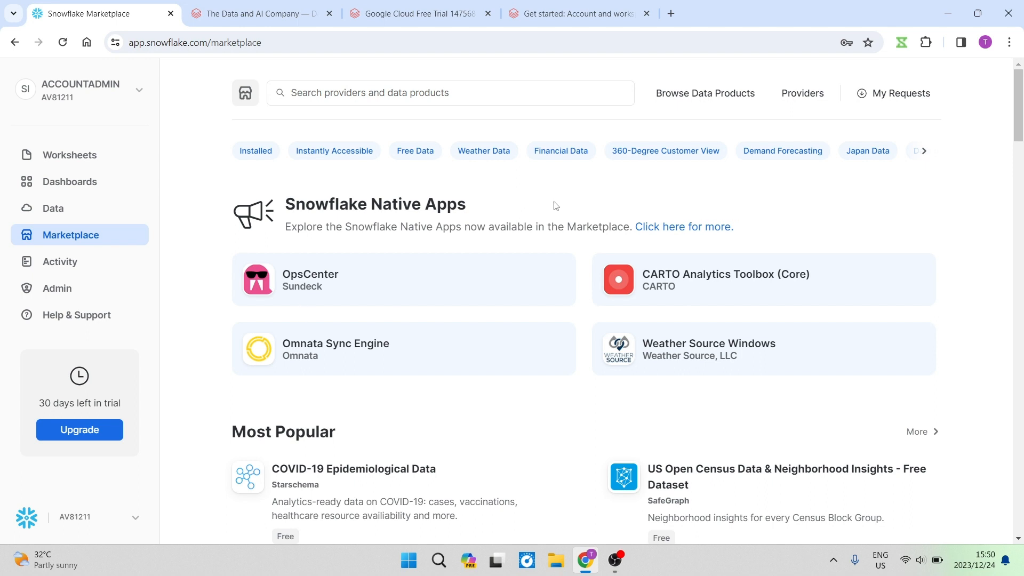
{"action": "mouse_move", "coordinate": [662, 210]}
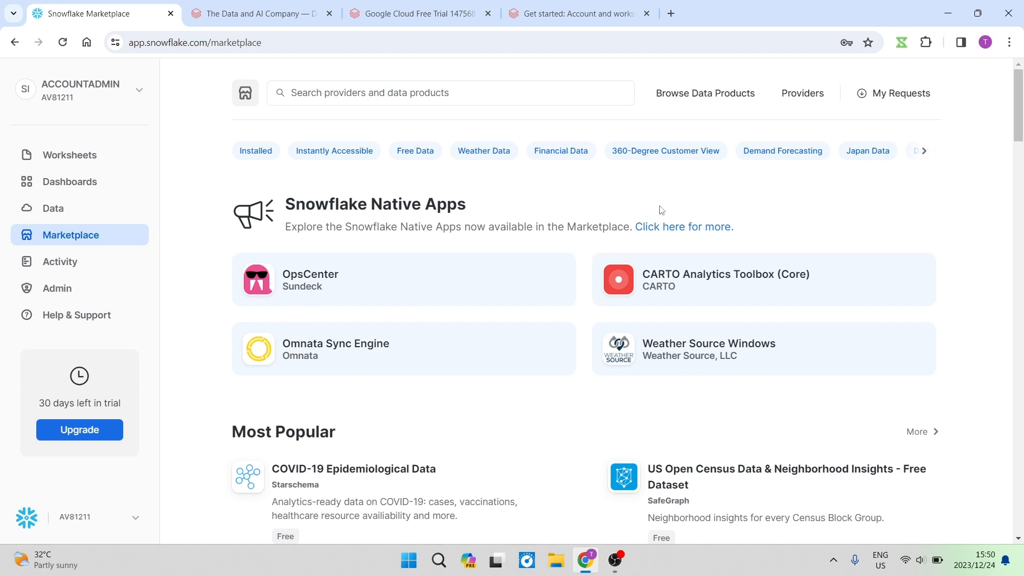
{"action": "mouse_move", "coordinate": [665, 198]}
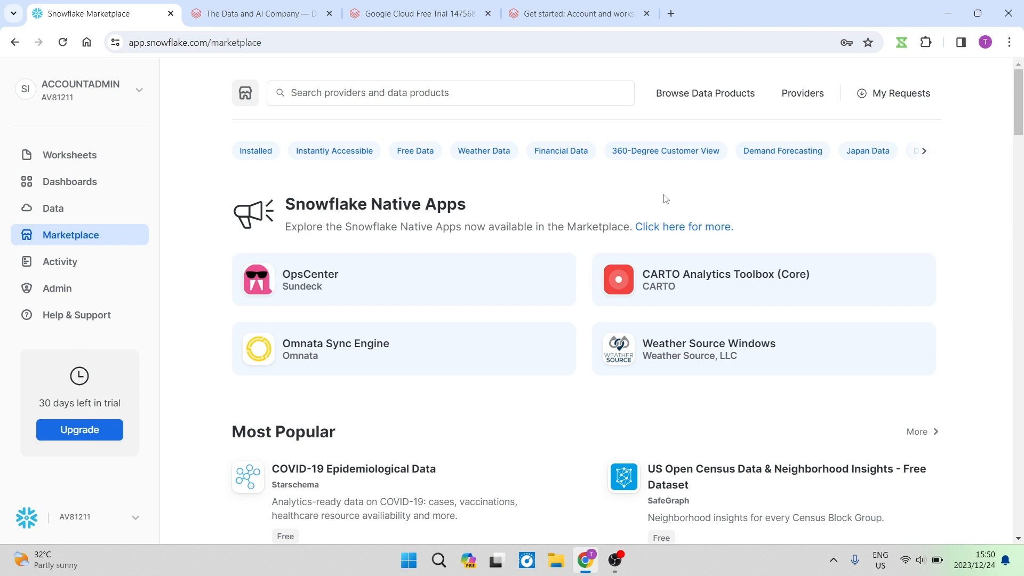
{"action": "mouse_move", "coordinate": [694, 190]}
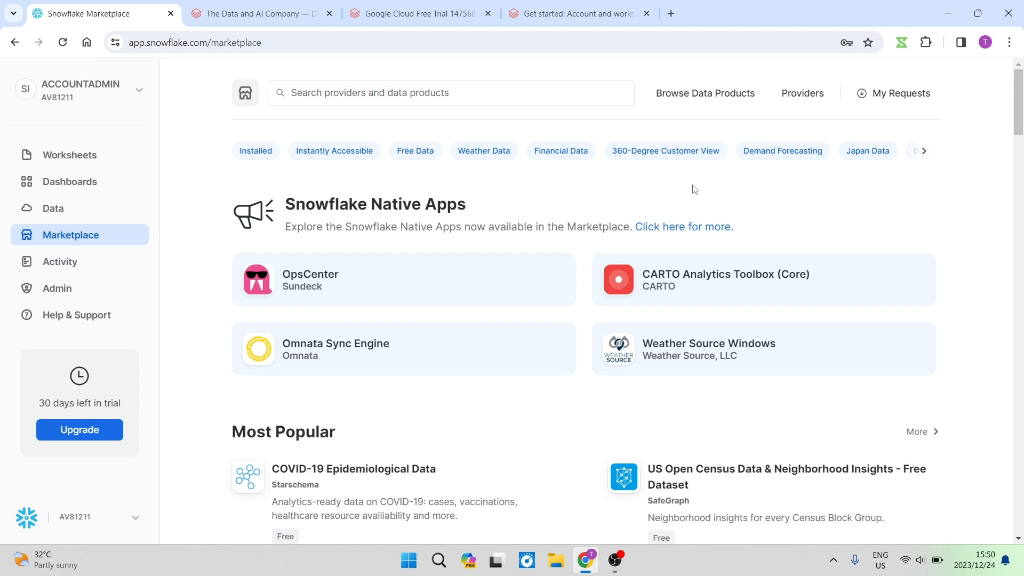
{"action": "mouse_move", "coordinate": [657, 194]}
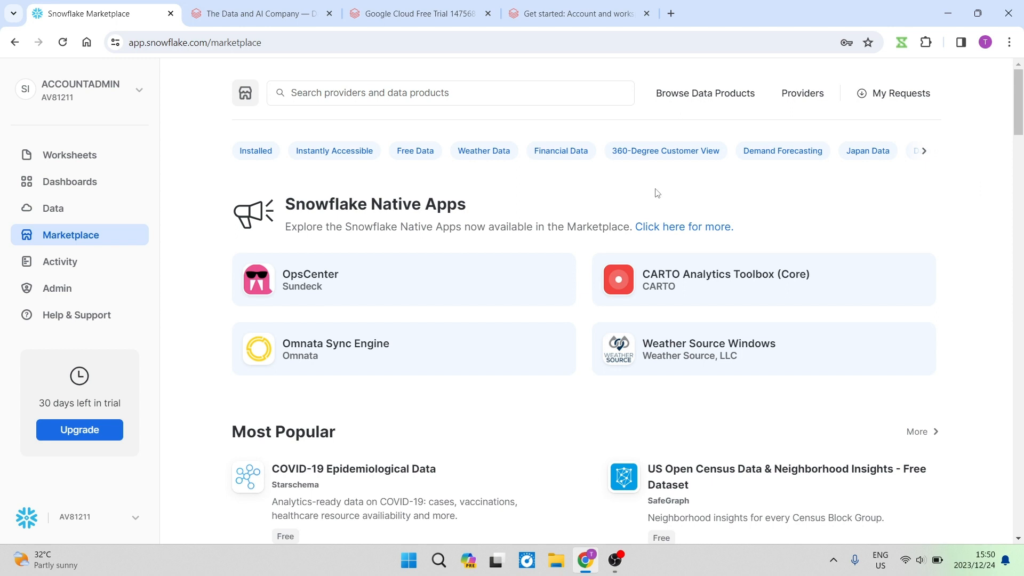
{"action": "mouse_move", "coordinate": [662, 185]}
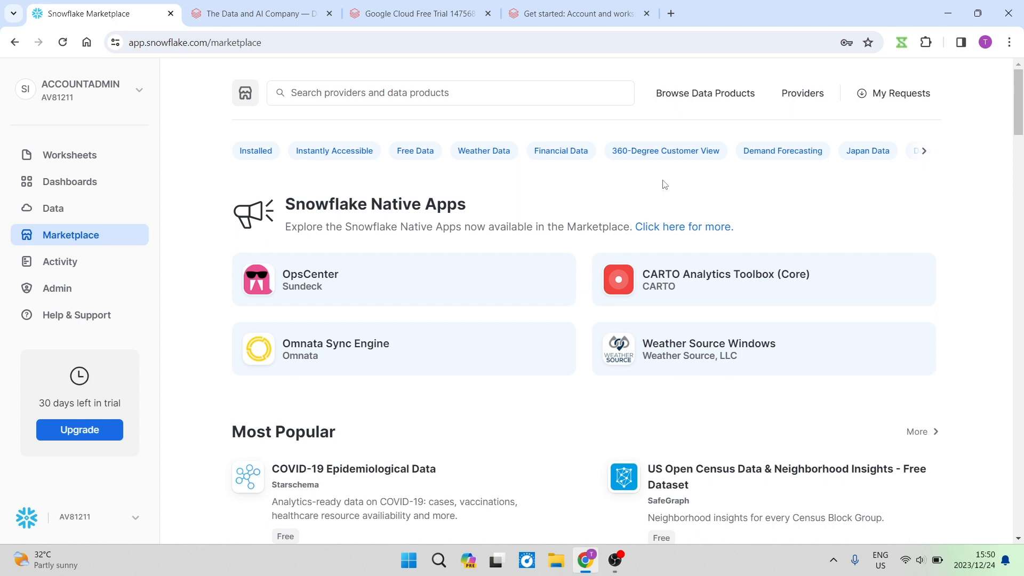
{"action": "mouse_move", "coordinate": [730, 200]}
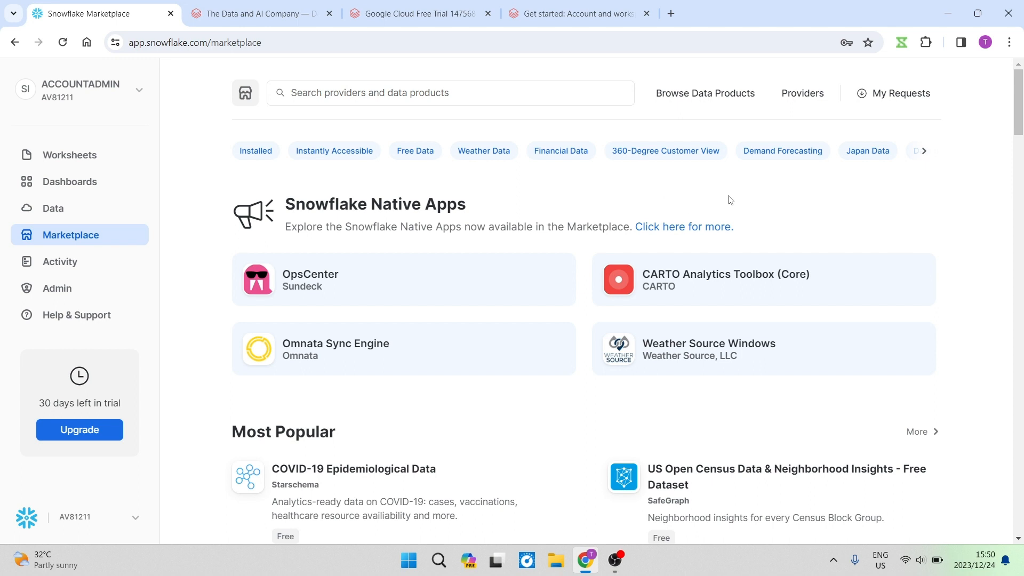
{"action": "mouse_move", "coordinate": [686, 190]}
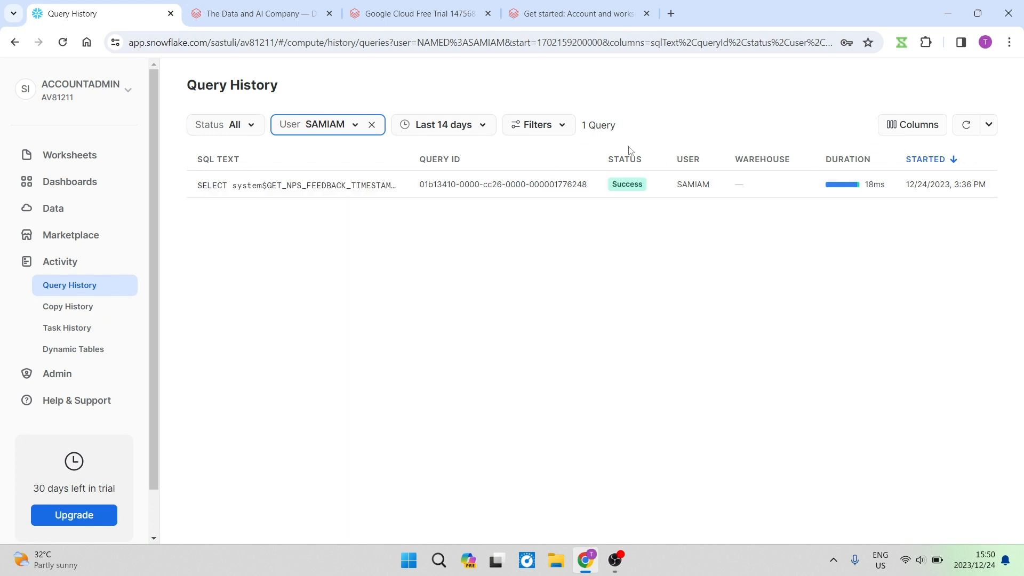
{"action": "mouse_move", "coordinate": [672, 121]}
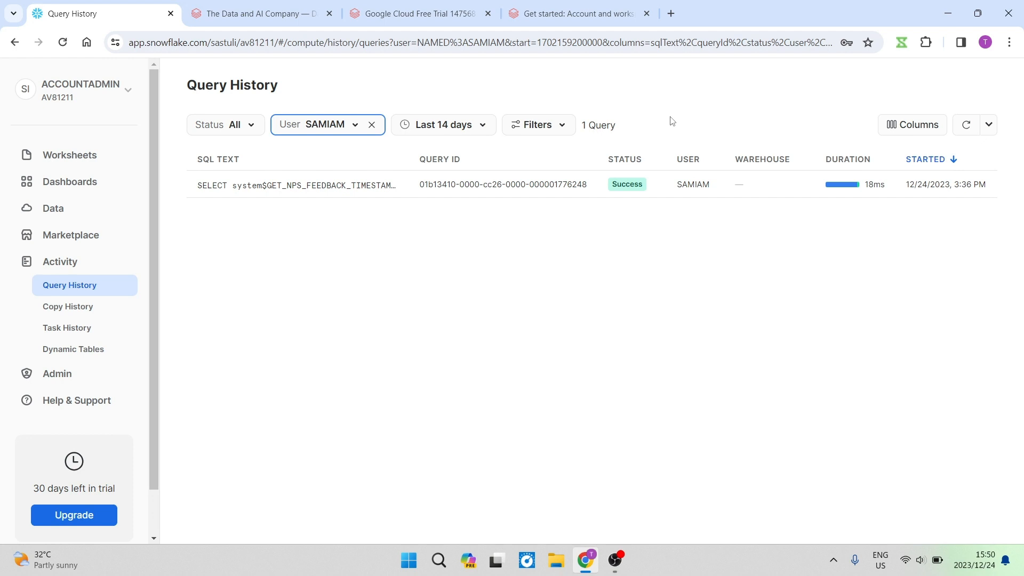
{"action": "mouse_move", "coordinate": [691, 121]}
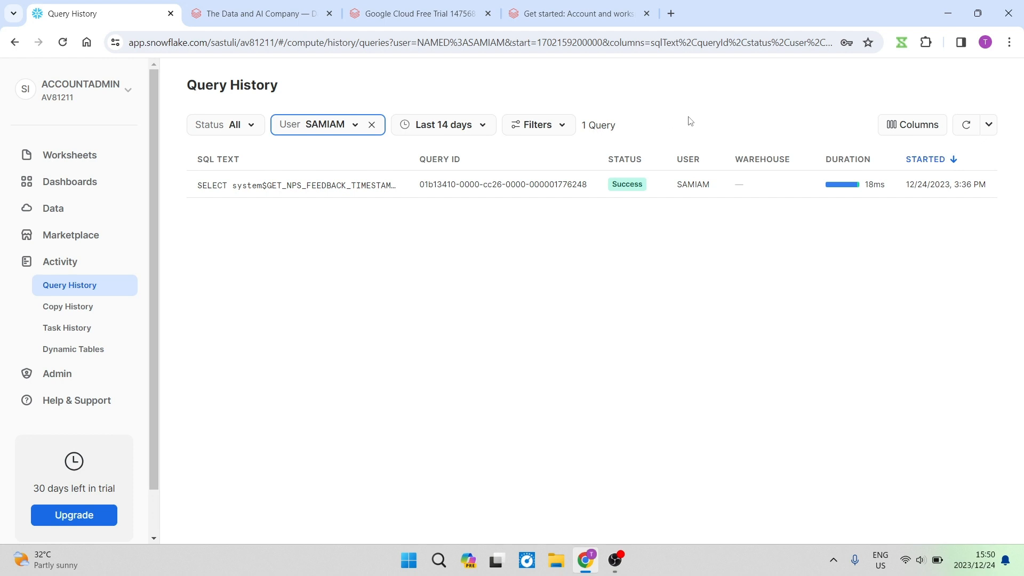
{"action": "mouse_move", "coordinate": [664, 147]}
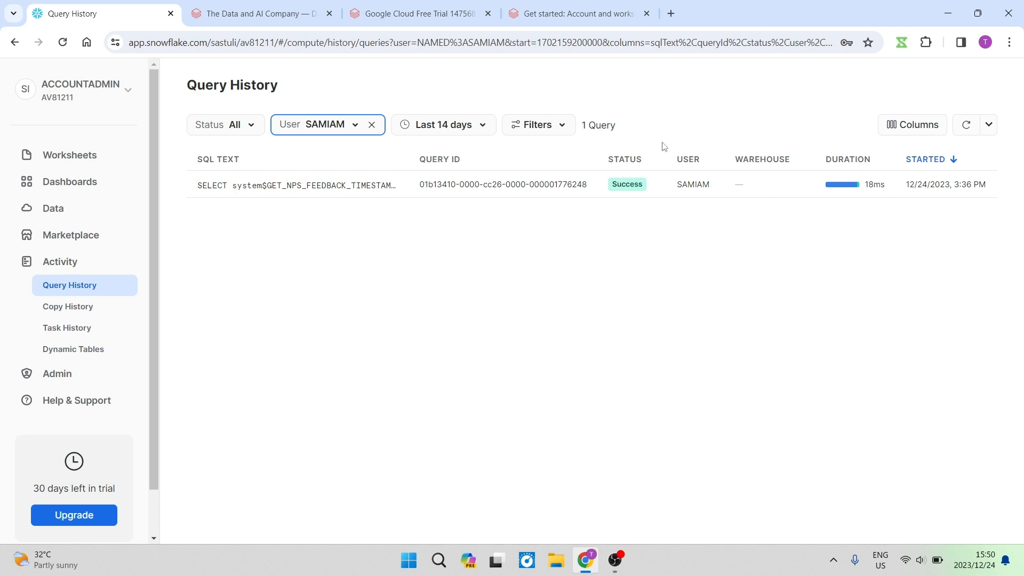
{"action": "mouse_move", "coordinate": [86, 239]}
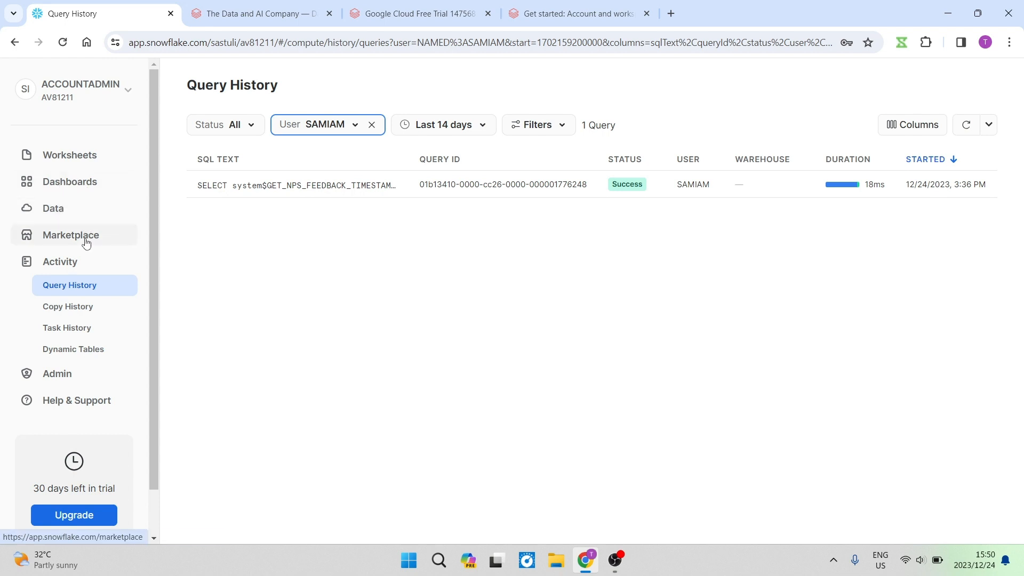
Revisit the data products marketplace, then land on the saved tutorial worksheets list.
{"action": "left_click", "coordinate": [70, 235]}
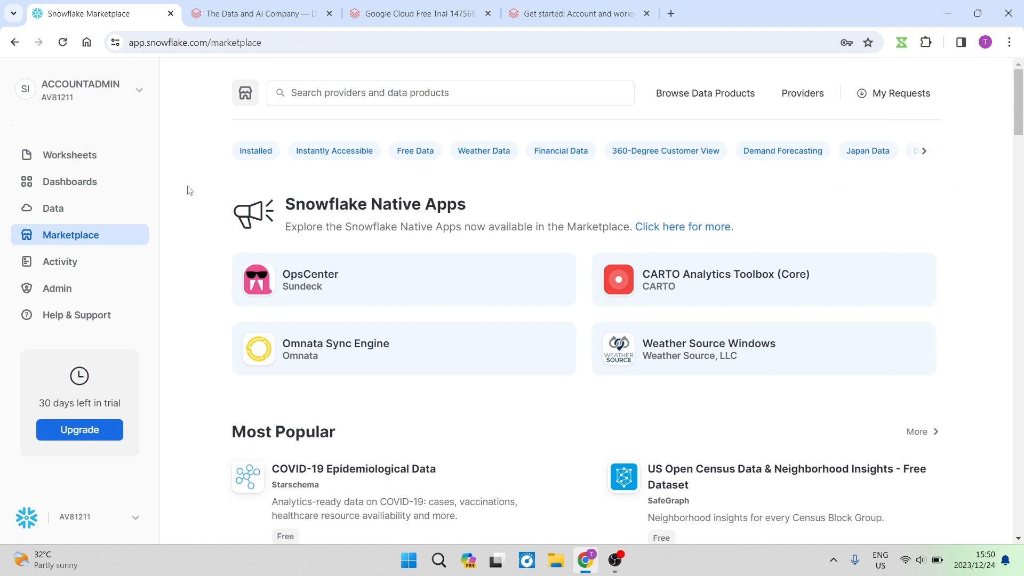
{"action": "mouse_move", "coordinate": [227, 181]}
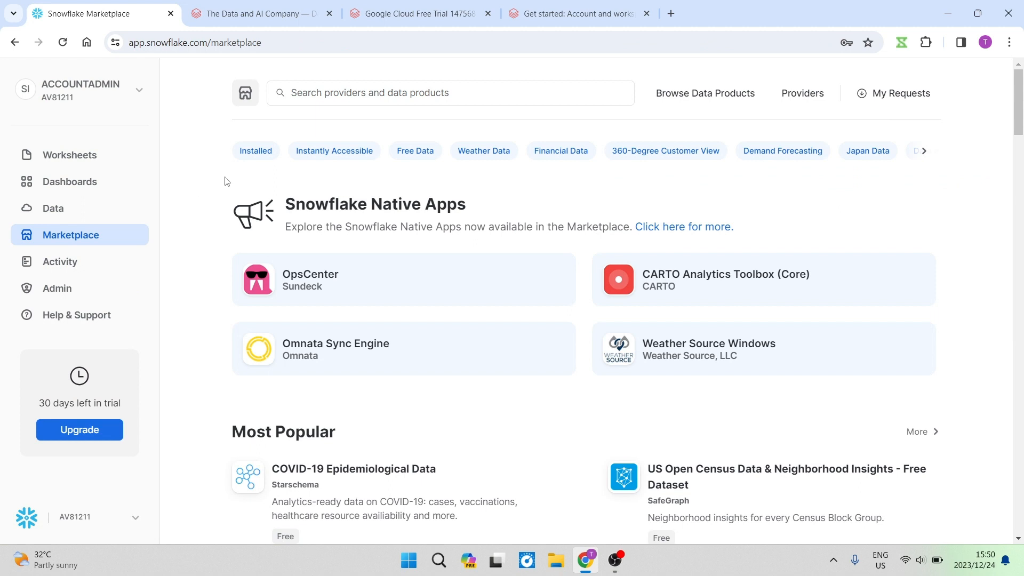
{"action": "mouse_move", "coordinate": [198, 129]}
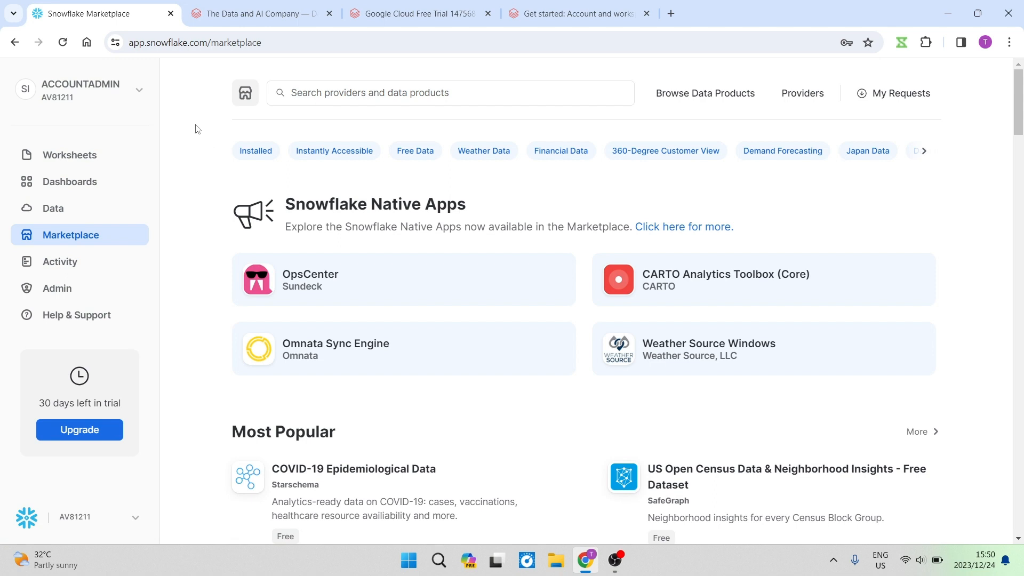
{"action": "mouse_move", "coordinate": [185, 99]}
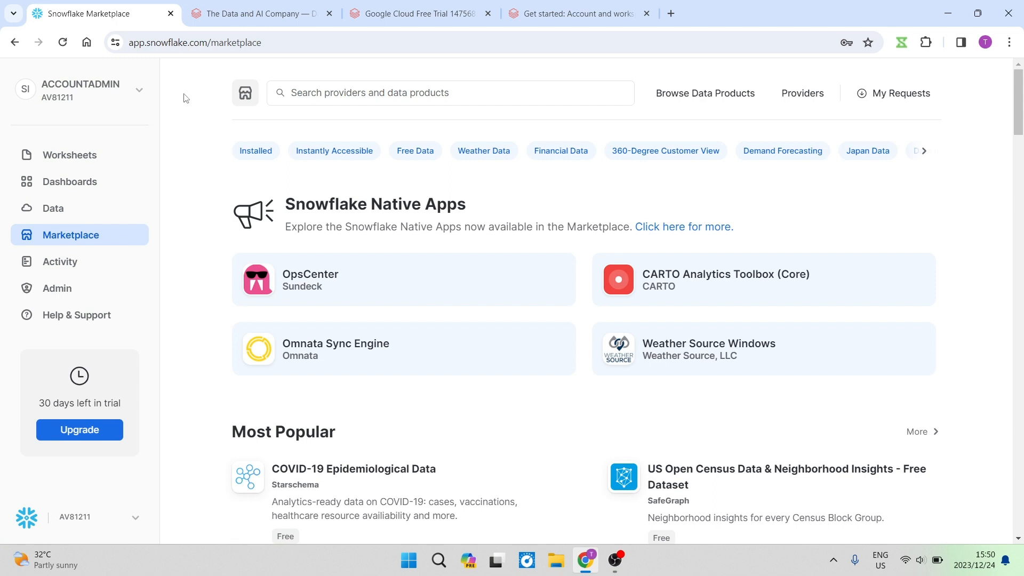
{"action": "left_click", "coordinate": [69, 155]}
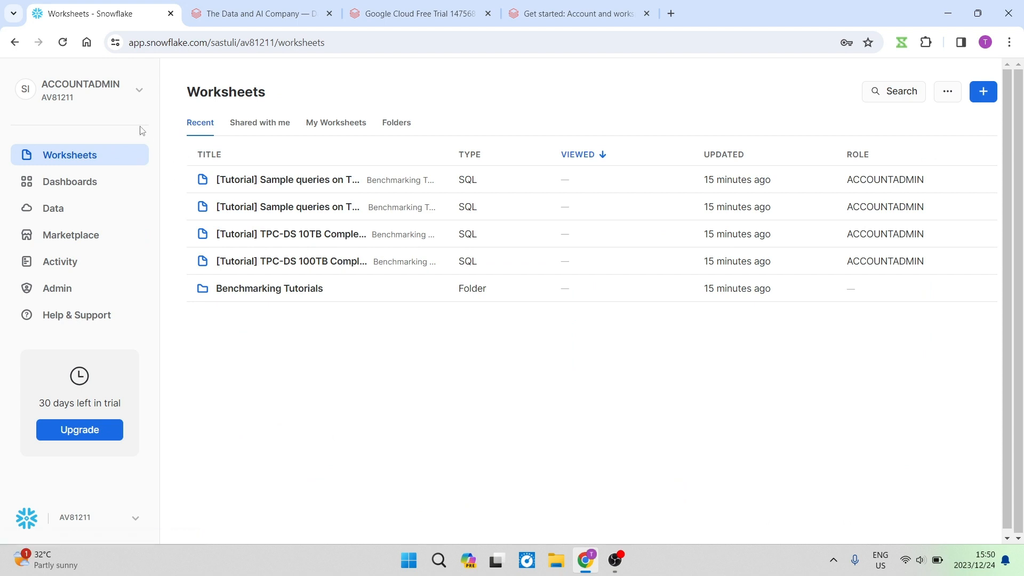
{"action": "mouse_move", "coordinate": [393, 96]}
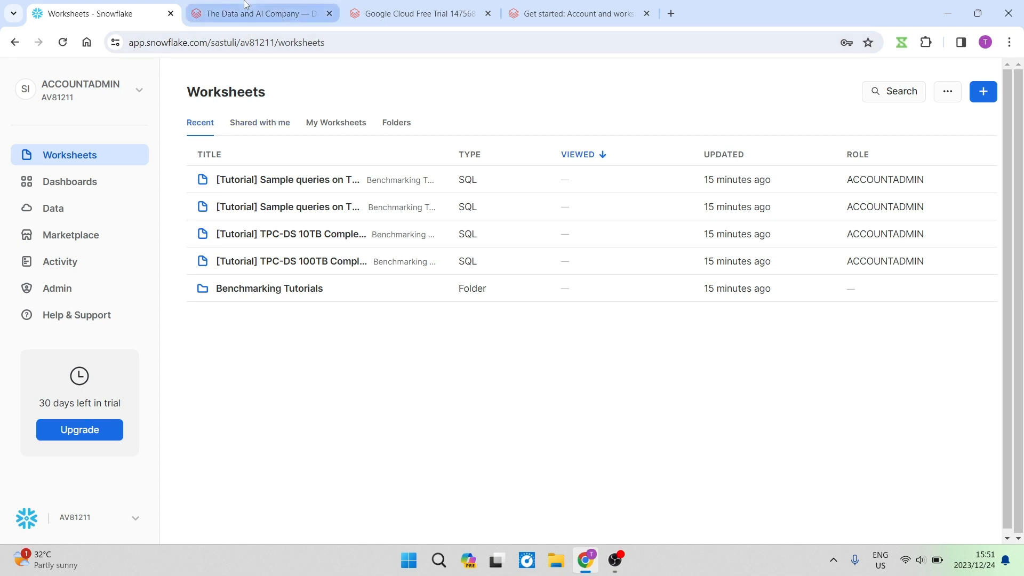
Pass through the Databricks homepage and account setup docs to the Google Cloud free-trial page.
{"action": "left_click", "coordinate": [260, 13]}
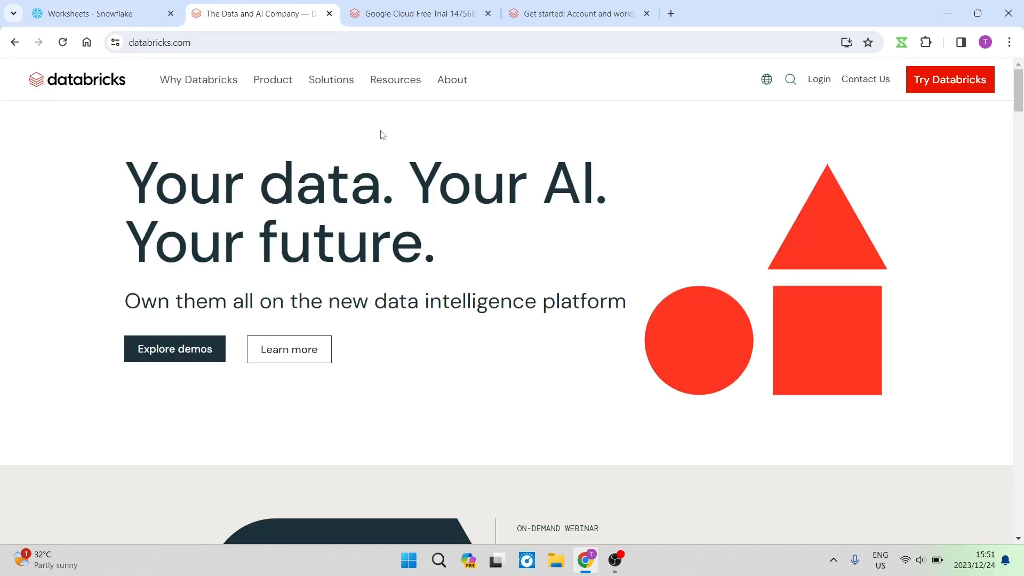
{"action": "mouse_move", "coordinate": [550, 124]}
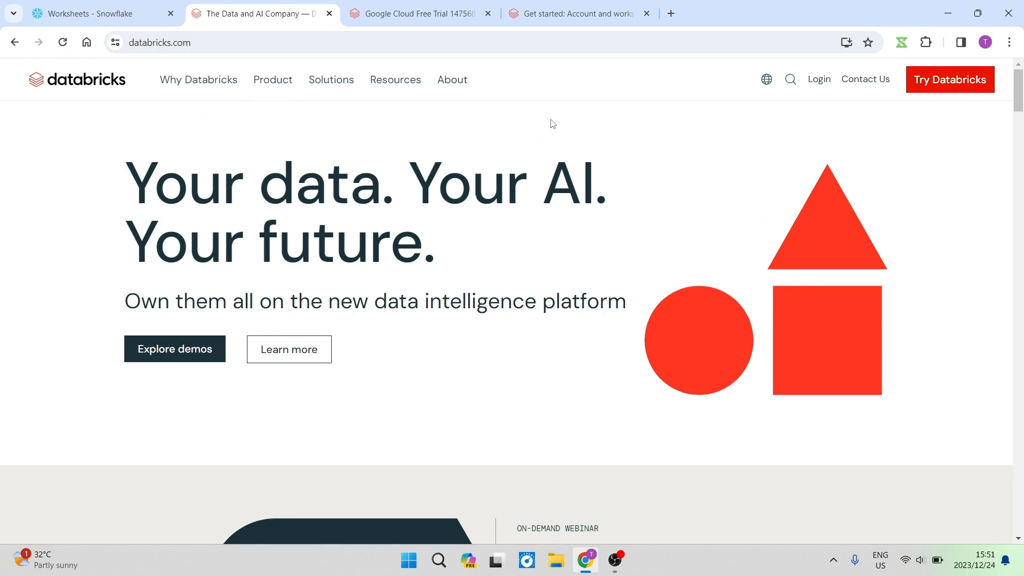
{"action": "left_click", "coordinate": [578, 13]}
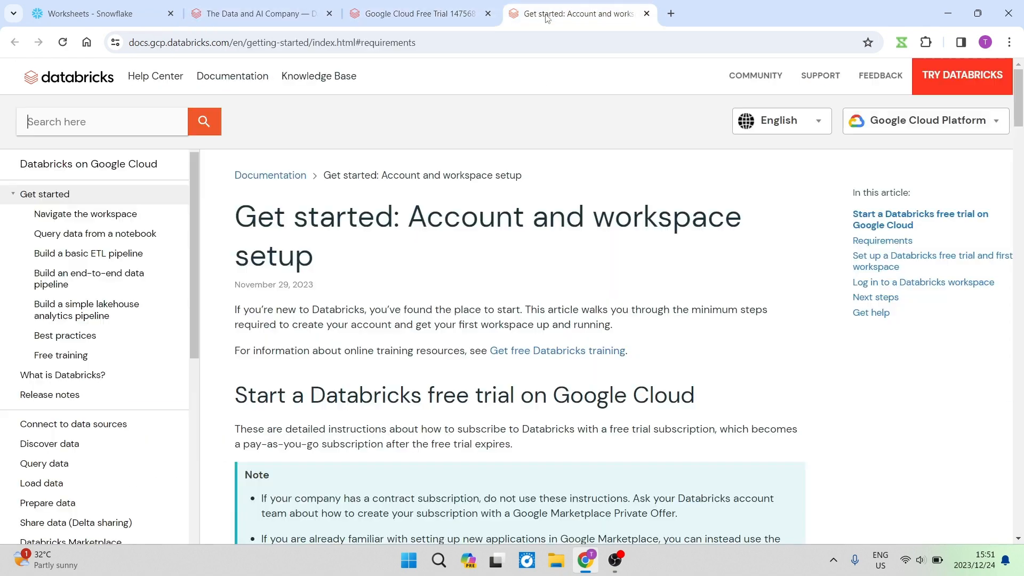
{"action": "left_click", "coordinate": [418, 13]}
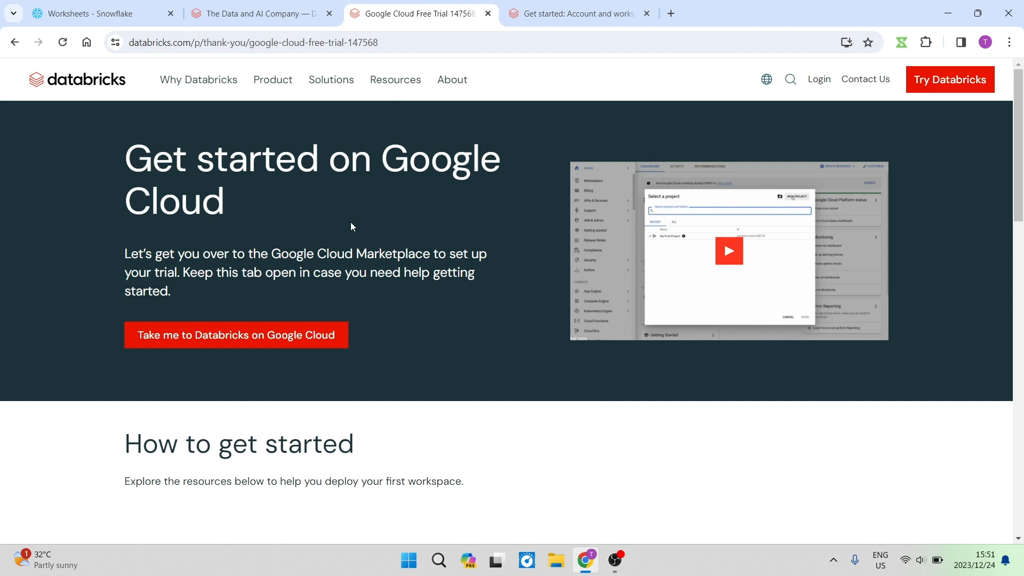
{"action": "mouse_move", "coordinate": [282, 162]}
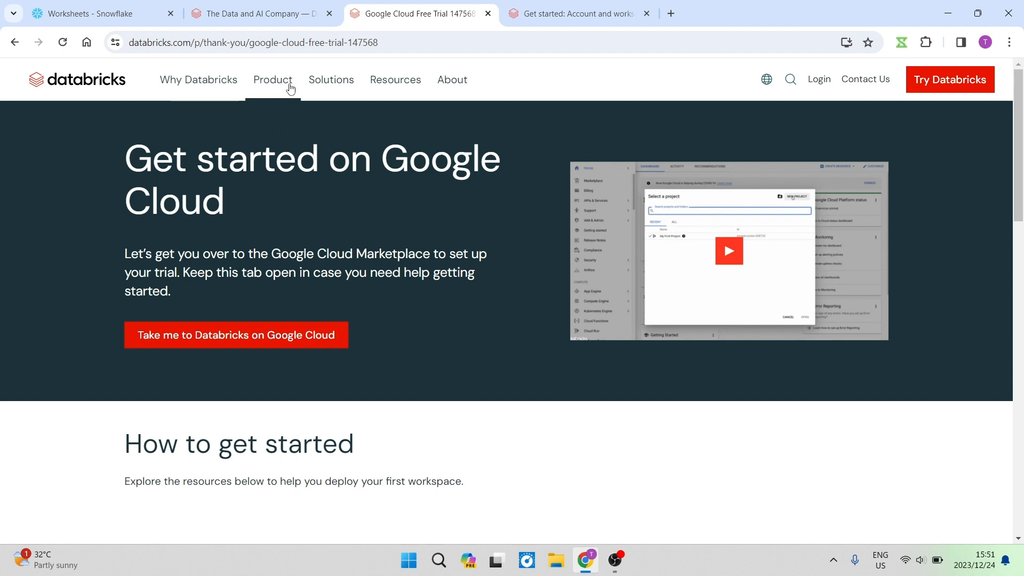
{"action": "mouse_move", "coordinate": [330, 80]}
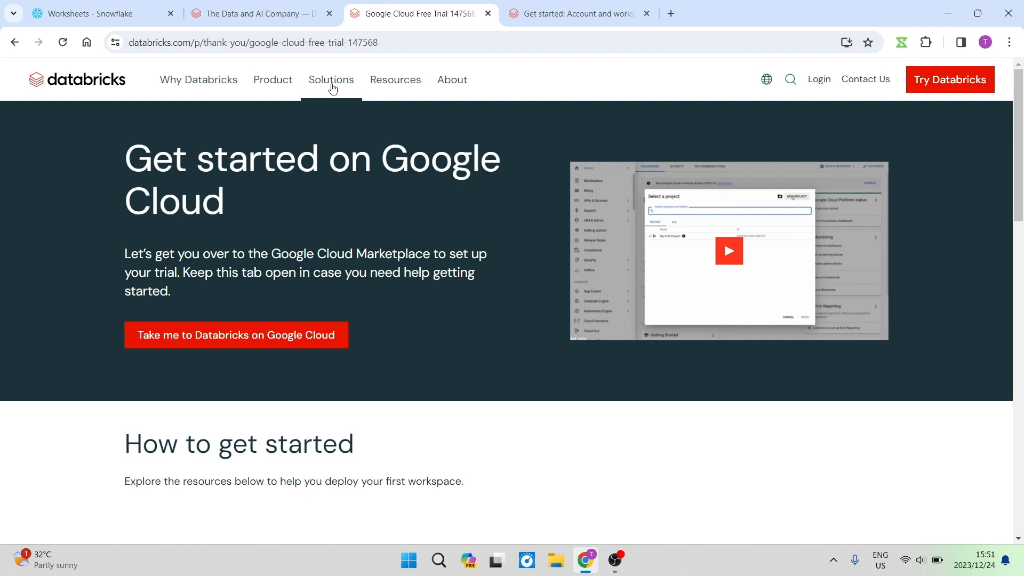
{"action": "mouse_move", "coordinate": [346, 91]}
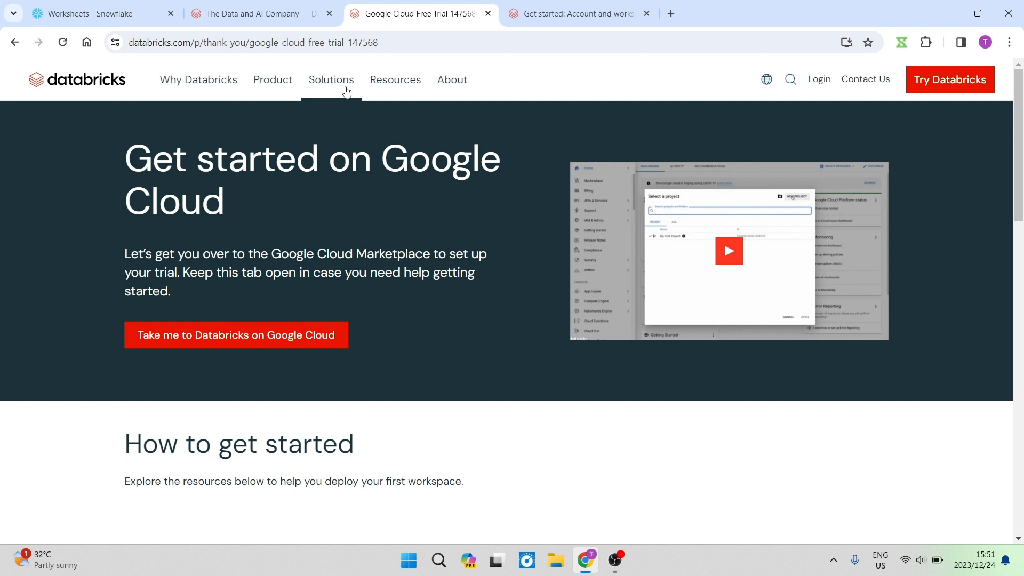
{"action": "mouse_move", "coordinate": [451, 79]}
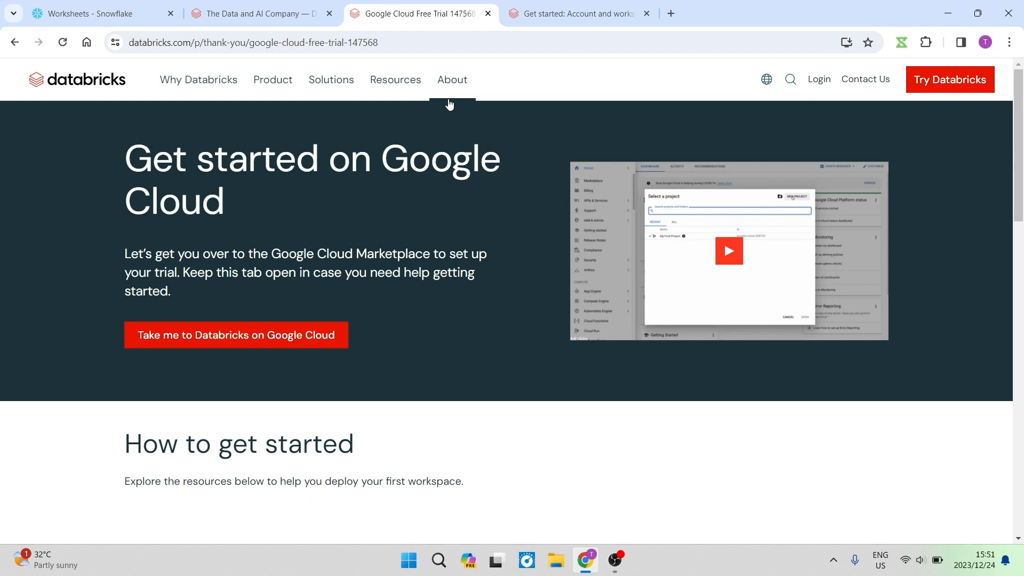
{"action": "mouse_move", "coordinate": [395, 79]}
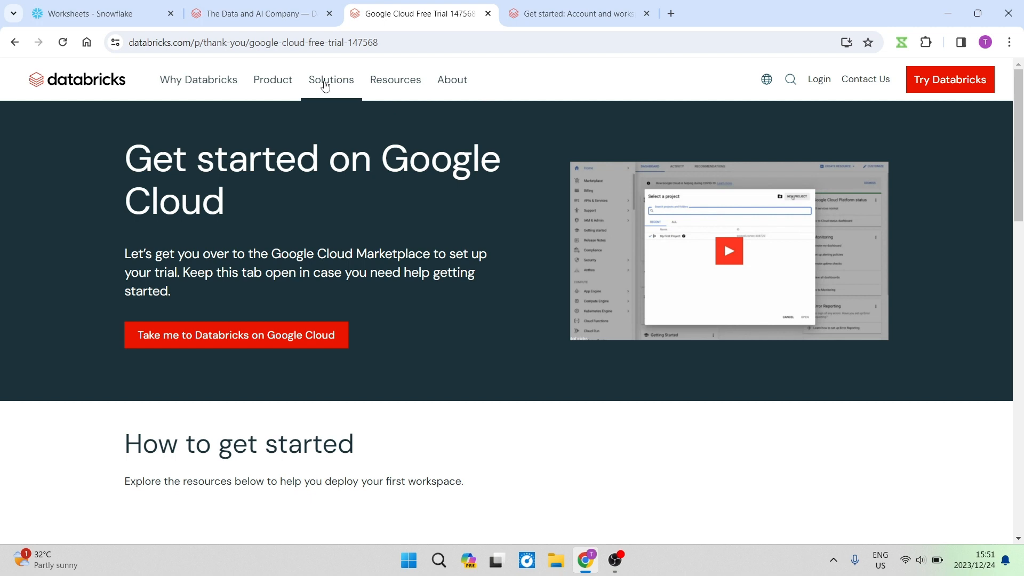
Reveal the Product dropdown with platform offerings, Marketplace integrations and pricing options.
{"action": "left_click", "coordinate": [273, 80]}
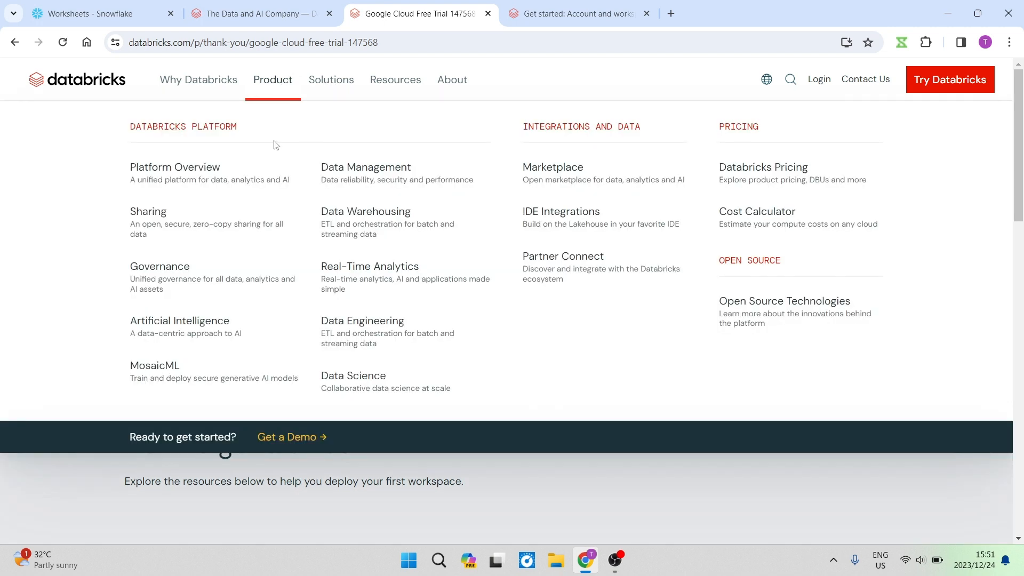
{"action": "mouse_move", "coordinate": [112, 159]}
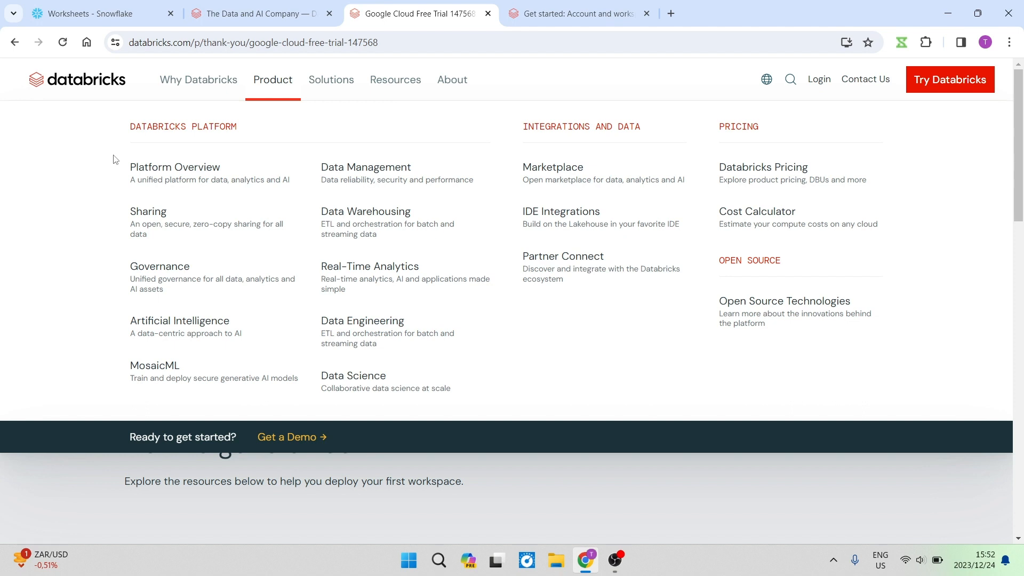
{"action": "mouse_move", "coordinate": [74, 156]}
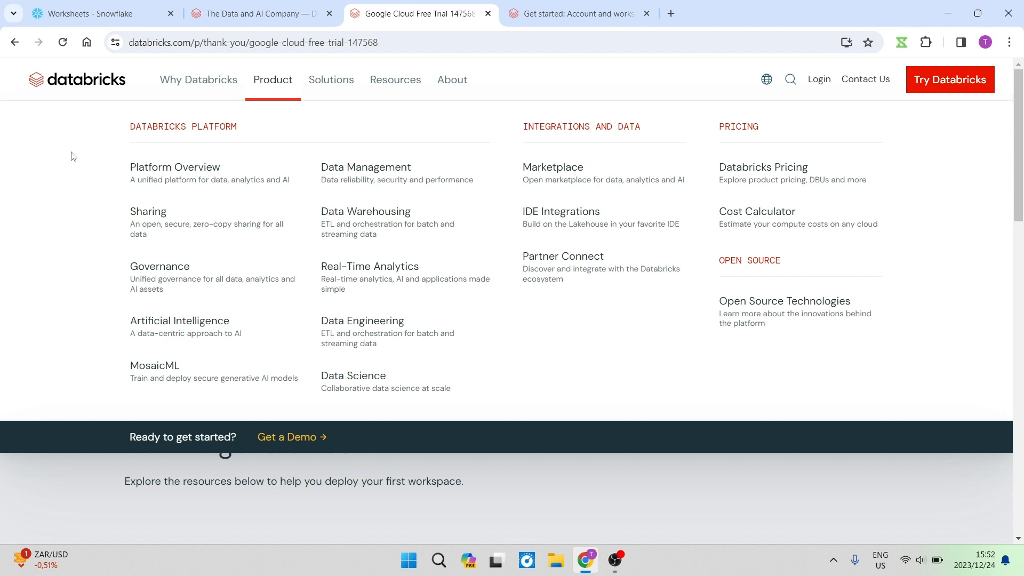
{"action": "mouse_move", "coordinate": [48, 161]}
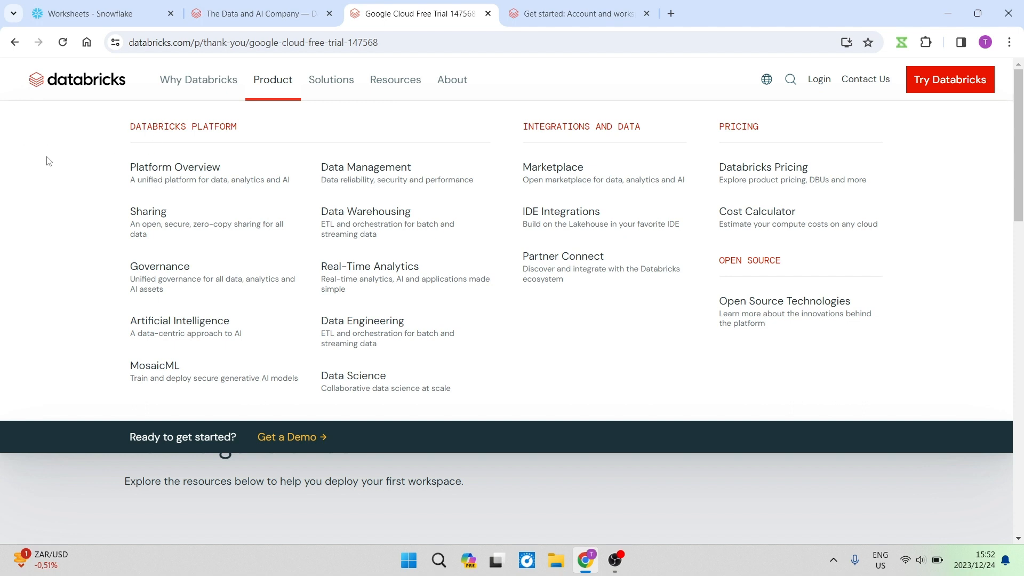
{"action": "mouse_move", "coordinate": [25, 165]}
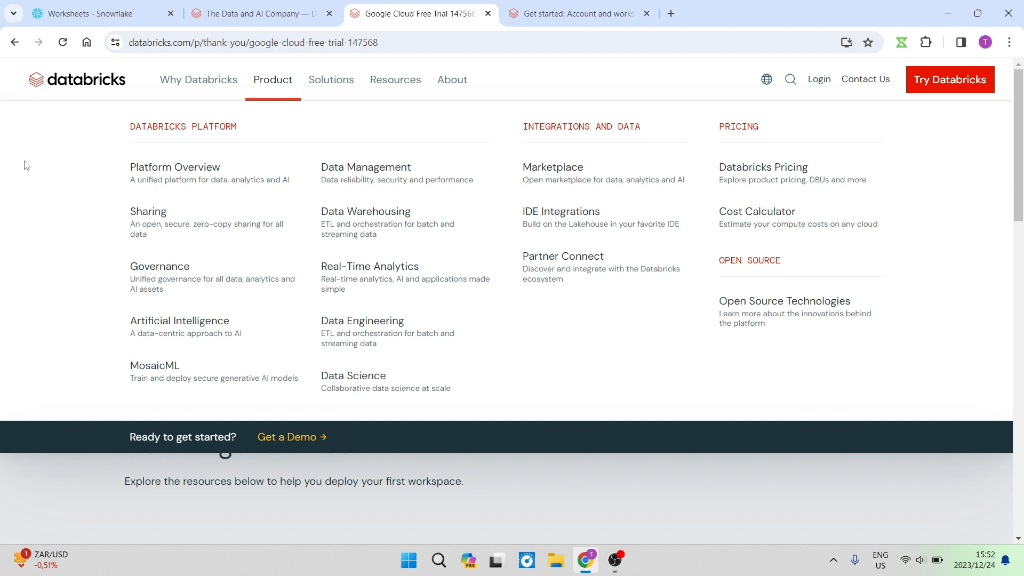
{"action": "mouse_move", "coordinate": [56, 193]}
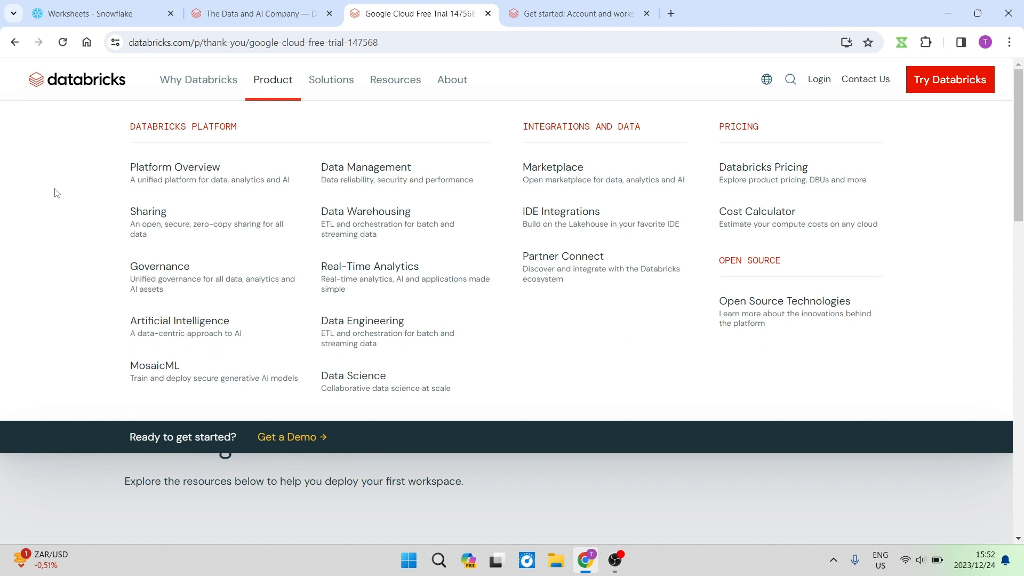
{"action": "mouse_move", "coordinate": [69, 175]}
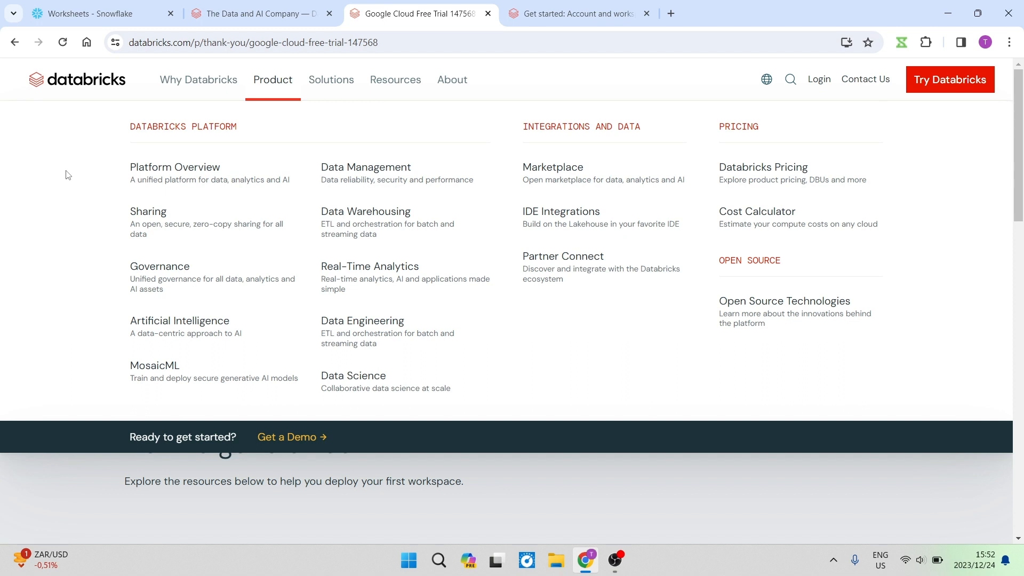
{"action": "mouse_move", "coordinate": [215, 222]}
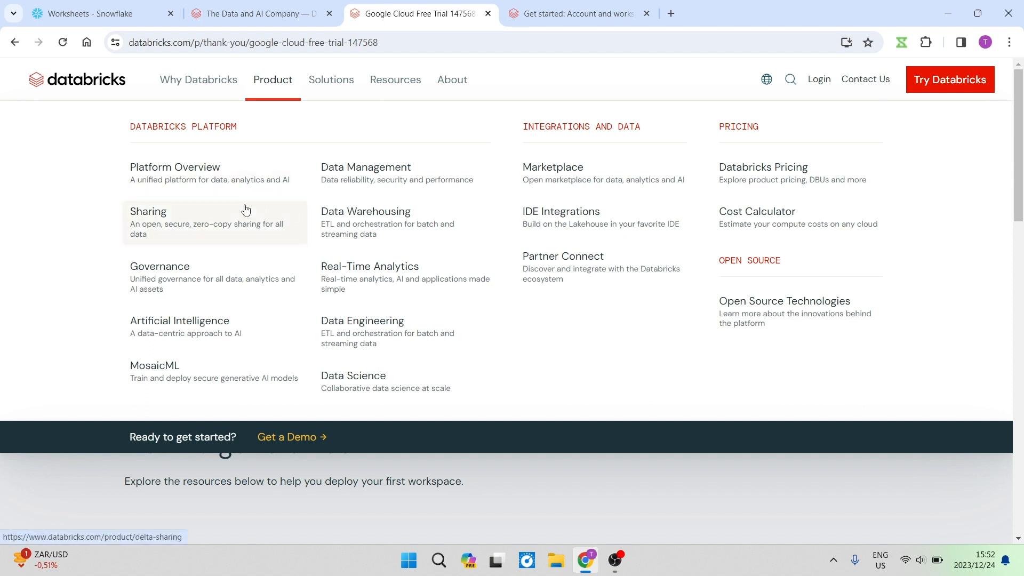
{"action": "mouse_move", "coordinate": [77, 146]}
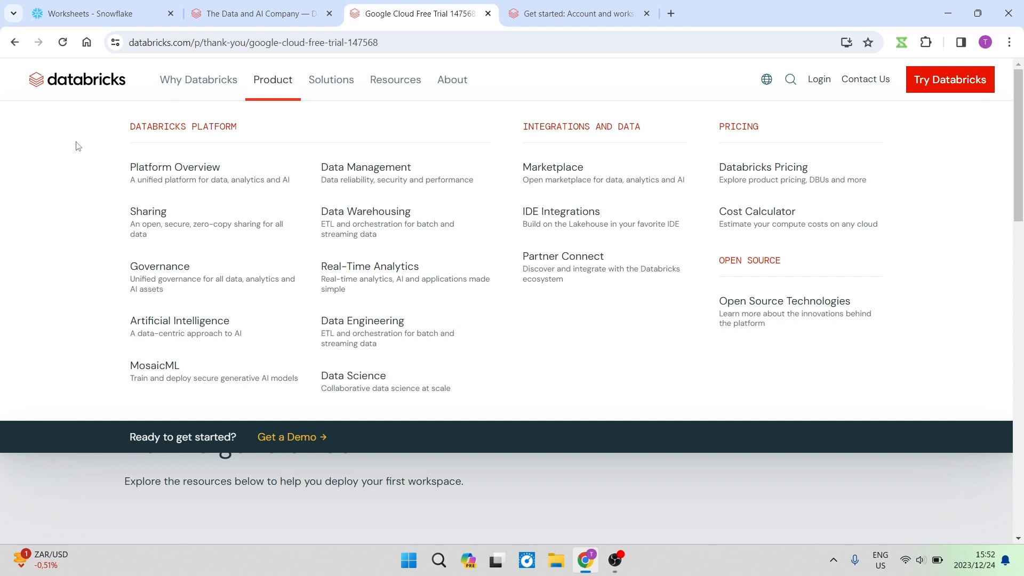
Review the Solutions industry offerings, then show Resources with training, events, blogs and help.
{"action": "left_click", "coordinate": [330, 79]}
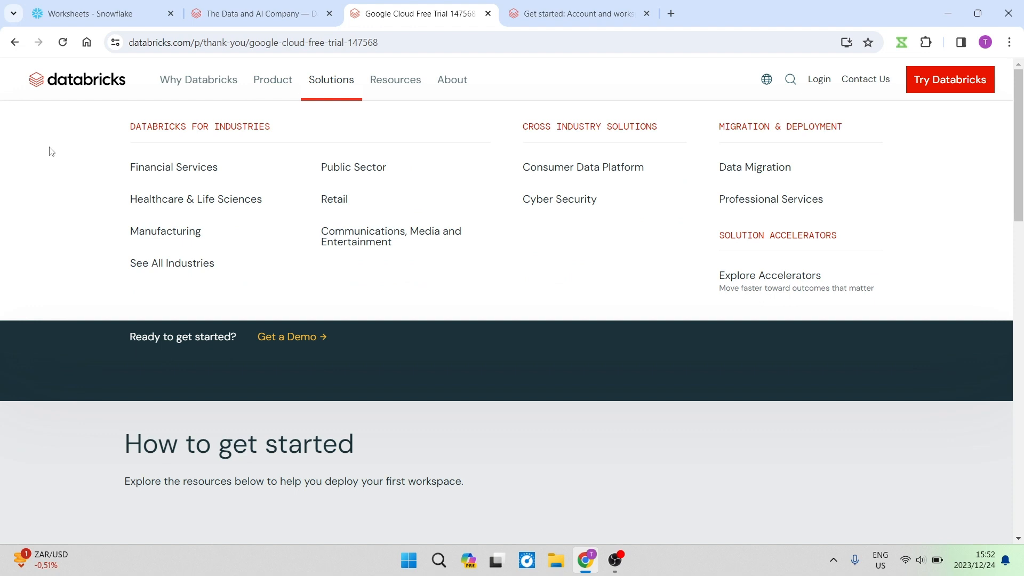
{"action": "mouse_move", "coordinate": [50, 152]}
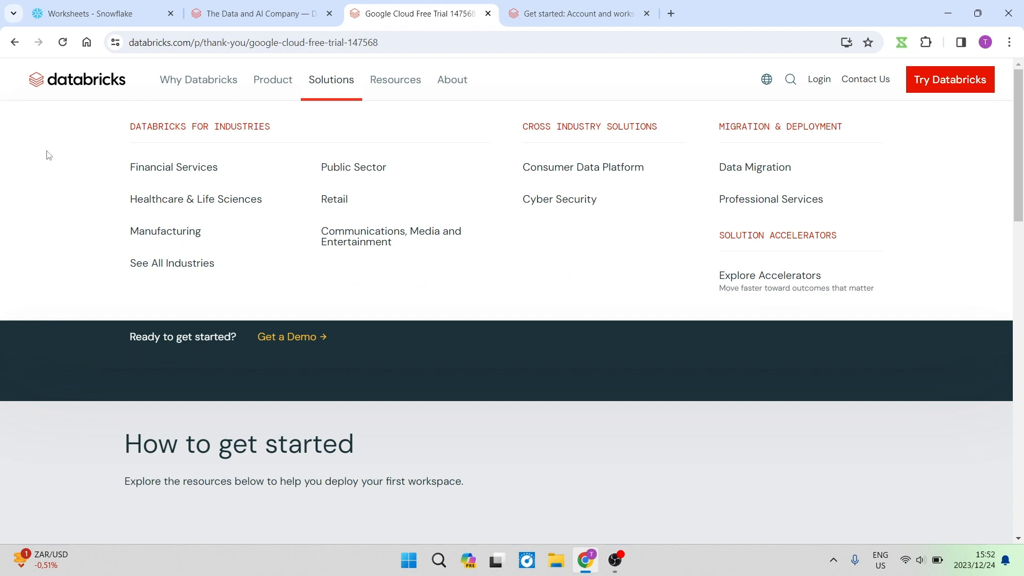
{"action": "mouse_move", "coordinate": [65, 159]}
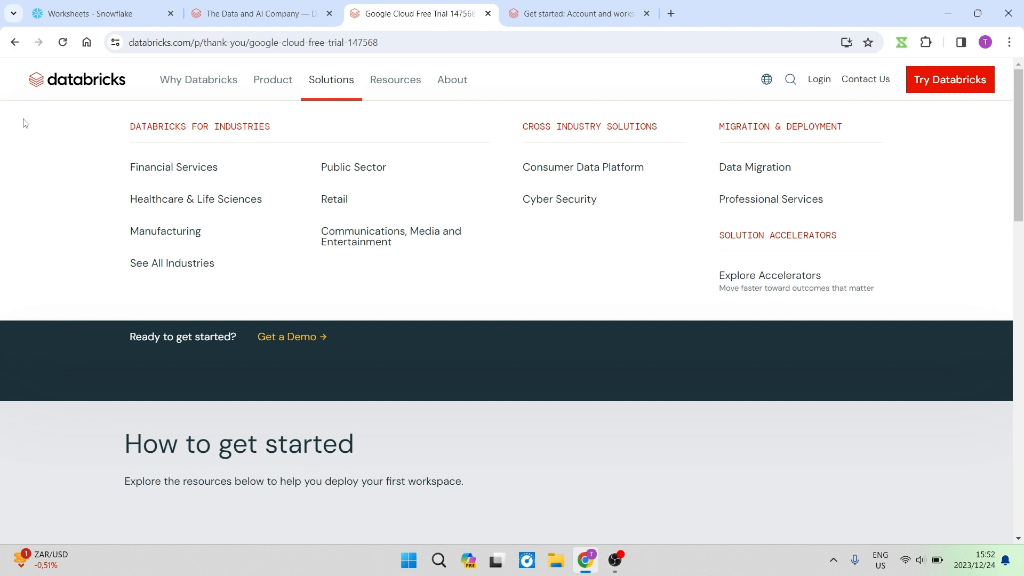
{"action": "mouse_move", "coordinate": [48, 125]}
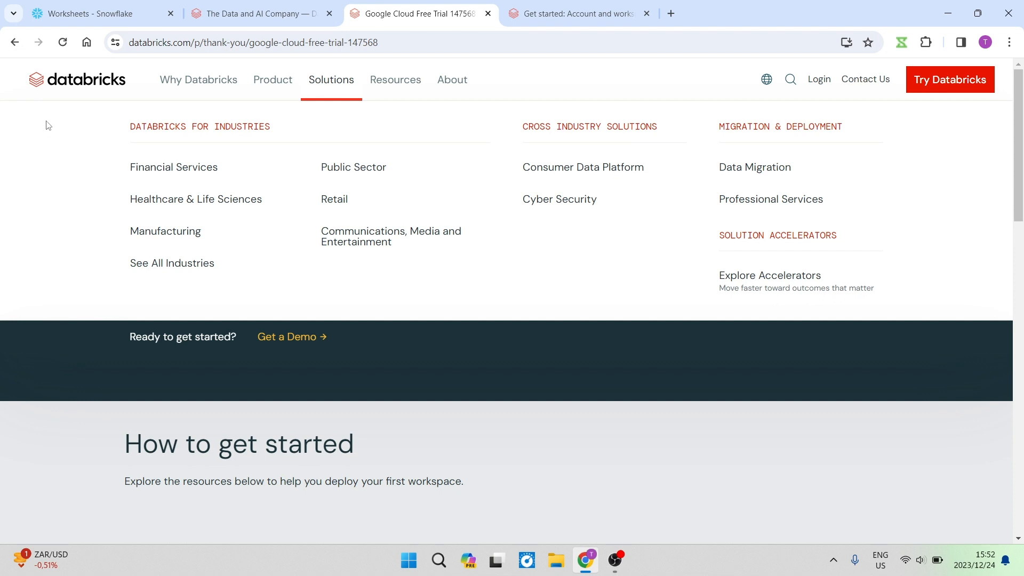
{"action": "mouse_move", "coordinate": [57, 127]}
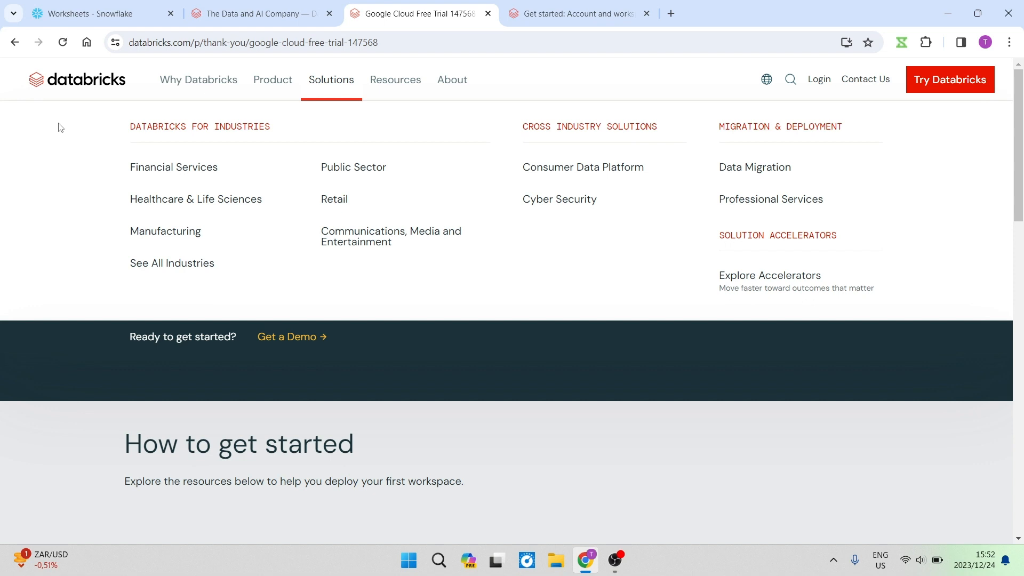
{"action": "mouse_move", "coordinate": [379, 110]}
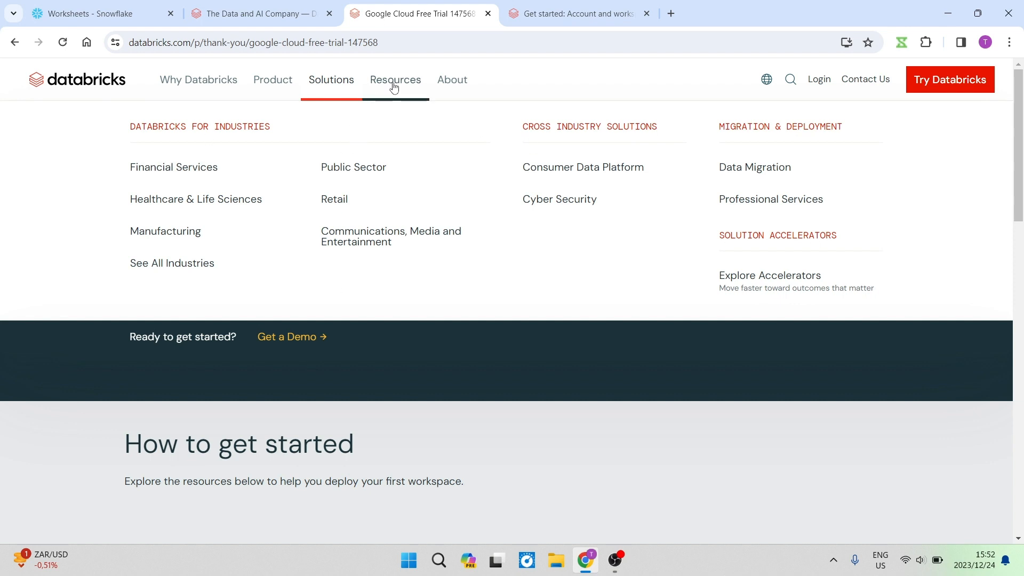
{"action": "left_click", "coordinate": [395, 79]}
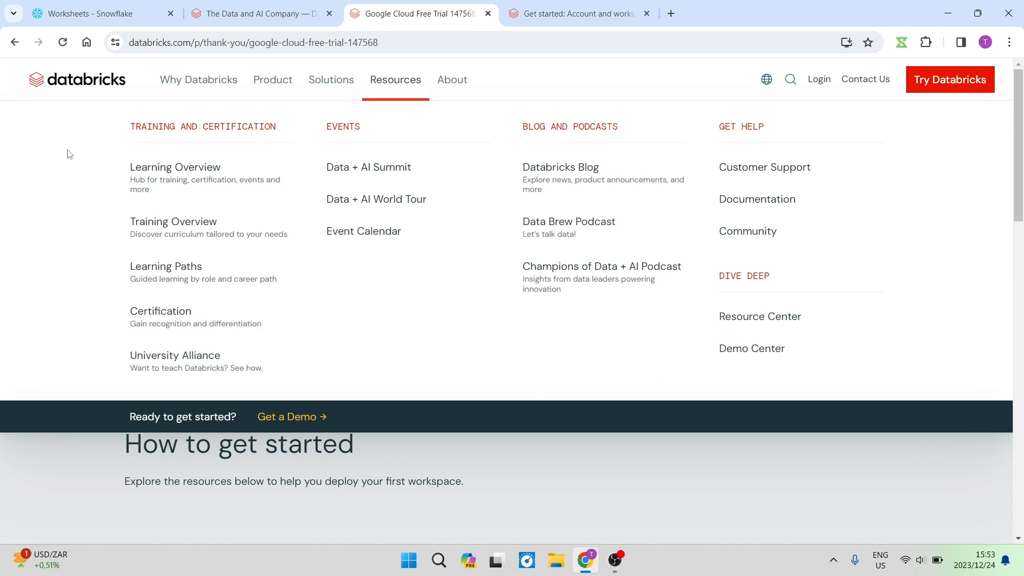
{"action": "mouse_move", "coordinate": [51, 132]}
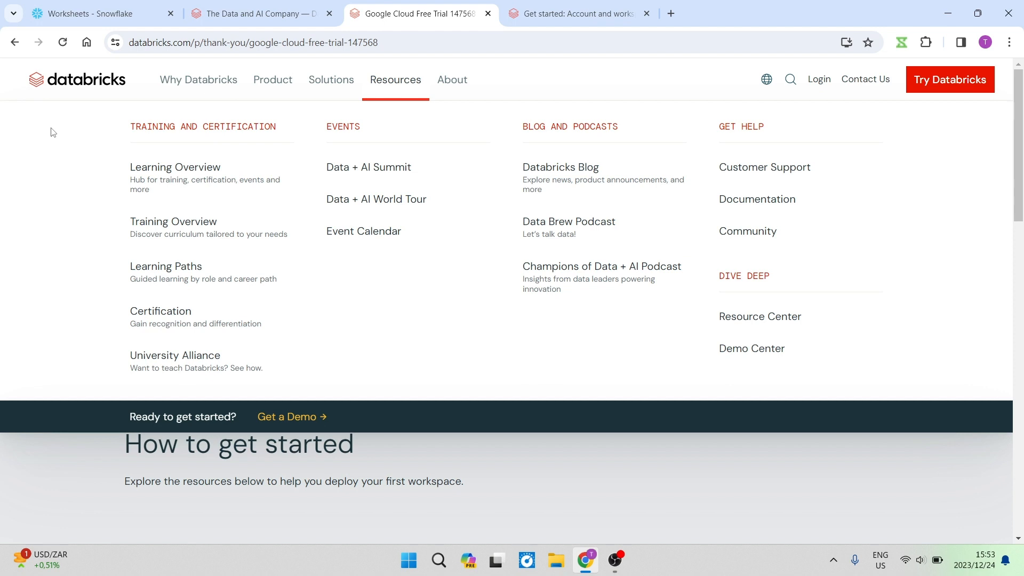
{"action": "mouse_move", "coordinate": [31, 151]}
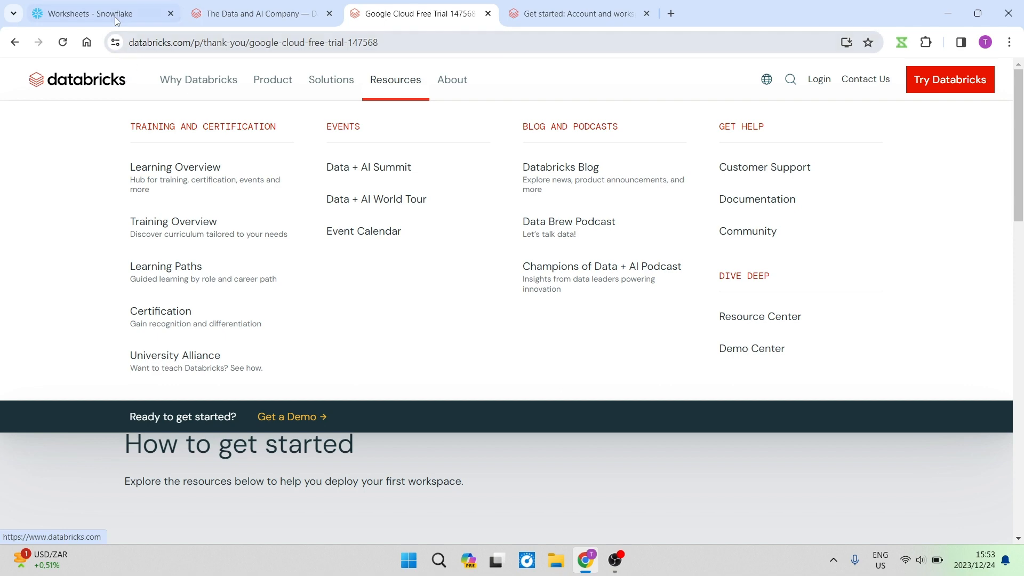
Alternate between the Snowflake worksheets list and the Databricks home page, ending on databricks.com.
{"action": "left_click", "coordinate": [98, 13]}
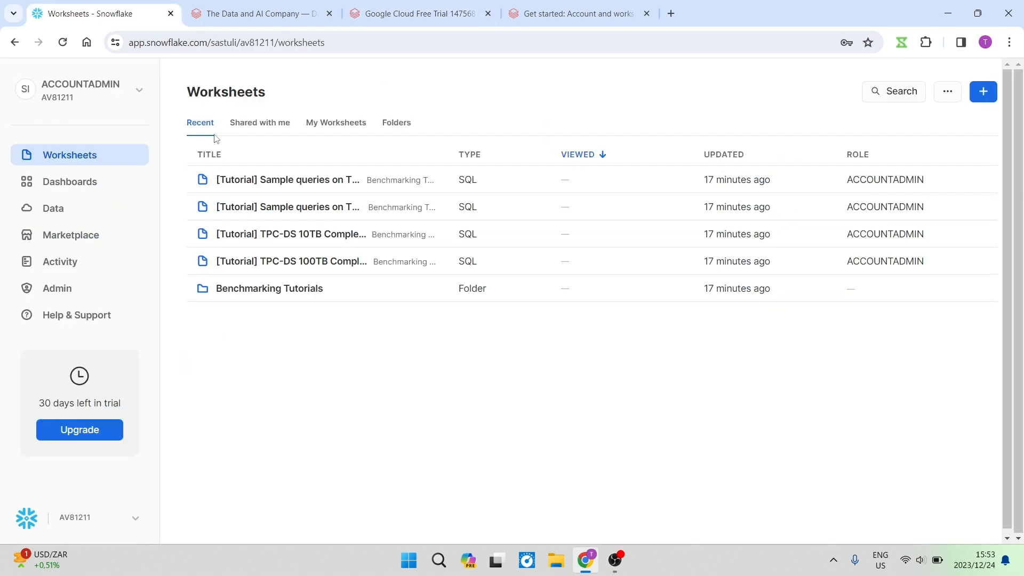
{"action": "left_click", "coordinate": [259, 13]}
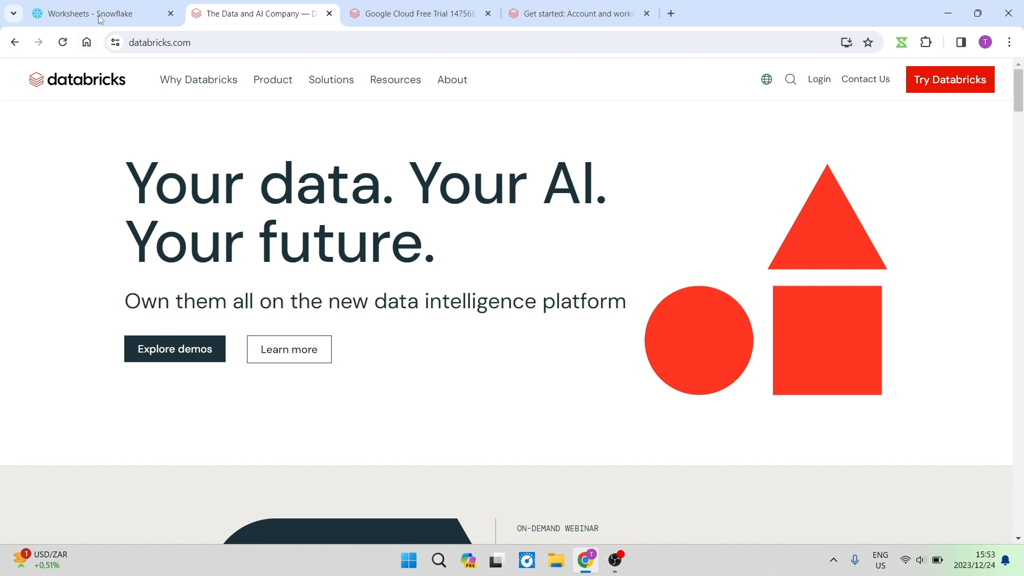
{"action": "left_click", "coordinate": [98, 13]}
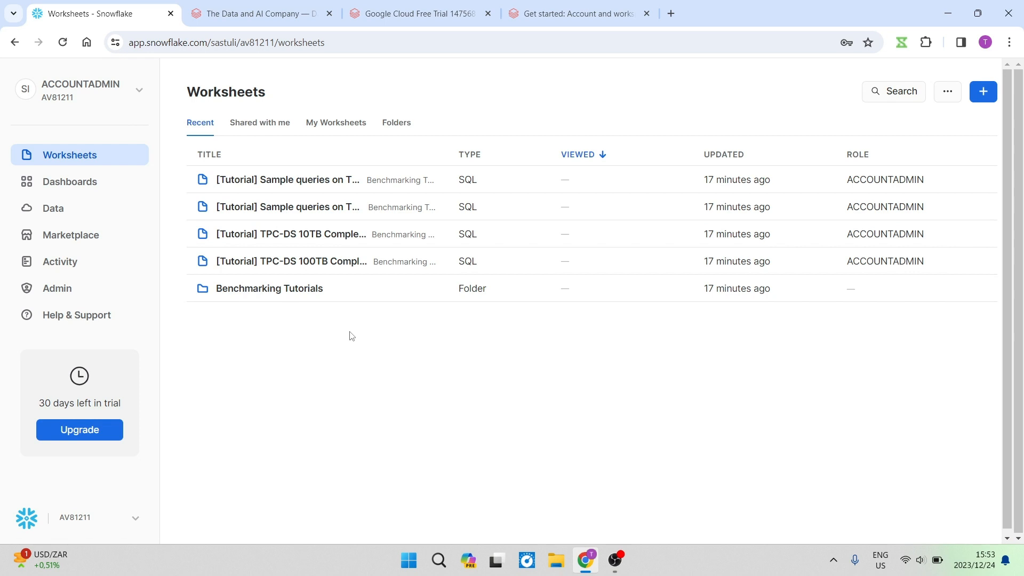
{"action": "left_click", "coordinate": [258, 13]}
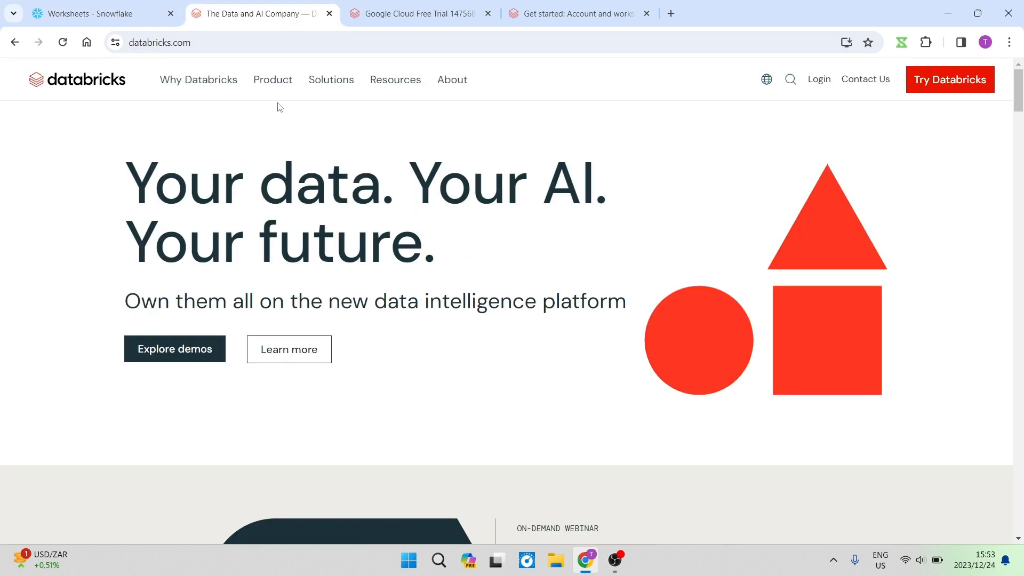
{"action": "mouse_move", "coordinate": [67, 127]}
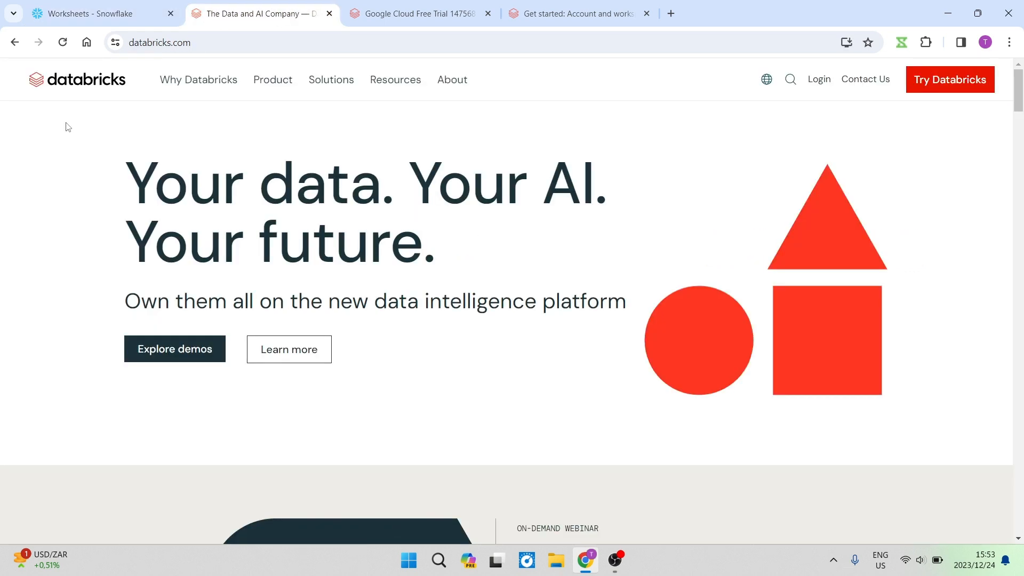
{"action": "mouse_move", "coordinate": [136, 136]}
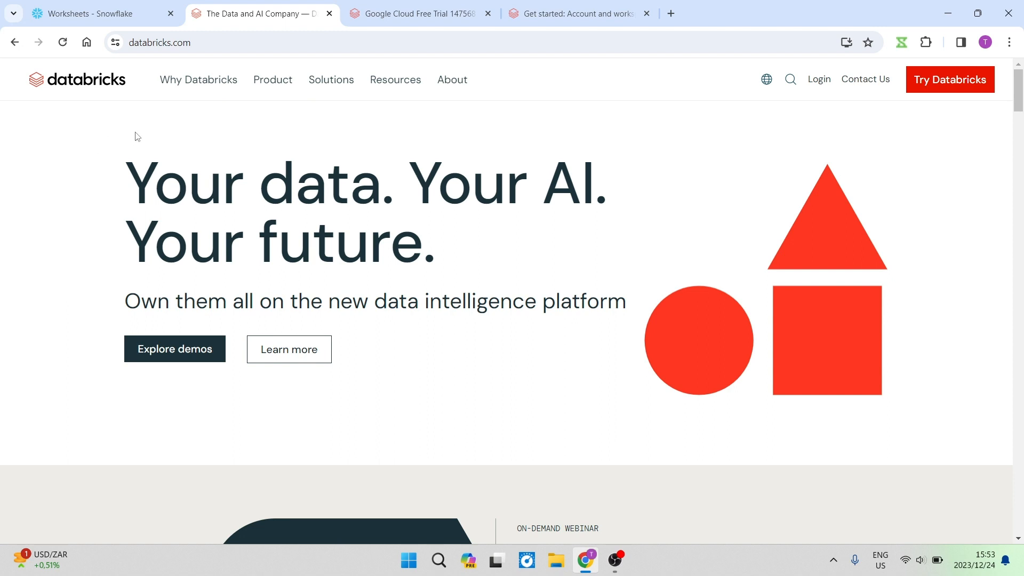
{"action": "mouse_move", "coordinate": [273, 125]}
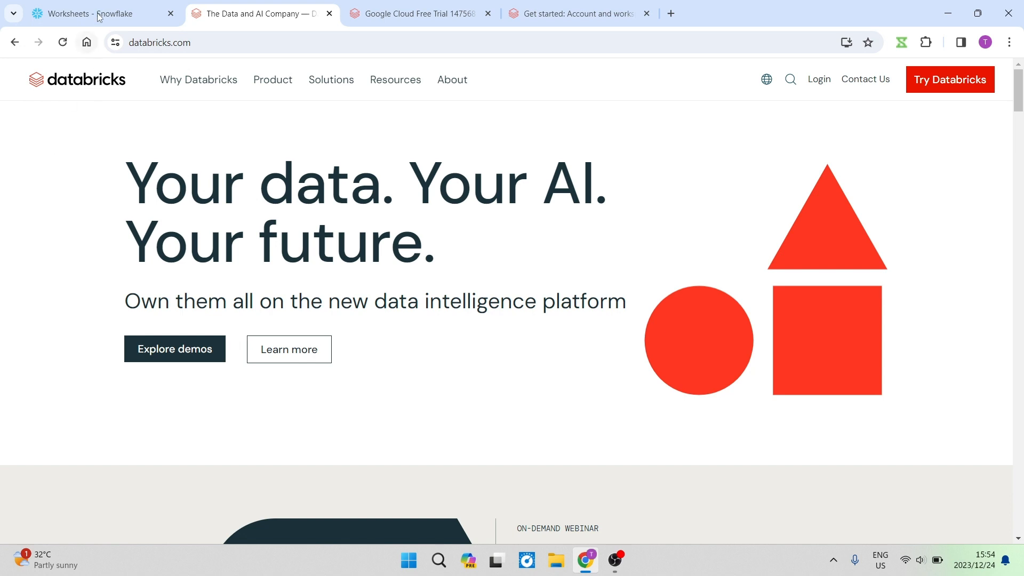
{"action": "left_click", "coordinate": [98, 13]}
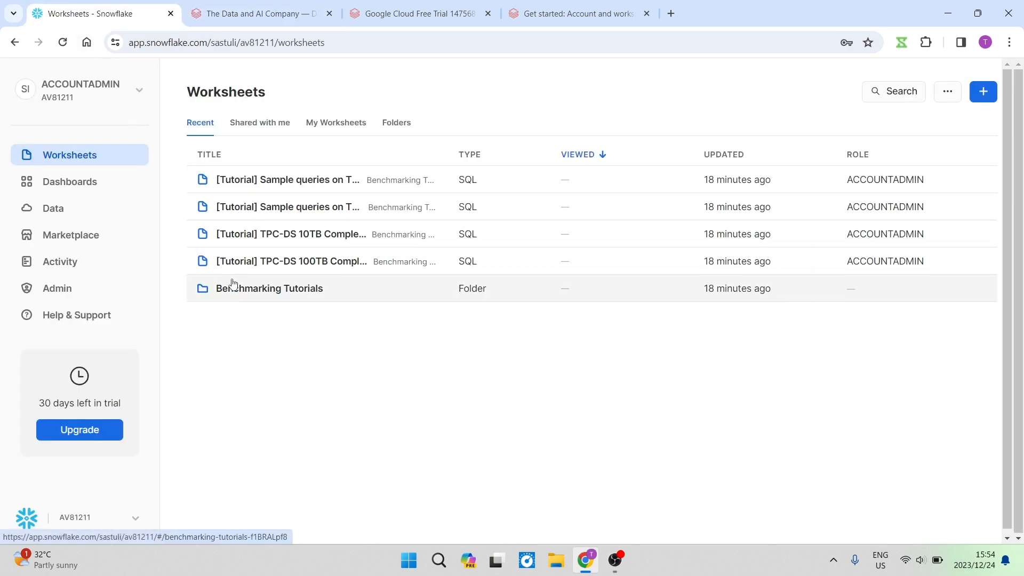
{"action": "mouse_move", "coordinate": [262, 346]}
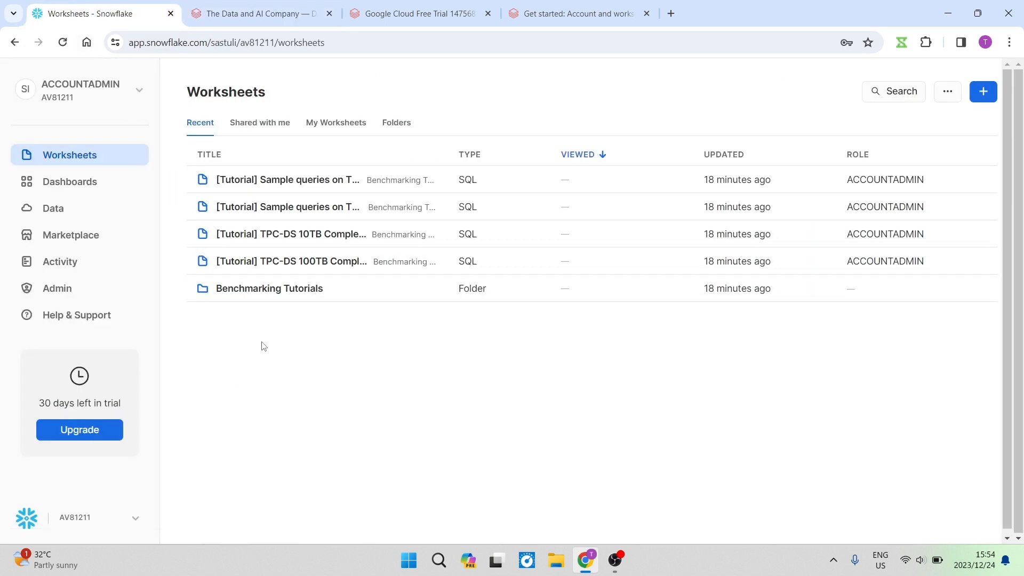
{"action": "left_click", "coordinate": [260, 13]}
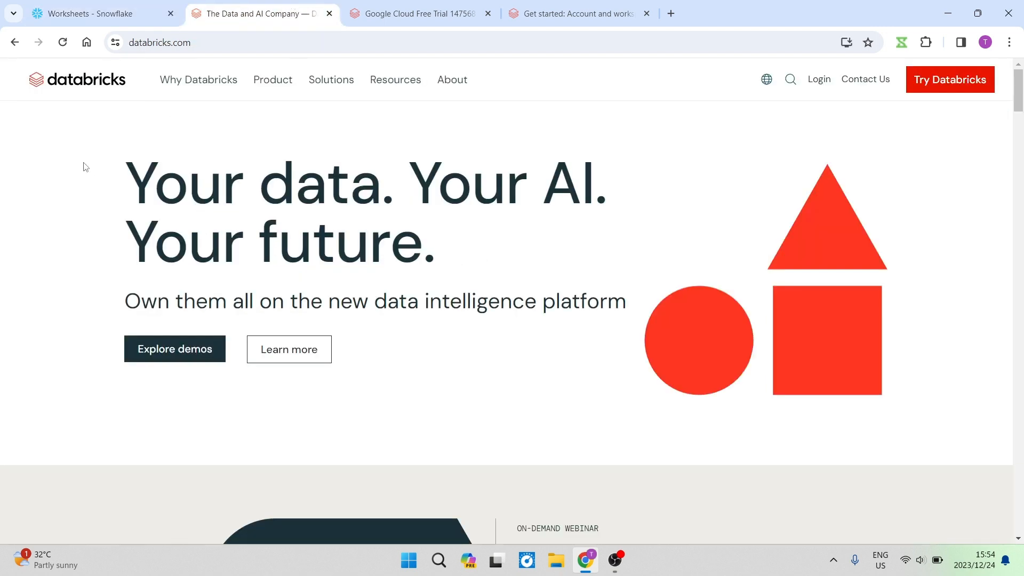
{"action": "mouse_move", "coordinate": [124, 190]}
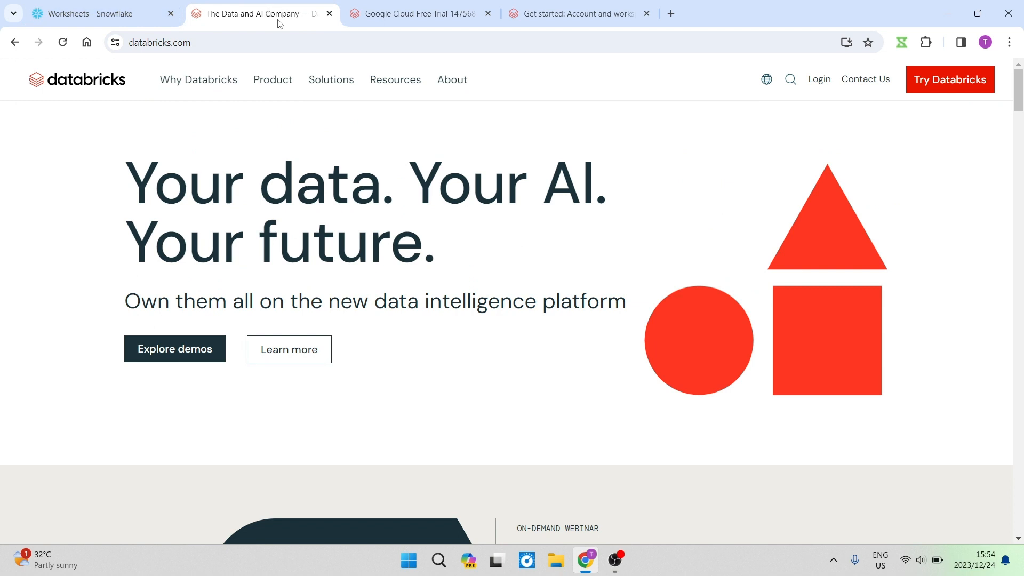
{"action": "mouse_move", "coordinate": [198, 79]}
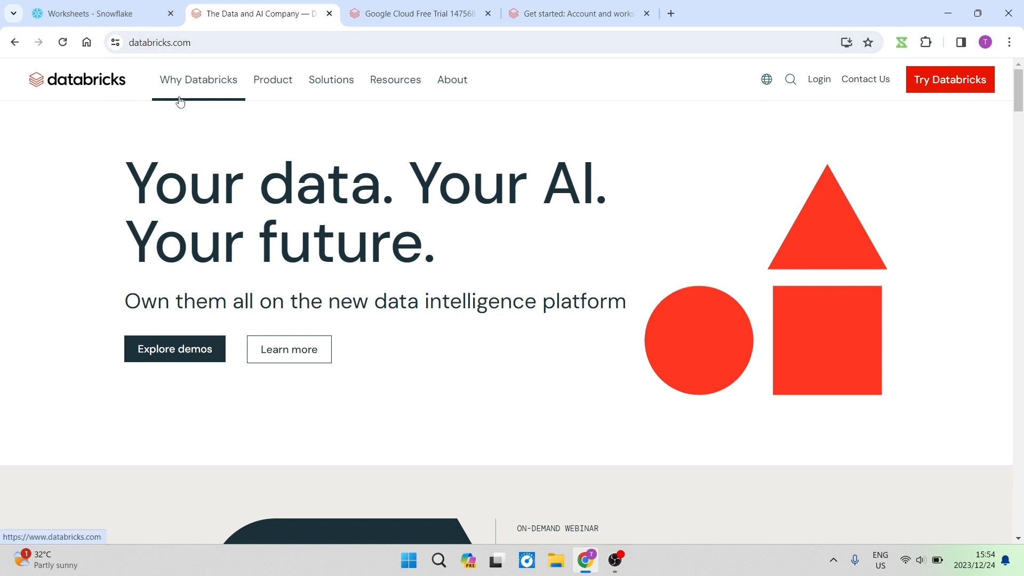
View the Databricks Solutions menu, then flip between both sites and end on Snowflake's worksheets.
{"action": "left_click", "coordinate": [272, 79]}
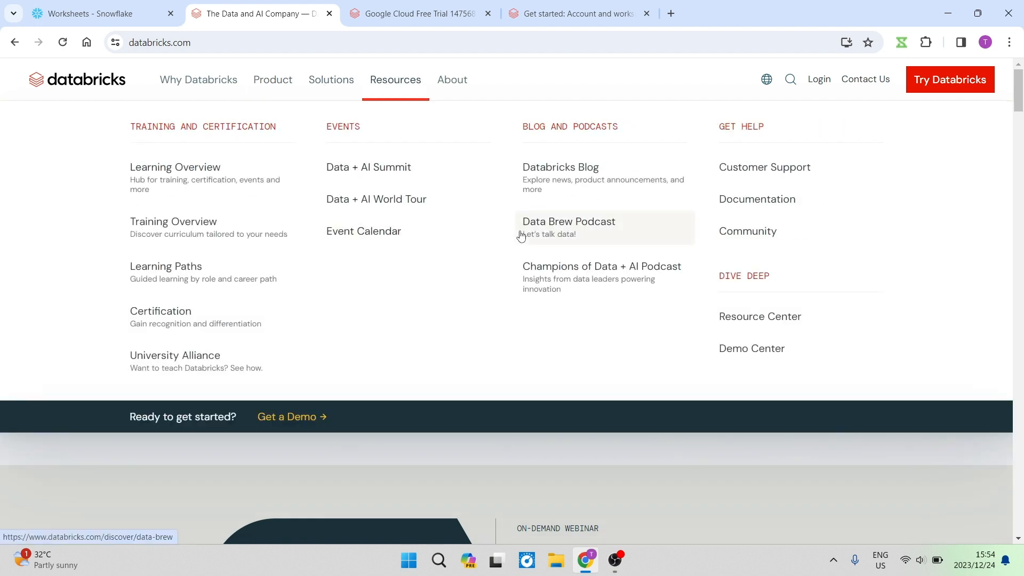
{"action": "mouse_move", "coordinate": [554, 237]}
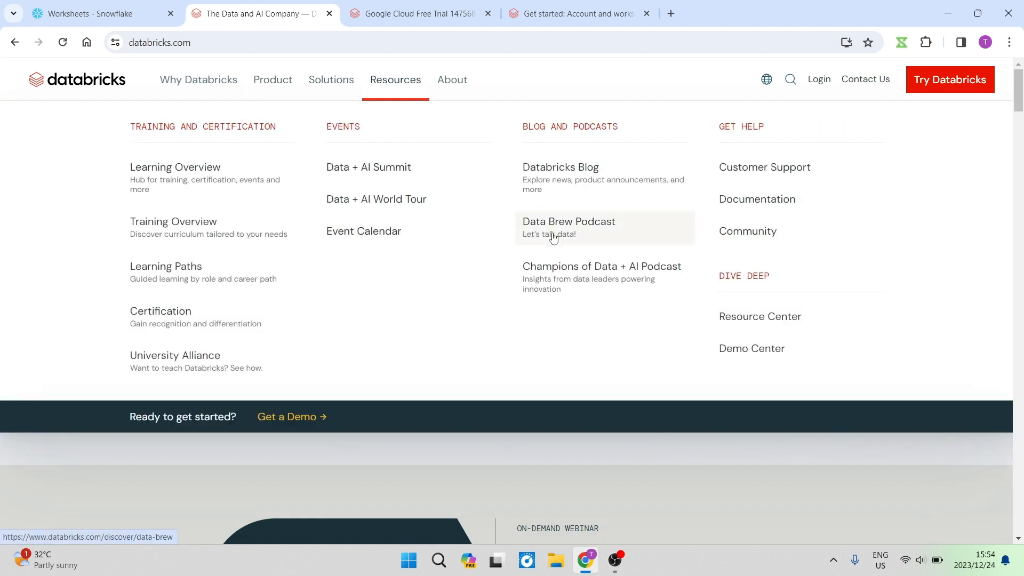
{"action": "mouse_move", "coordinate": [363, 231]}
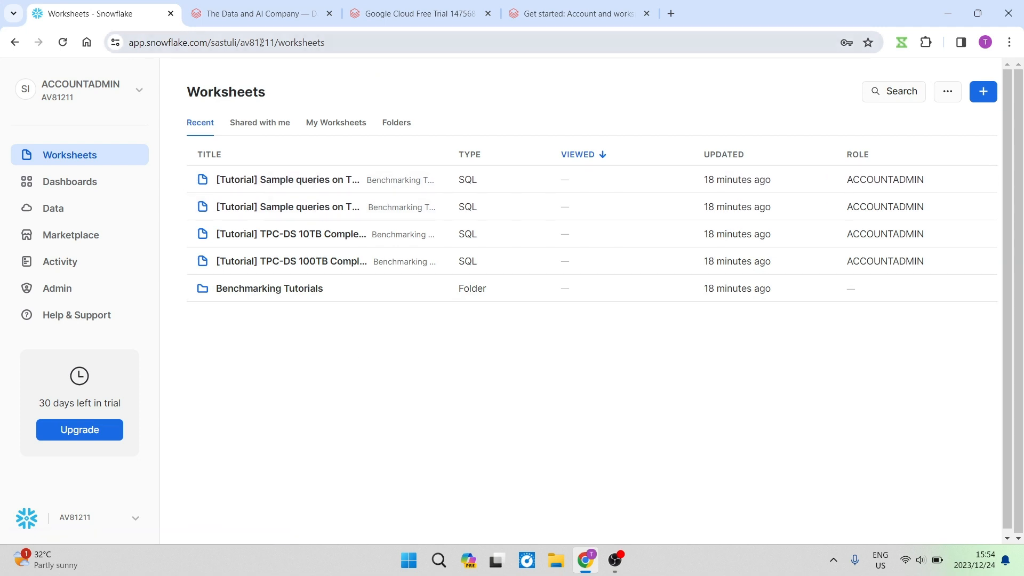
{"action": "left_click", "coordinate": [259, 13]}
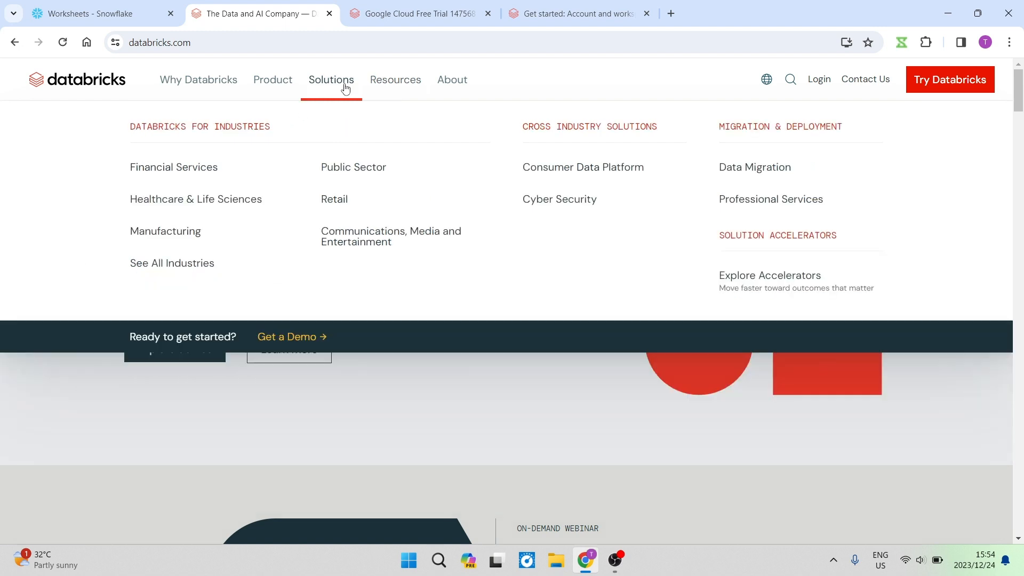
{"action": "left_click", "coordinate": [102, 13]}
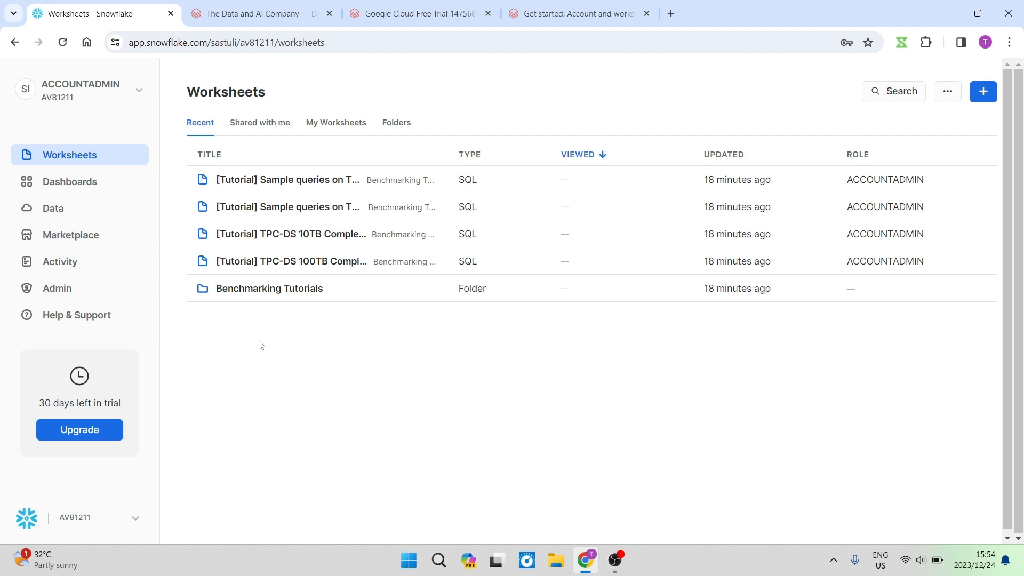
{"action": "mouse_move", "coordinate": [270, 322]}
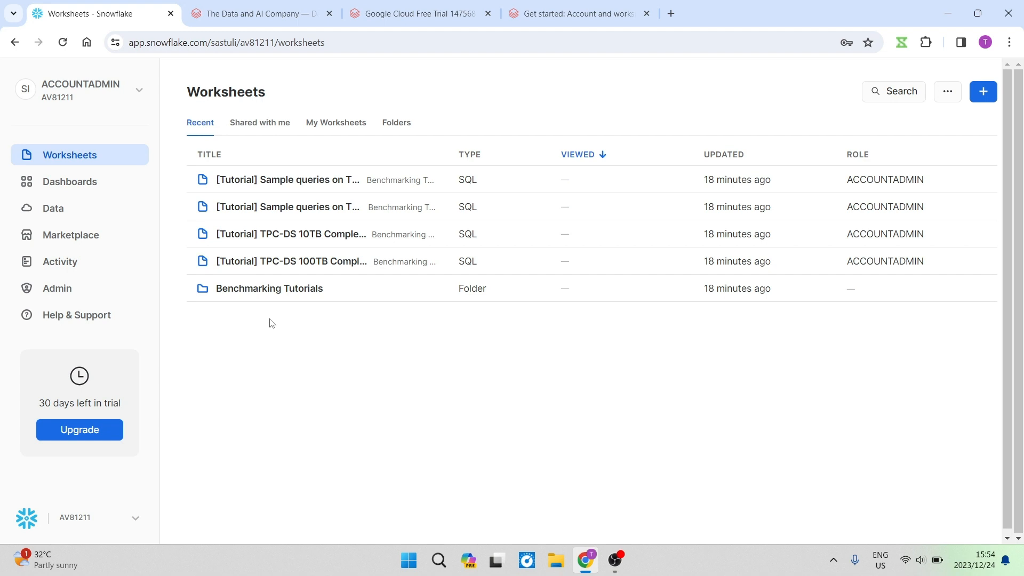
{"action": "left_click", "coordinate": [254, 13]}
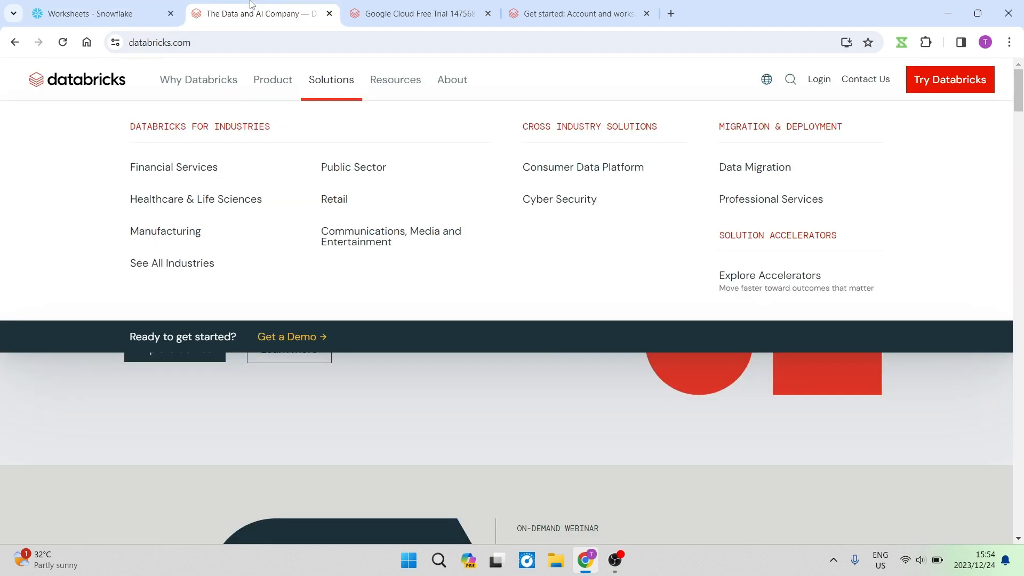
{"action": "mouse_move", "coordinate": [101, 215]}
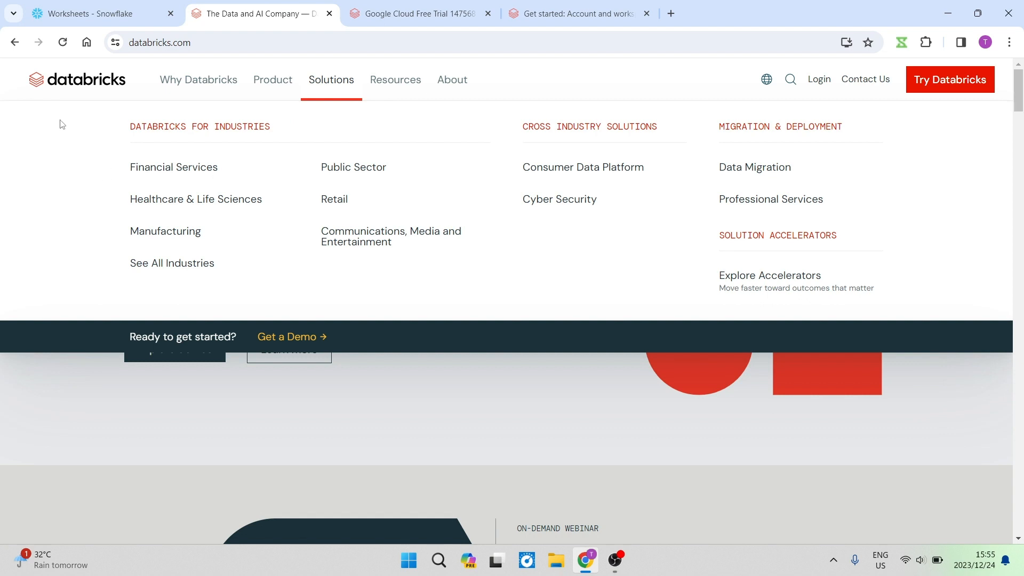
{"action": "left_click", "coordinate": [98, 13]}
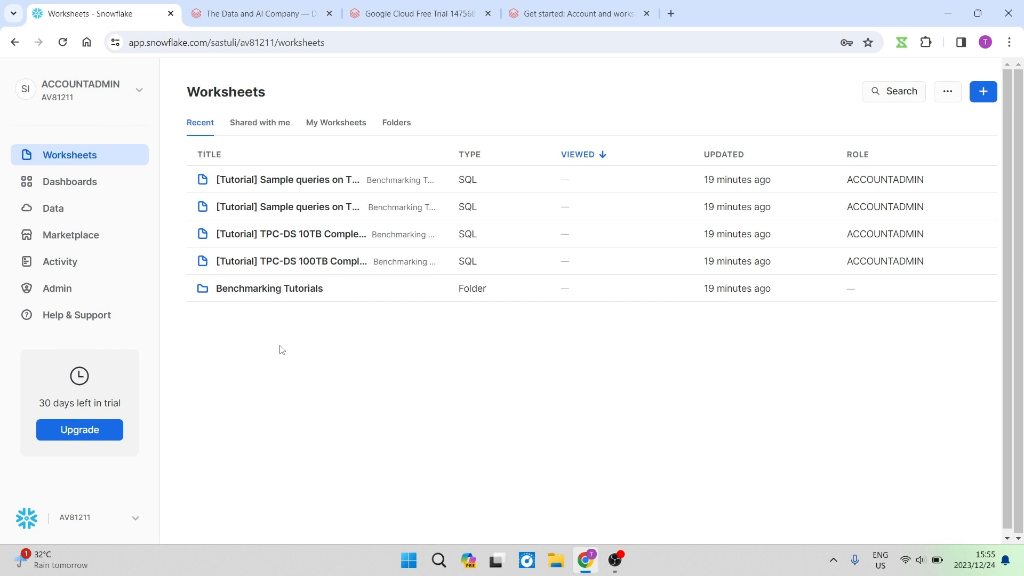
{"action": "mouse_move", "coordinate": [313, 373]}
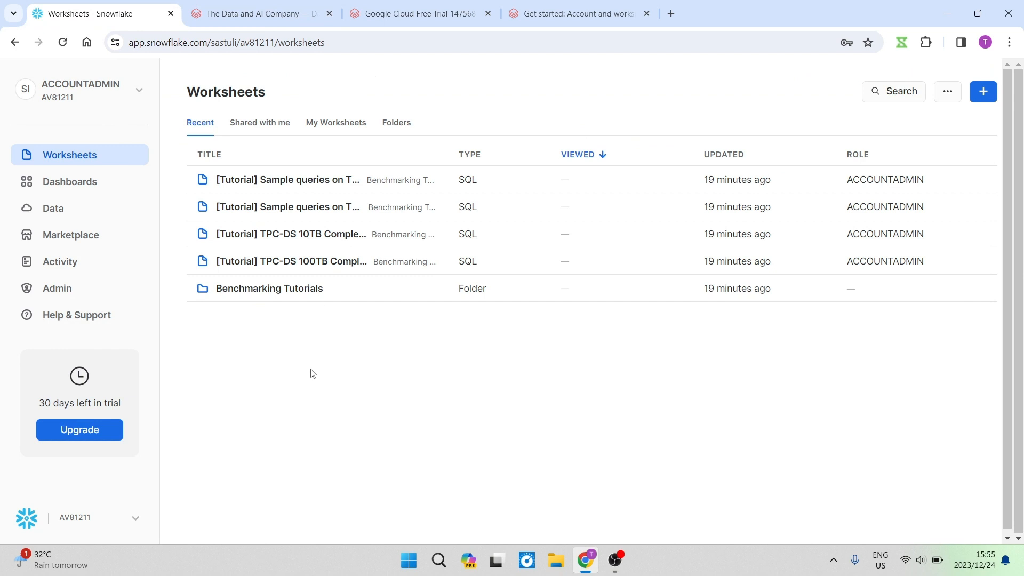
{"action": "mouse_move", "coordinate": [307, 365]}
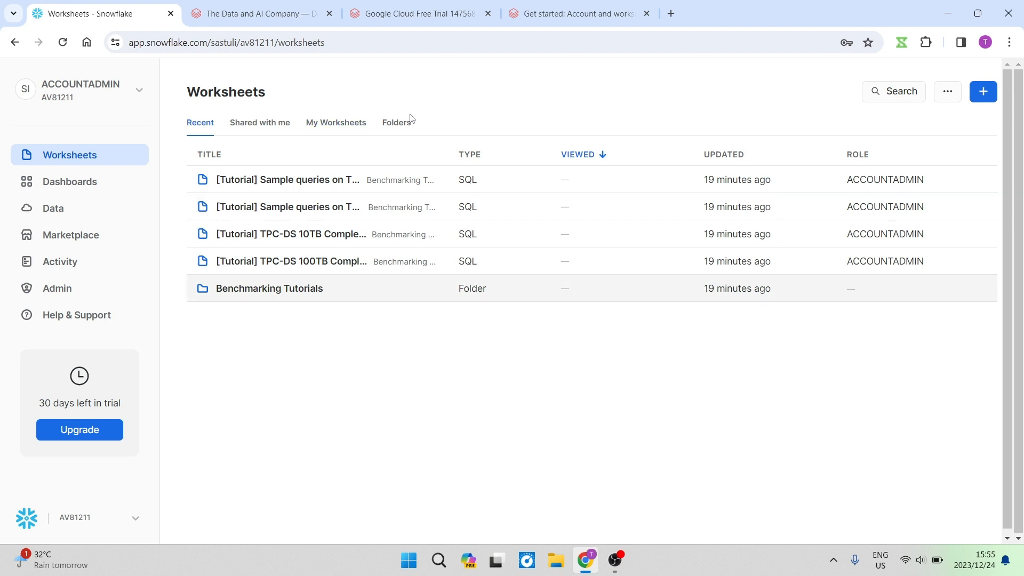
{"action": "mouse_move", "coordinate": [423, 383]}
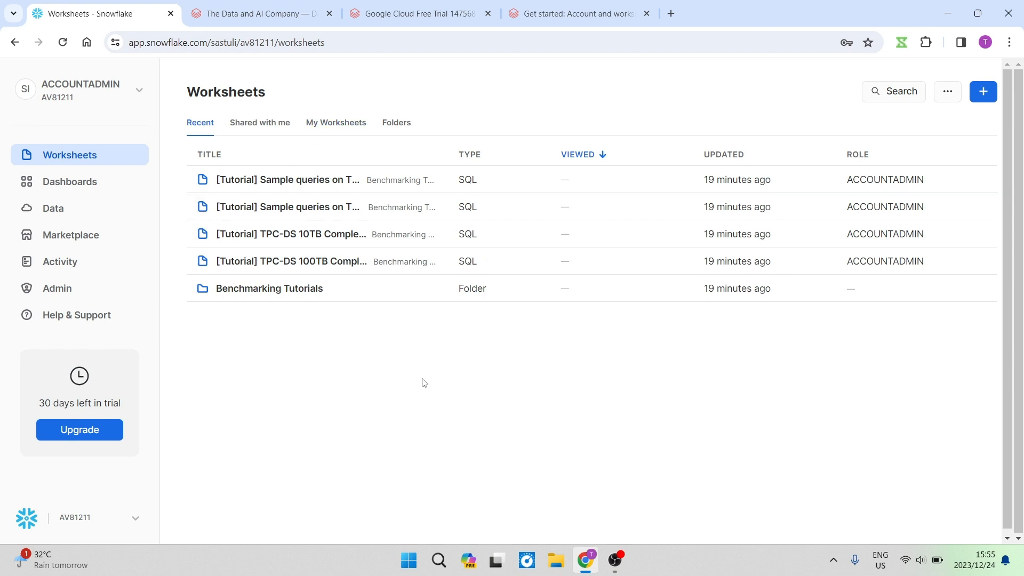
{"action": "mouse_move", "coordinate": [418, 373]}
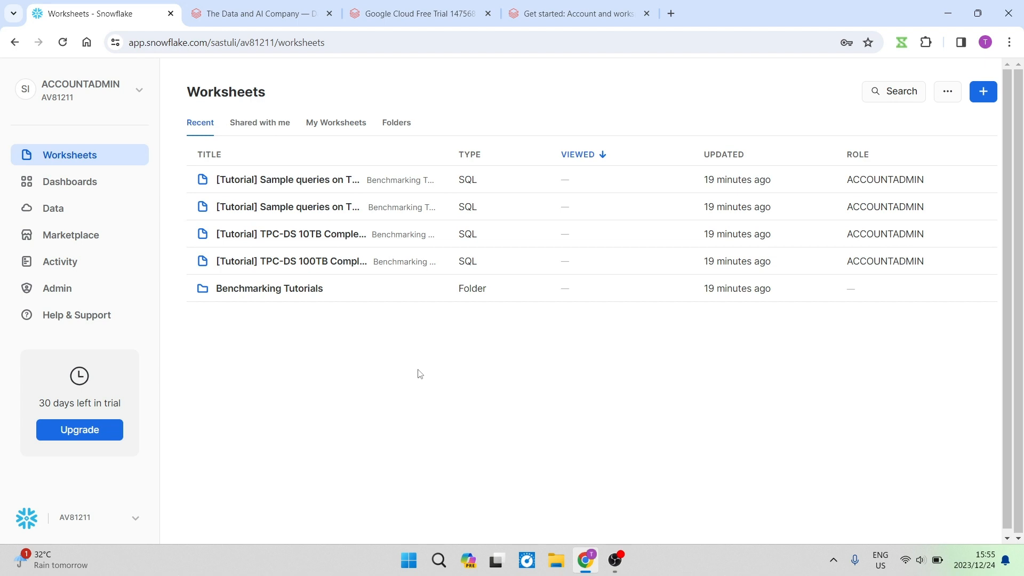
{"action": "mouse_move", "coordinate": [282, 295]}
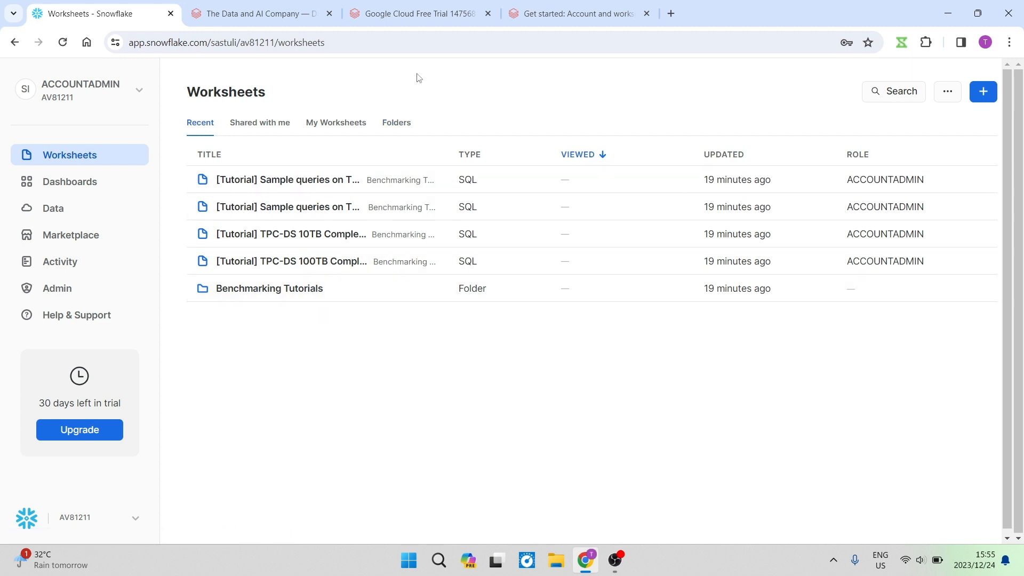
{"action": "mouse_move", "coordinate": [379, 80]}
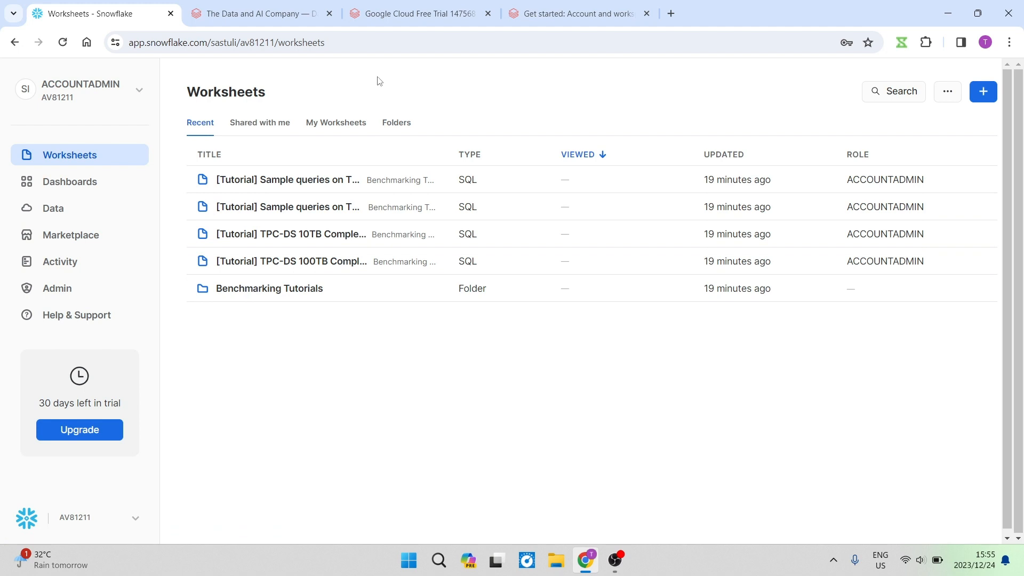
{"action": "left_click", "coordinate": [258, 13]}
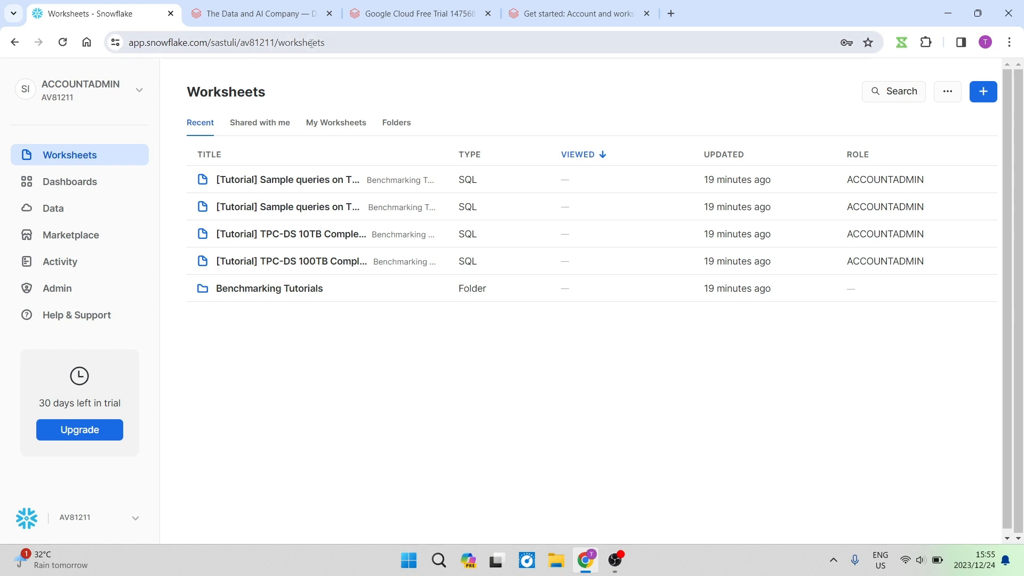
{"action": "left_click", "coordinate": [259, 13]}
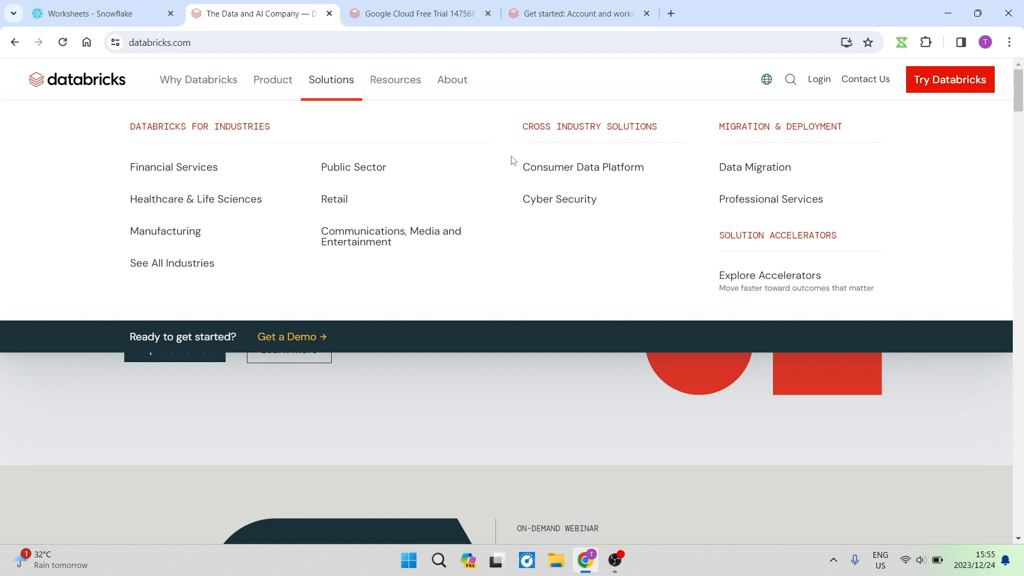
{"action": "mouse_move", "coordinate": [9, 24]}
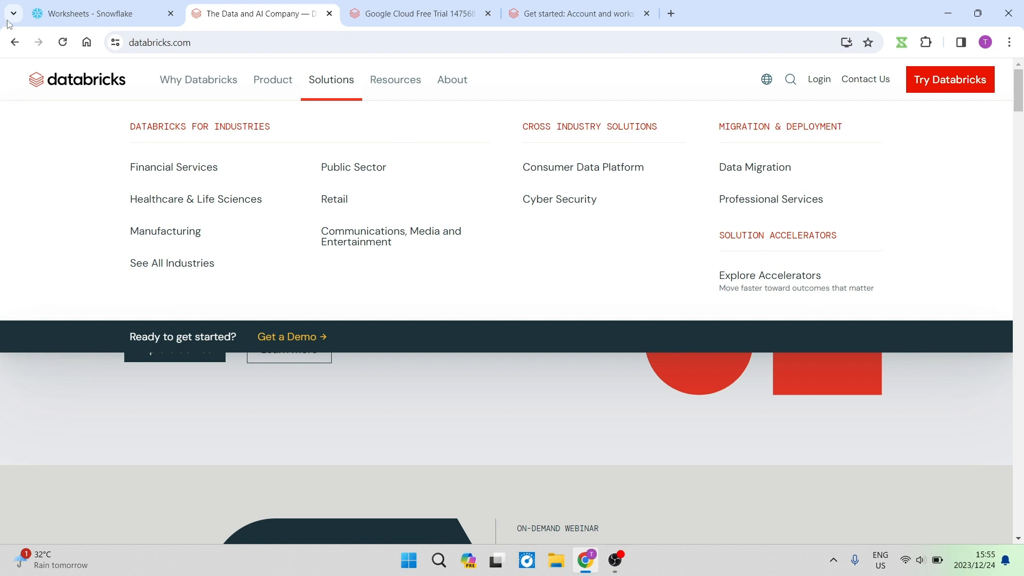
{"action": "left_click", "coordinate": [98, 13]}
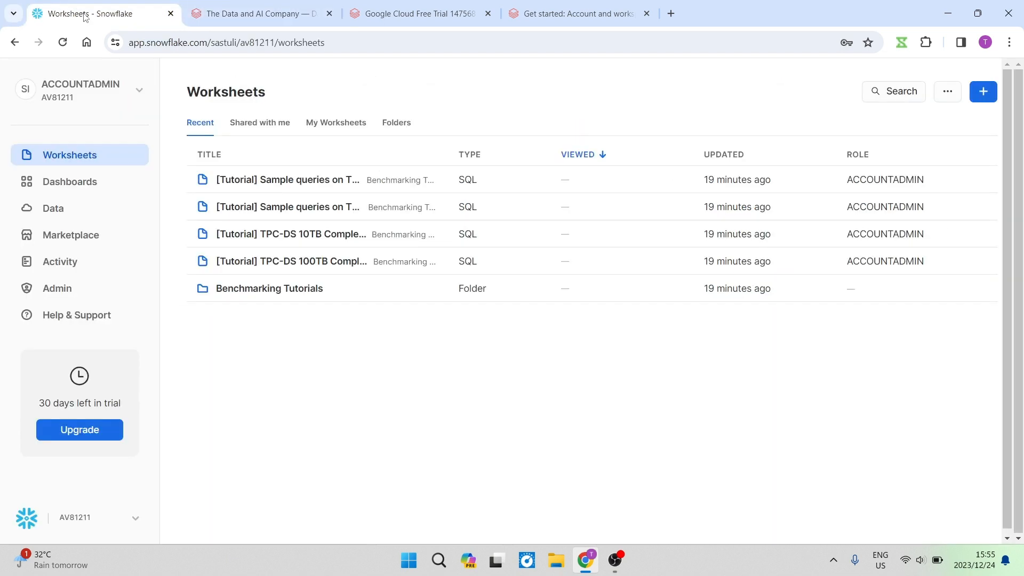
{"action": "mouse_move", "coordinate": [124, 34]}
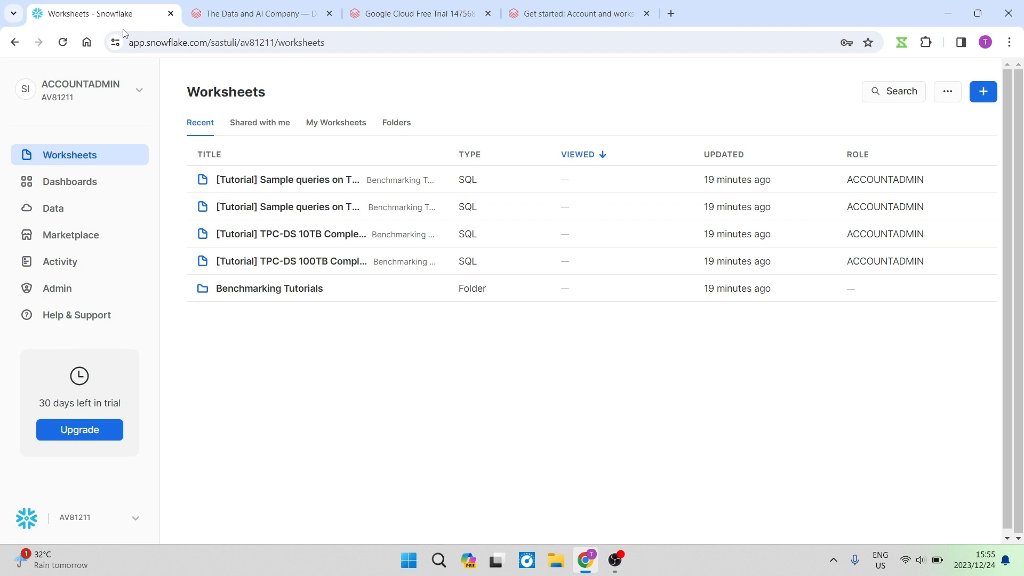
{"action": "mouse_move", "coordinate": [536, 339]}
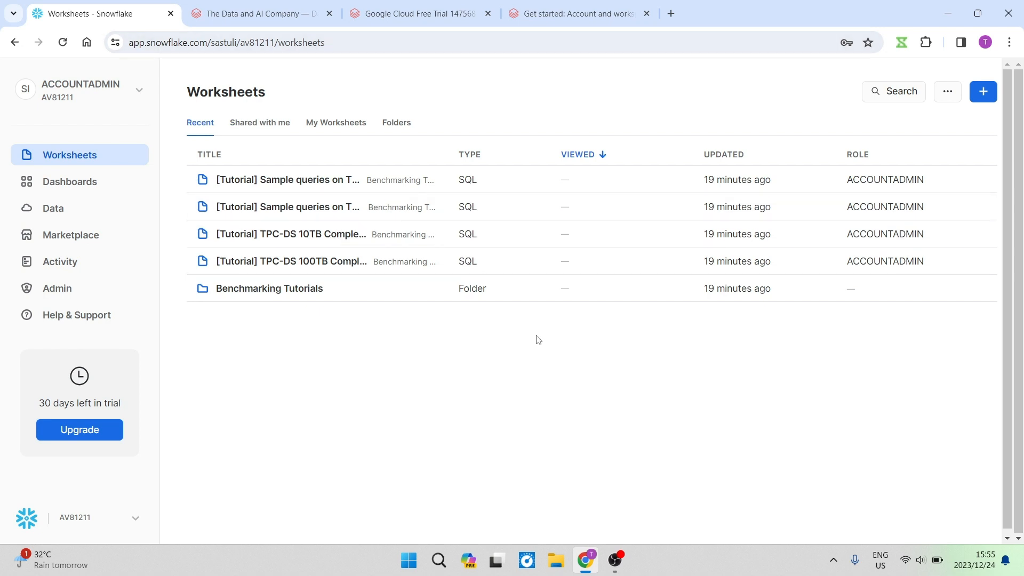
{"action": "mouse_move", "coordinate": [493, 346]}
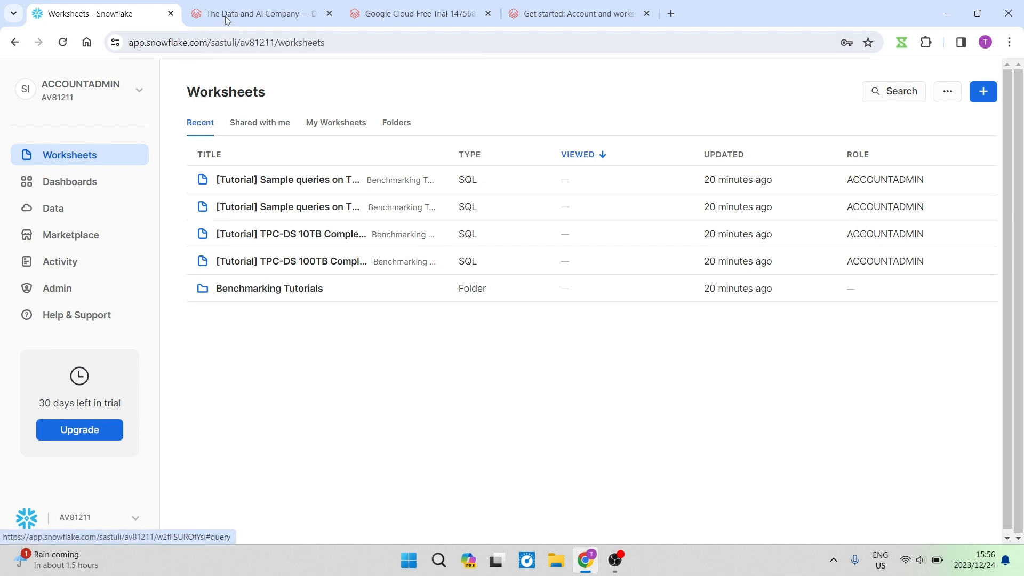
{"action": "left_click", "coordinate": [261, 13]}
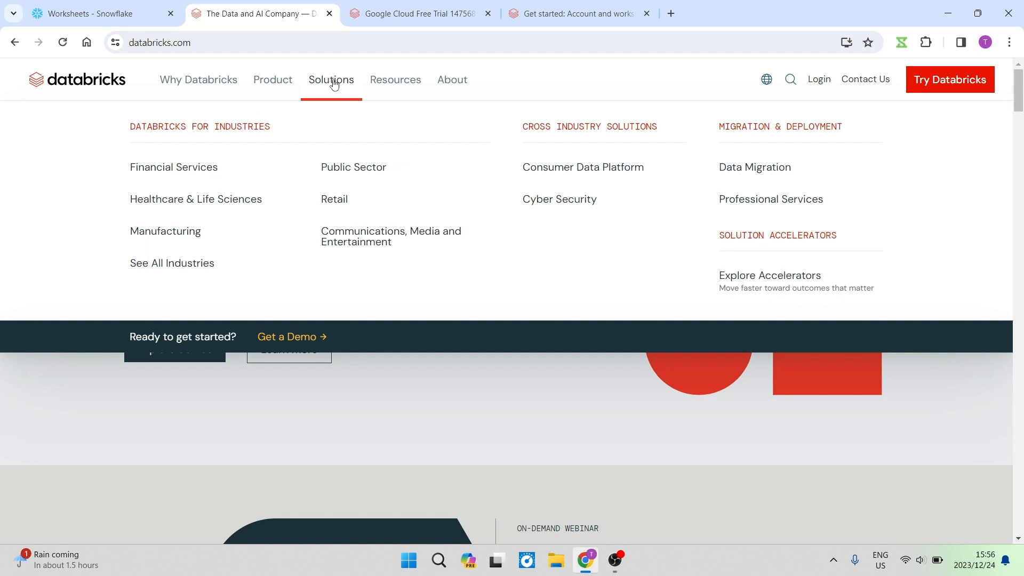
{"action": "mouse_move", "coordinate": [586, 79]}
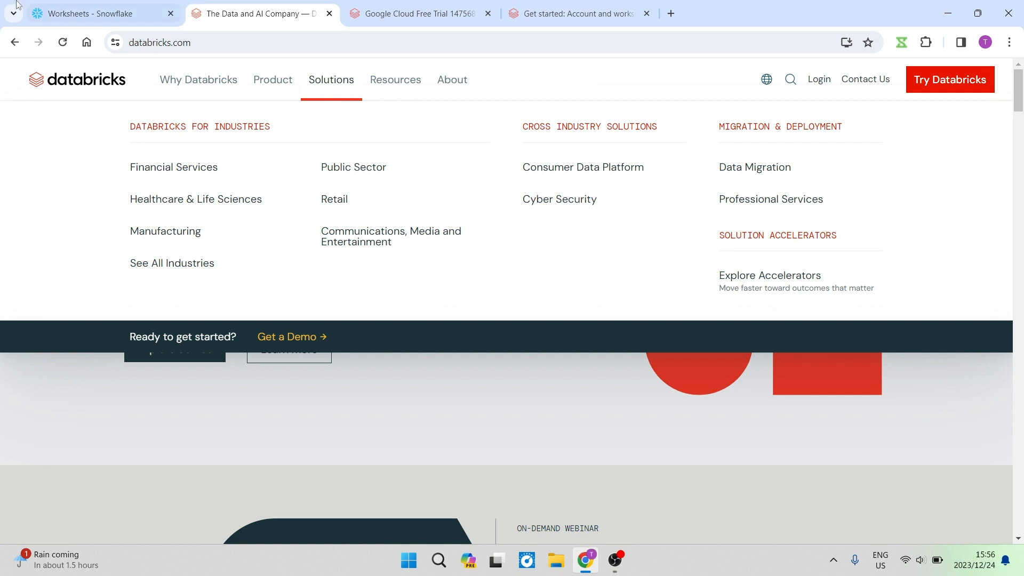
{"action": "left_click", "coordinate": [98, 13]}
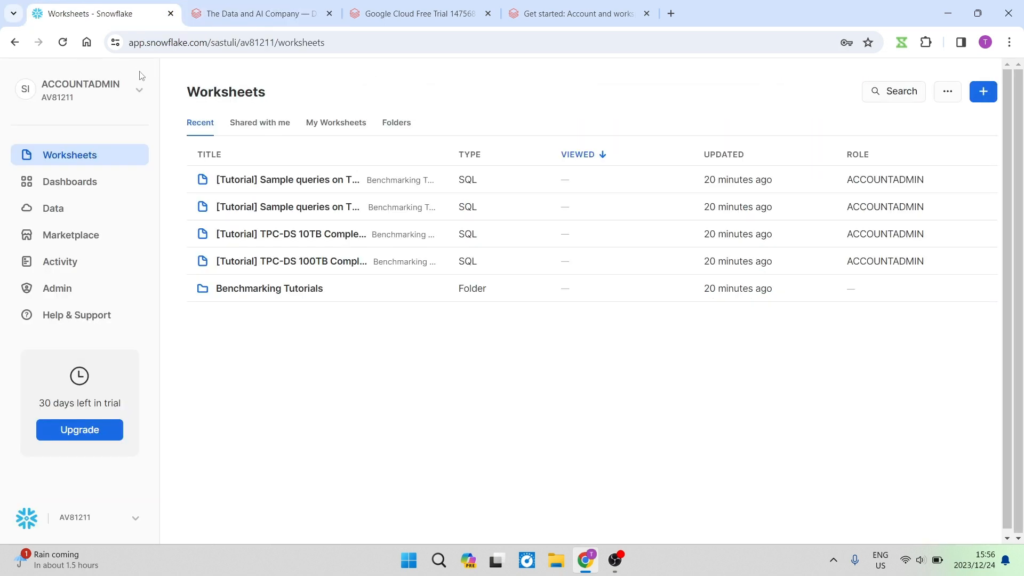
{"action": "mouse_move", "coordinate": [430, 304]}
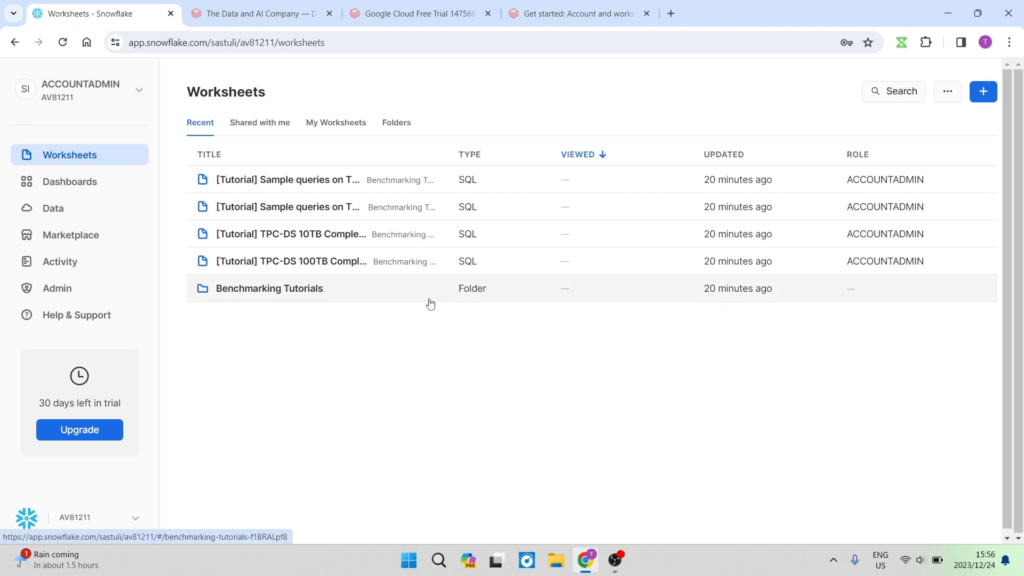
{"action": "mouse_move", "coordinate": [449, 327]}
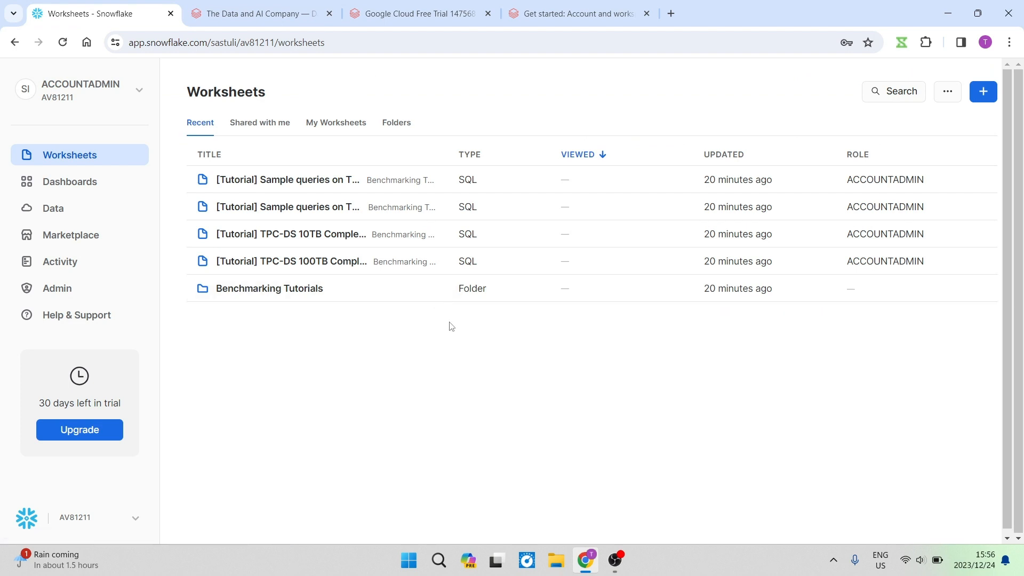
{"action": "mouse_move", "coordinate": [434, 328]}
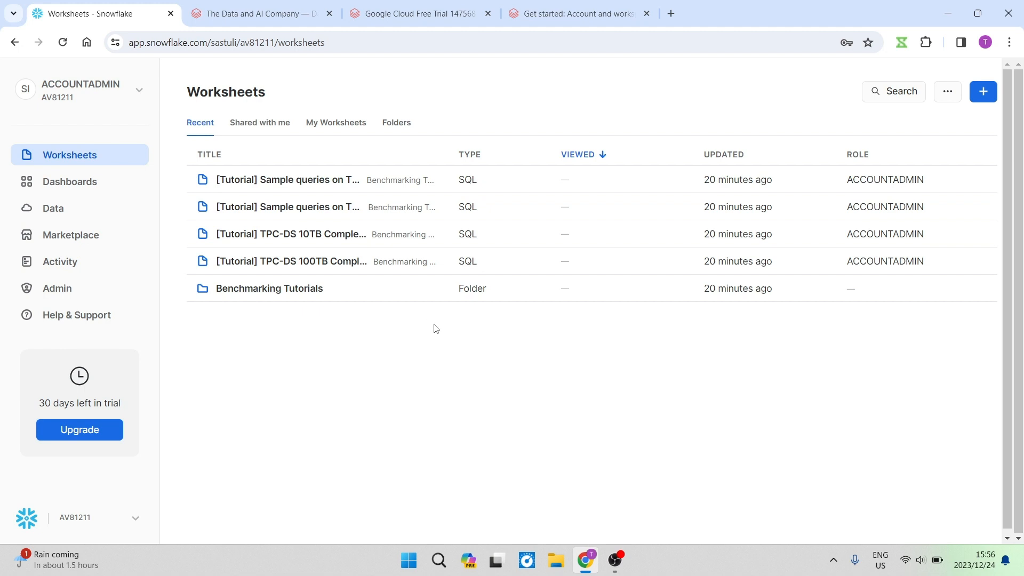